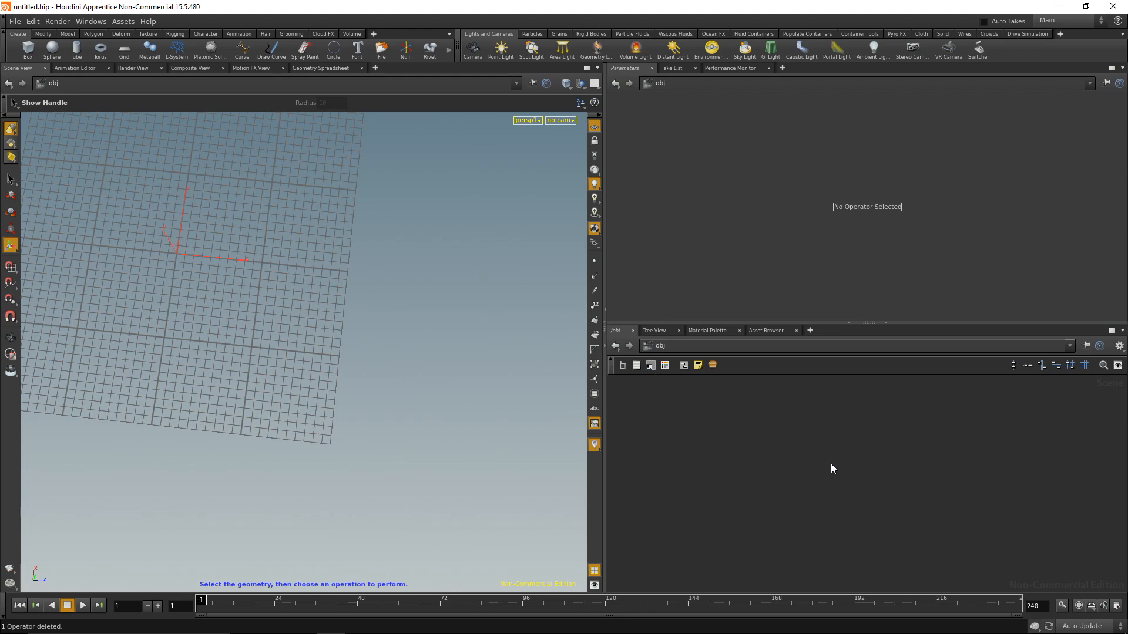
Place a 10 by 10 grid in the scene and tidy the grid1 node in the network
{"action": "left_click_drag", "start_coordinate": [831, 469], "coordinate": [830, 468]}
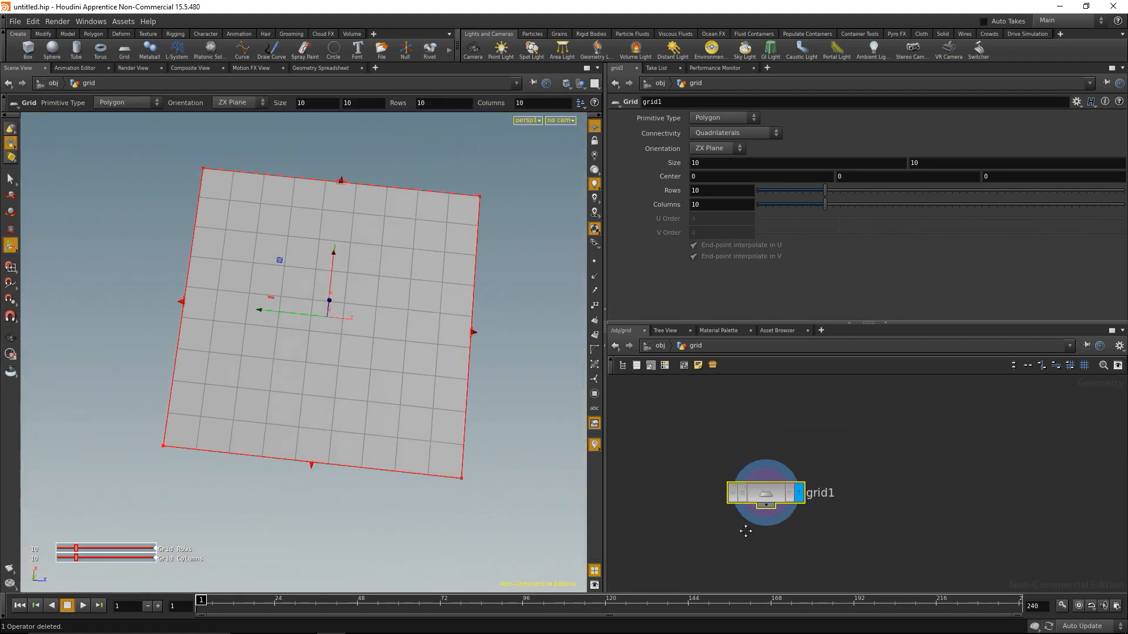
{"action": "left_click_drag", "start_coordinate": [766, 492], "coordinate": [845, 440]}
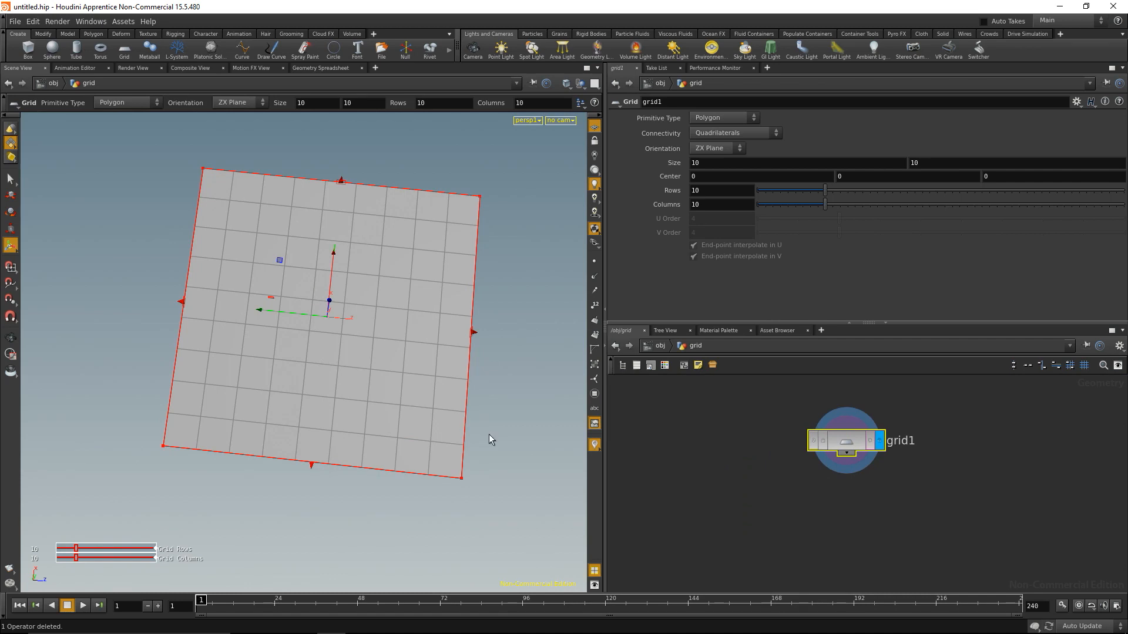
{"action": "mouse_move", "coordinate": [678, 430]}
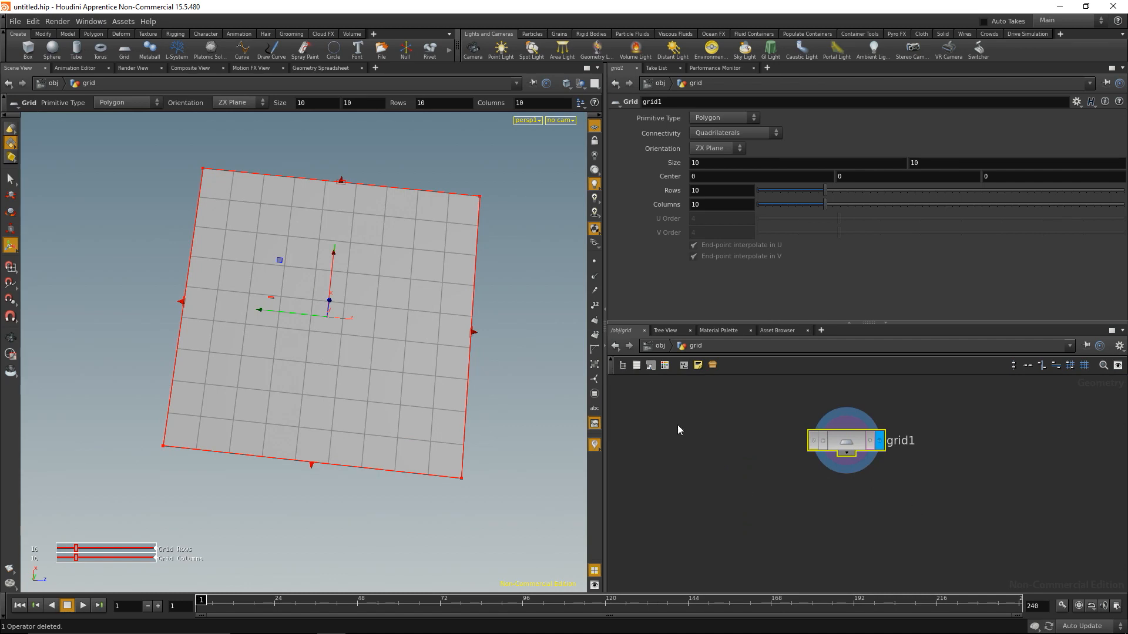
{"action": "mouse_move", "coordinate": [306, 59]}
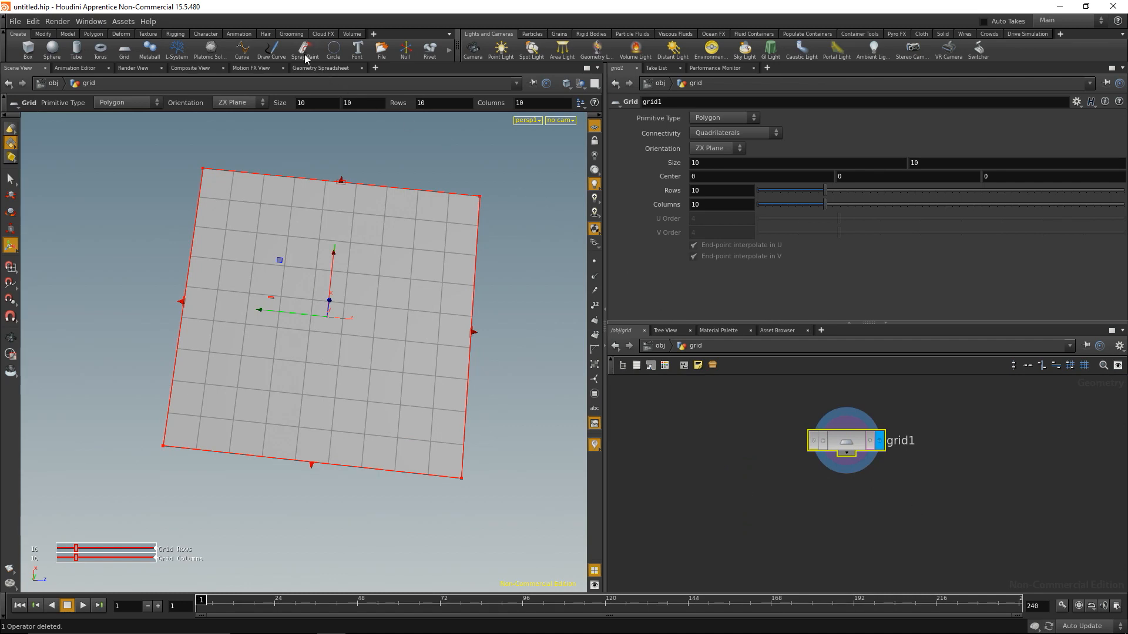
Spray several scattered point clusters onto the grid surface with Spray Paint
{"action": "left_click", "coordinate": [303, 47]}
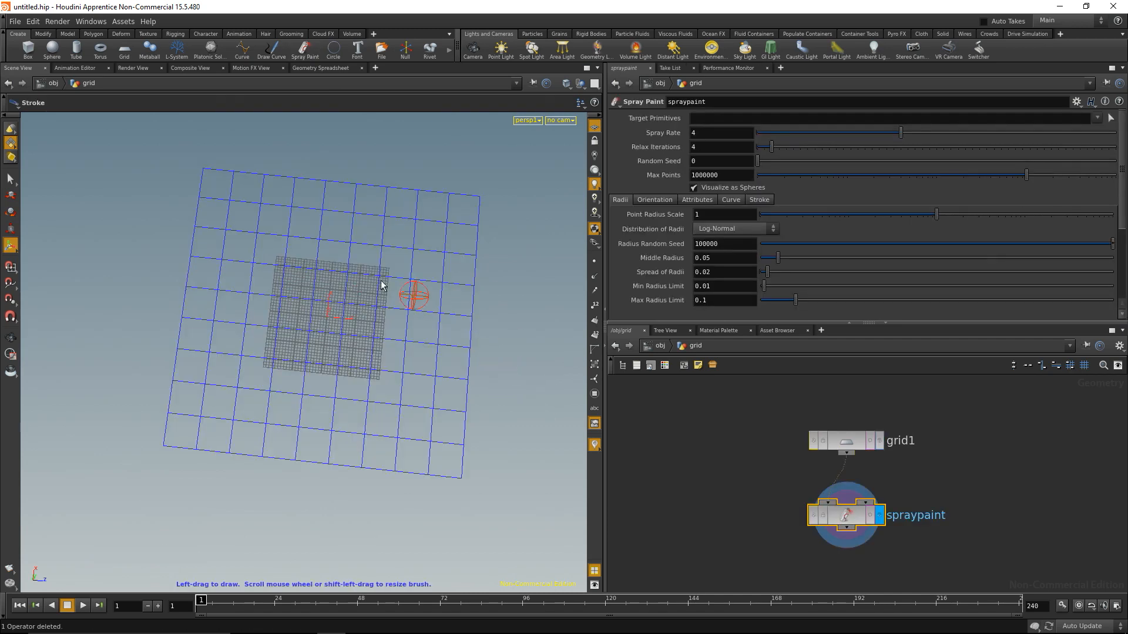
{"action": "left_click_drag", "start_coordinate": [413, 295], "coordinate": [328, 329]}
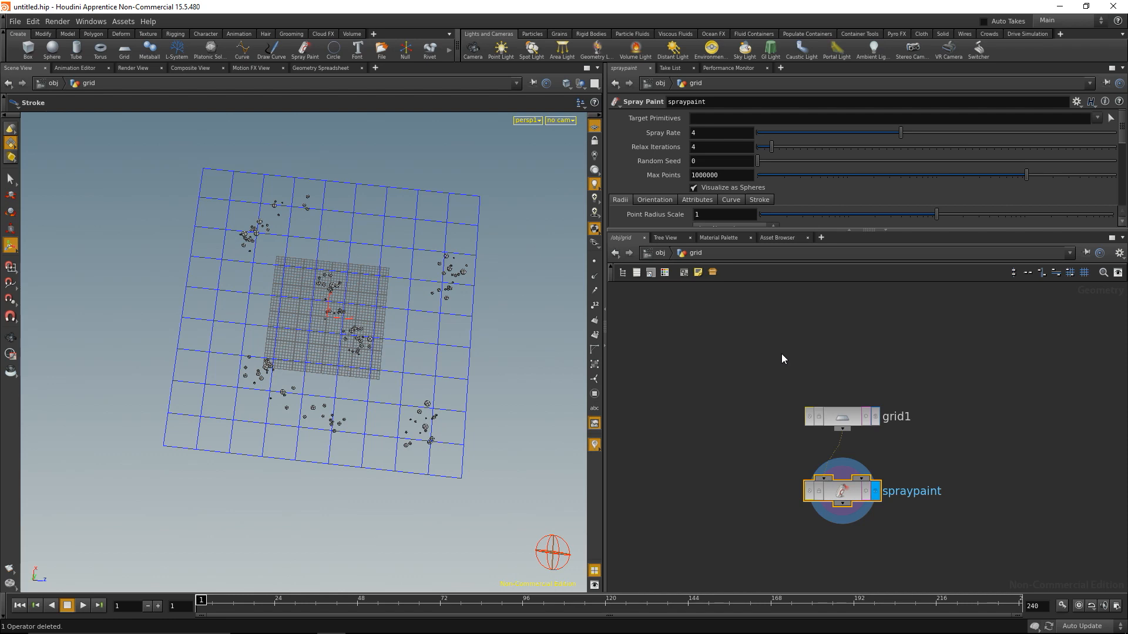
Add a Triangulate 2D node after the spray paint to mesh the points
{"action": "key", "text": "Tab"}
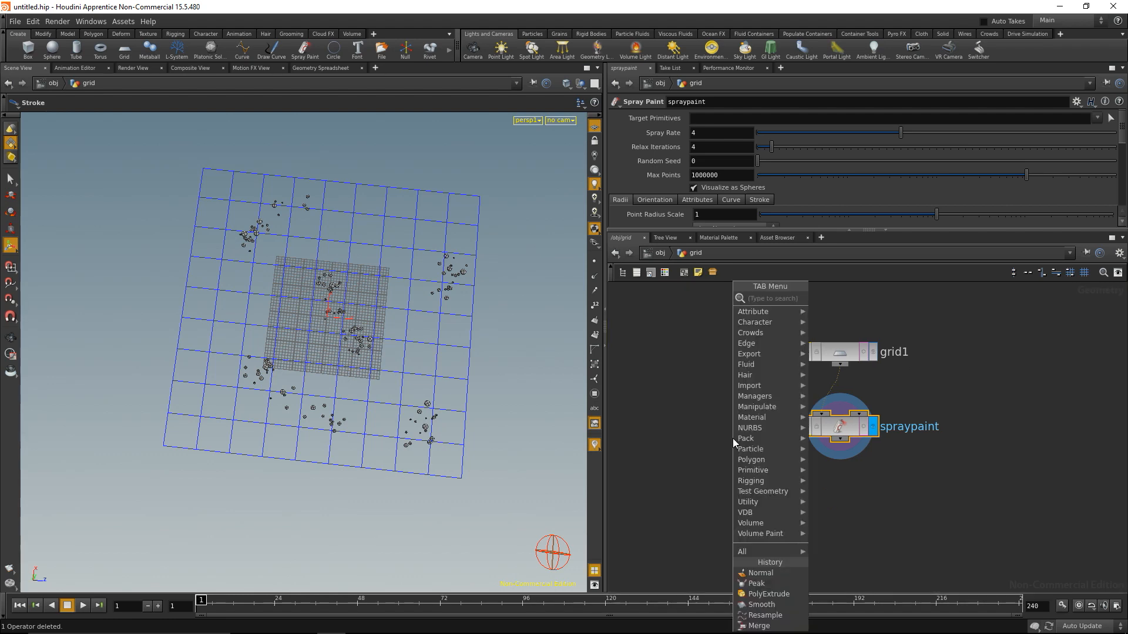
{"action": "type", "text": "tri"}
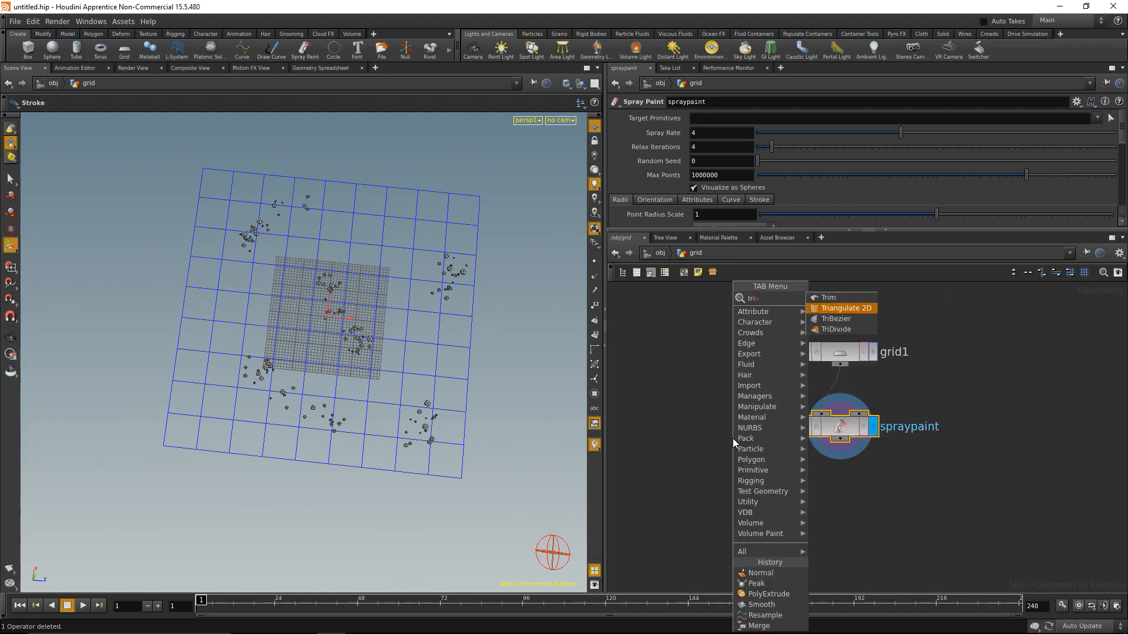
{"action": "left_click", "coordinate": [846, 308]}
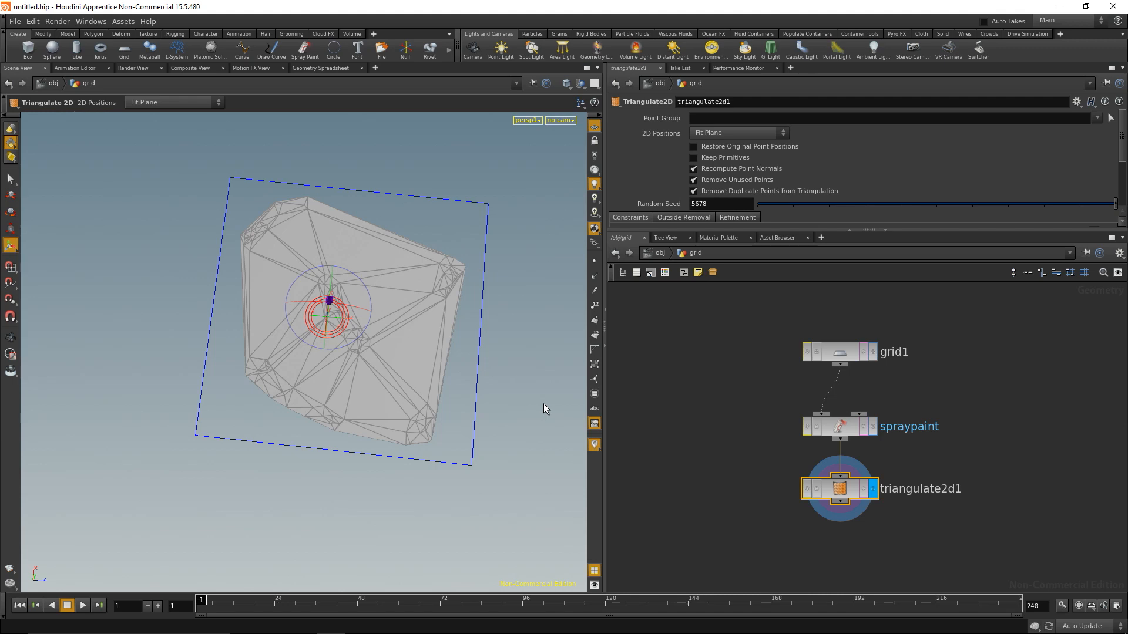
{"action": "mouse_move", "coordinate": [524, 378]}
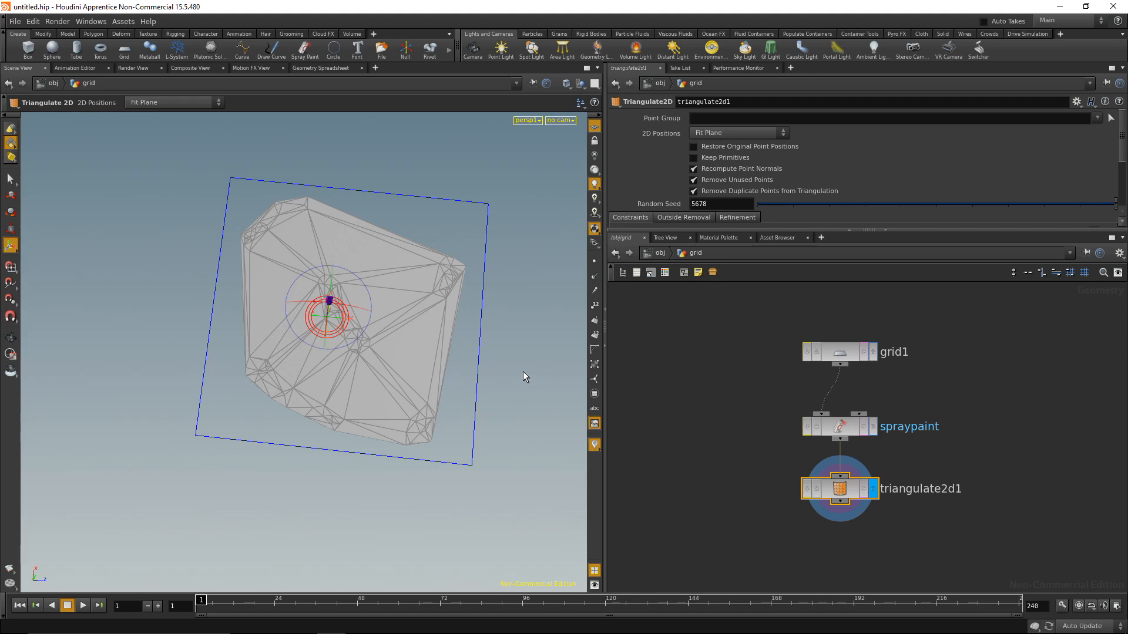
{"action": "mouse_move", "coordinate": [479, 209]}
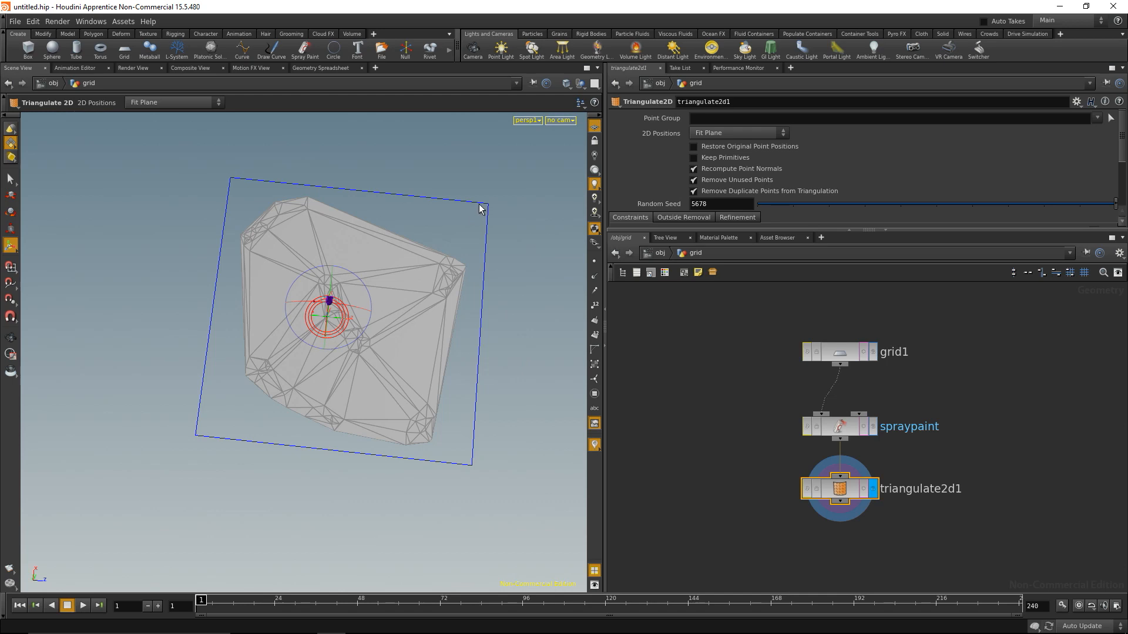
{"action": "mouse_move", "coordinate": [451, 313]}
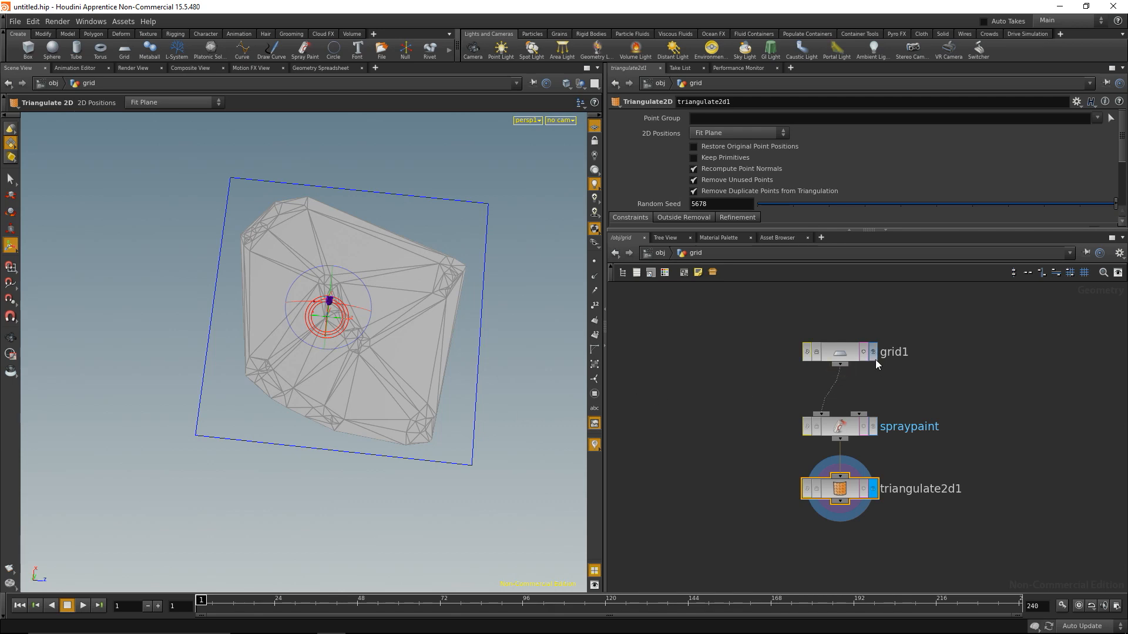
Set grid1 to 2 rows and columns and add a Resample branch for border points
{"action": "left_click", "coordinate": [839, 351]}
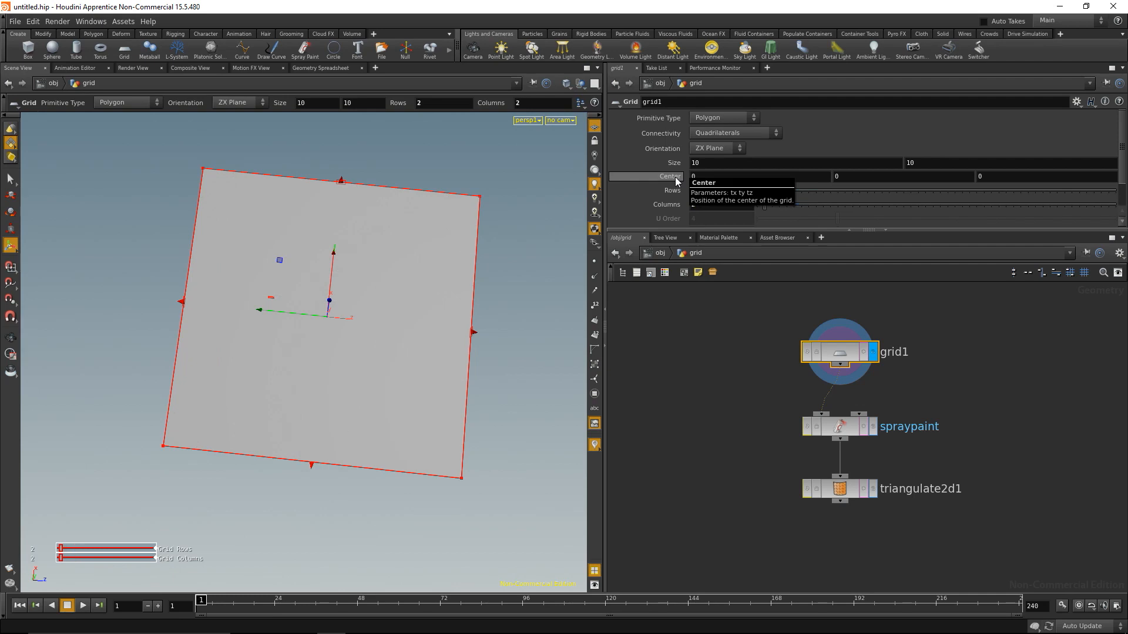
{"action": "mouse_move", "coordinate": [374, 297]}
{"action": "type", "text": "resample"}
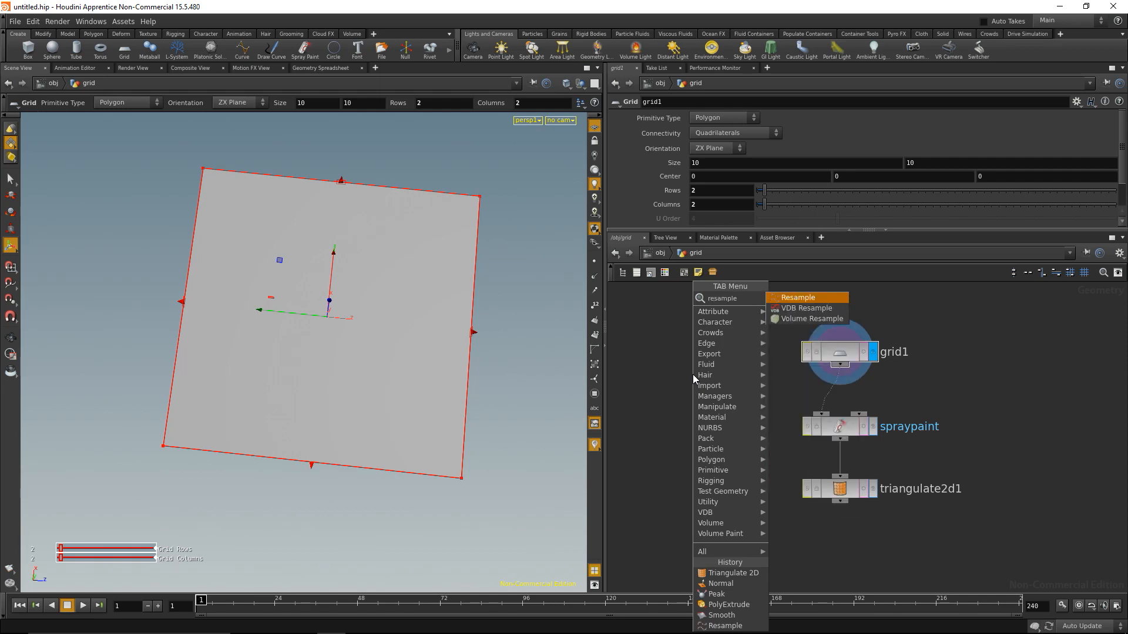
{"action": "left_click", "coordinate": [796, 297]}
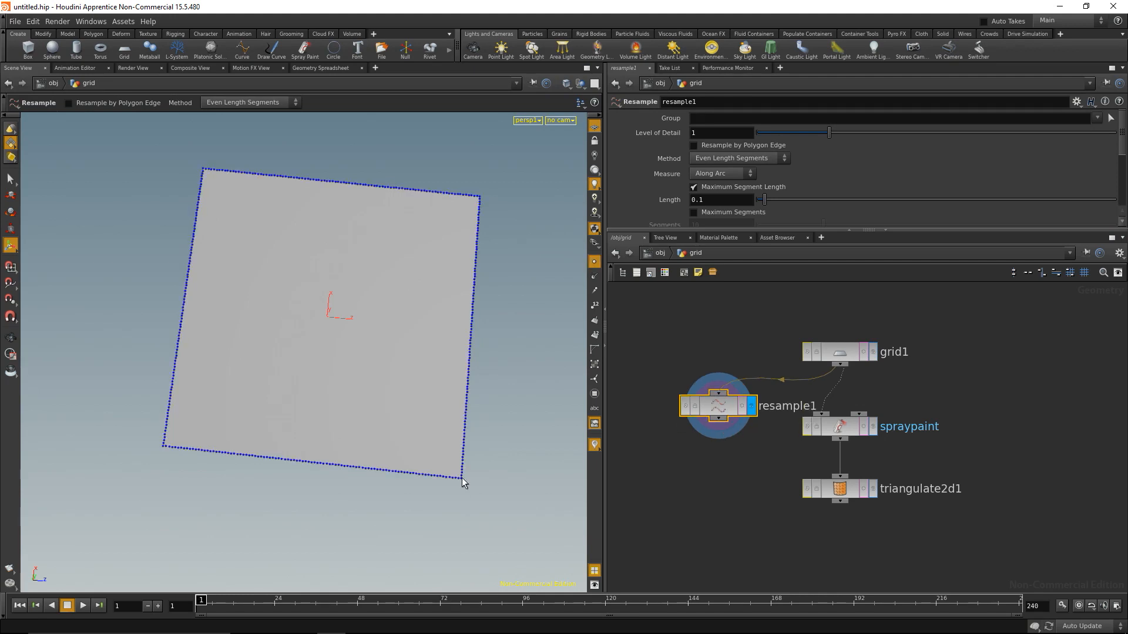
{"action": "left_click", "coordinate": [719, 199]}
{"action": "type", "text": "merge"}
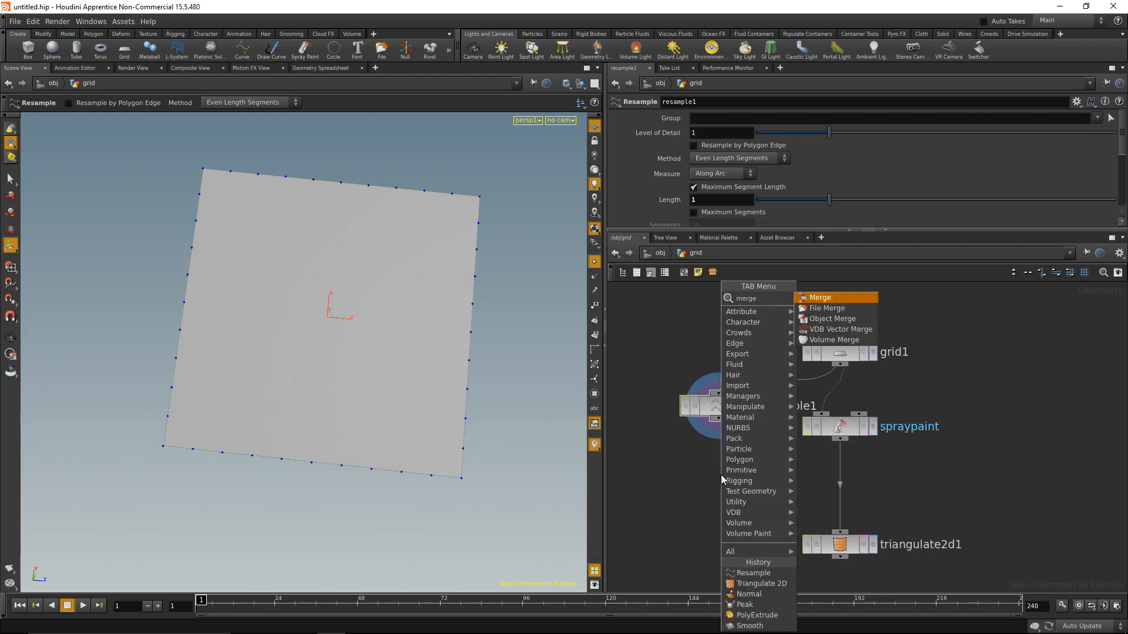
Merge the resampled border with the sprayed points and feed it into Triangulate 2D
{"action": "left_click", "coordinate": [819, 297]}
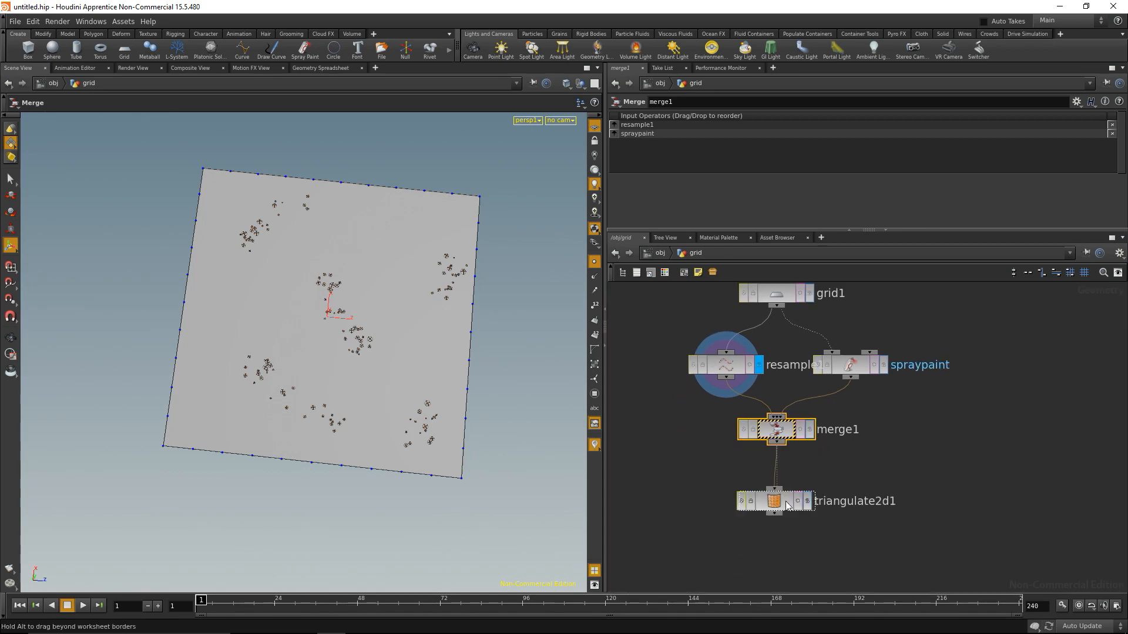
{"action": "left_click", "coordinate": [807, 502]}
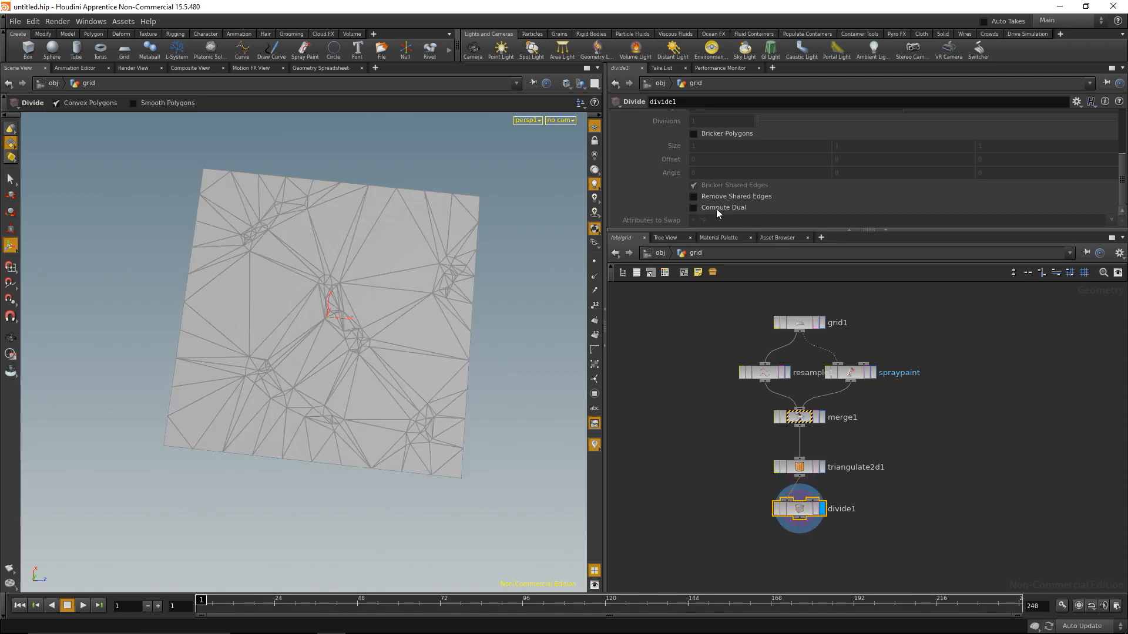
Enable Compute Dual on divide1 to turn the triangles into Voronoi-style cells
{"action": "left_click", "coordinate": [693, 206]}
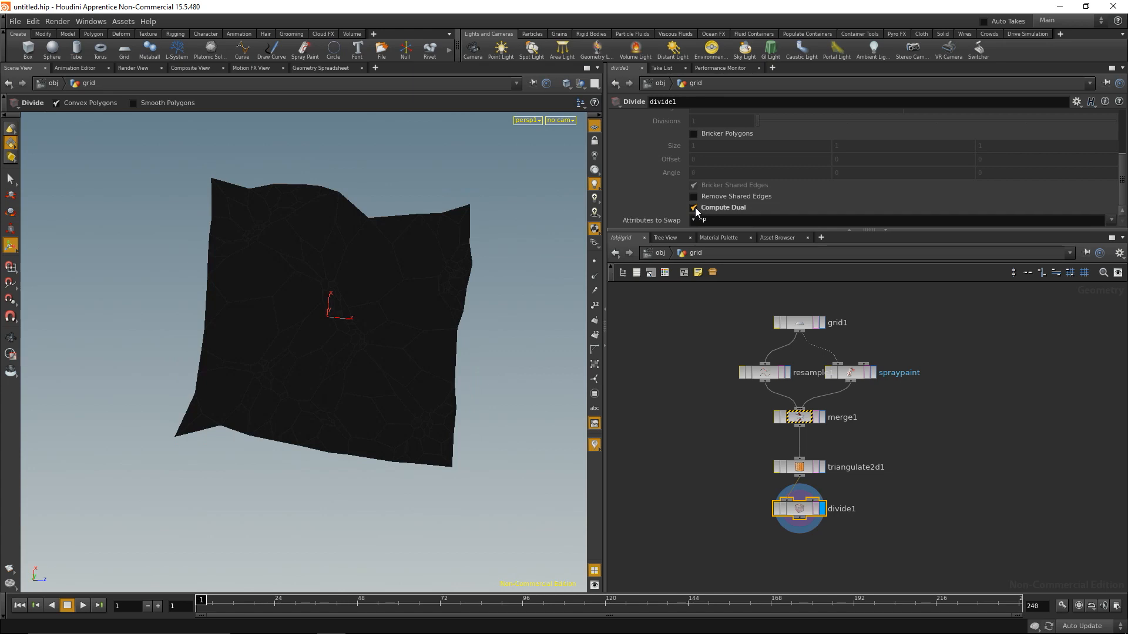
{"action": "left_click", "coordinate": [693, 207]}
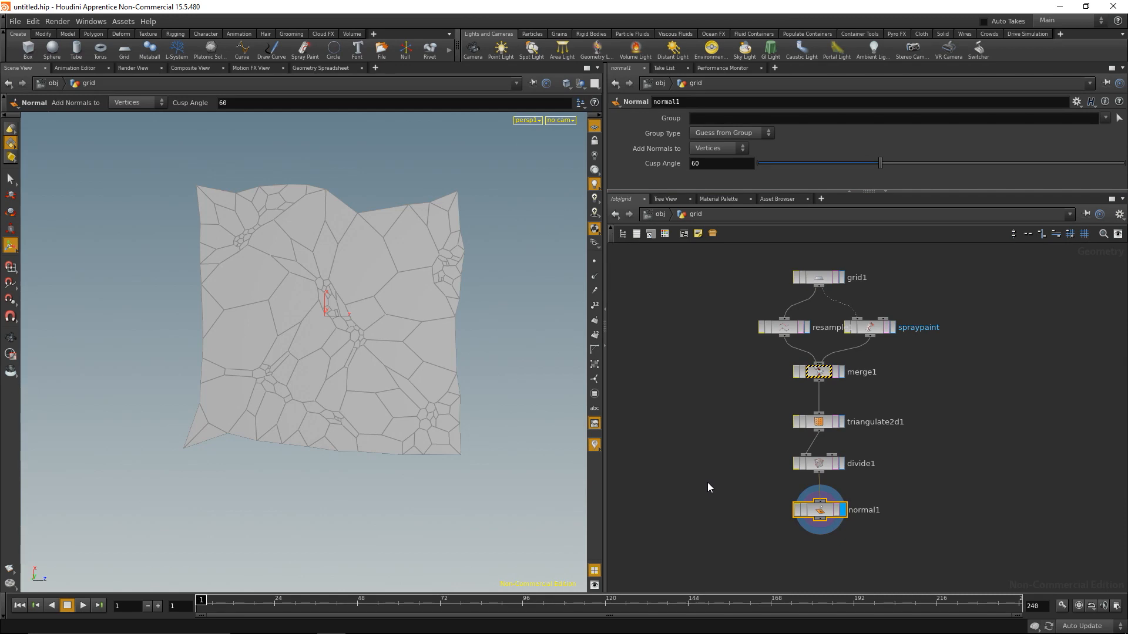
Spray additional point clusters across the grid for denser, more varied cells
{"action": "left_click", "coordinate": [868, 327]}
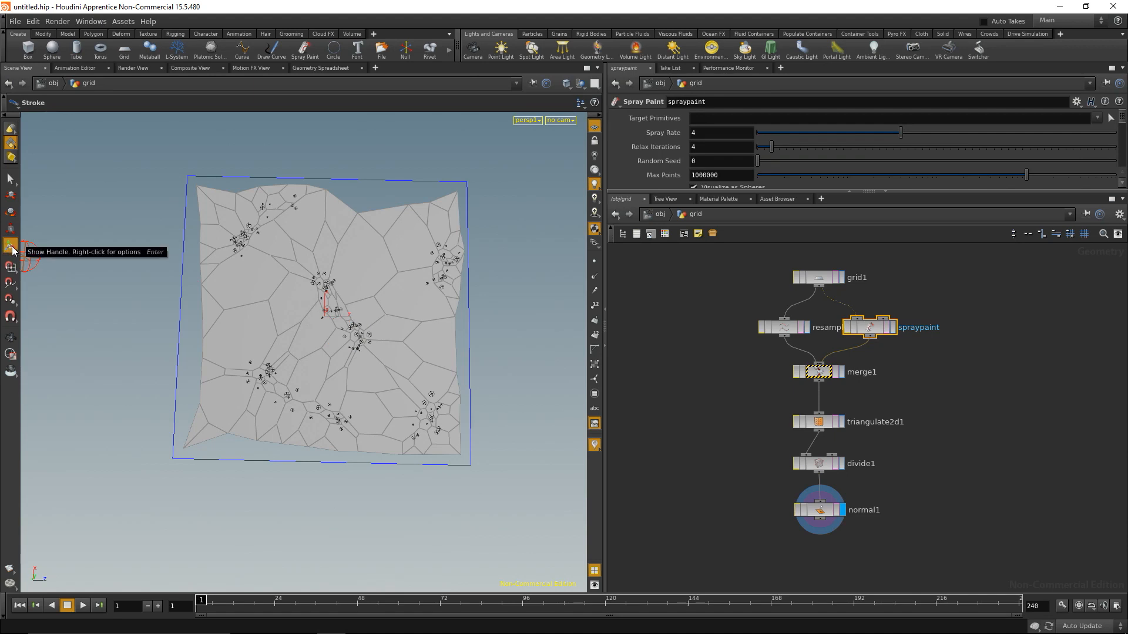
{"action": "mouse_move", "coordinate": [398, 338]}
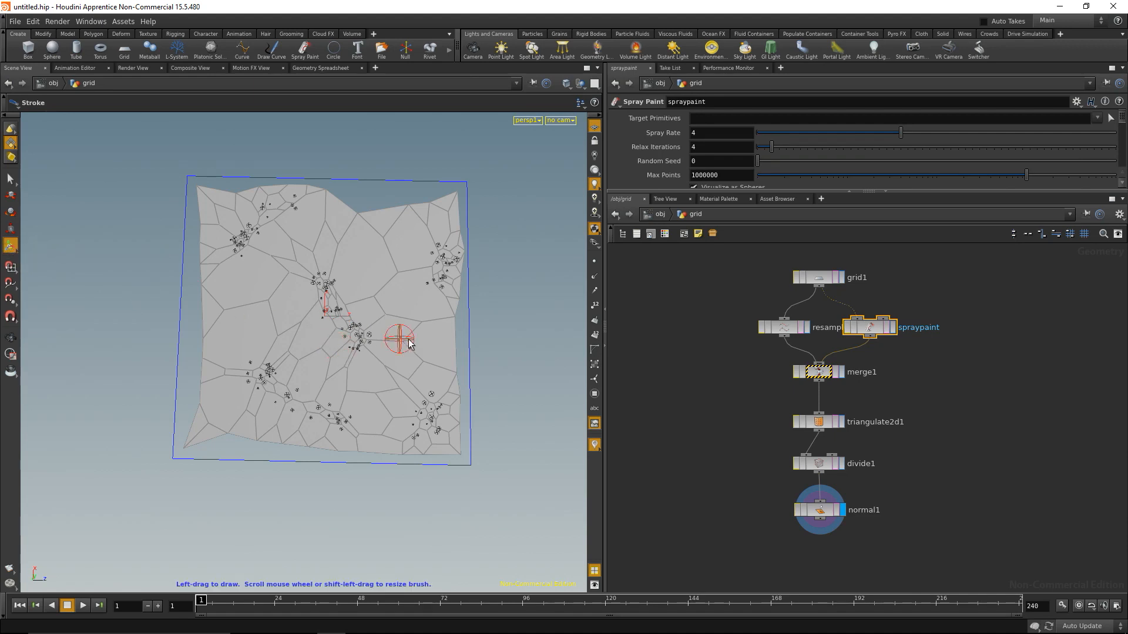
{"action": "mouse_move", "coordinate": [264, 290]}
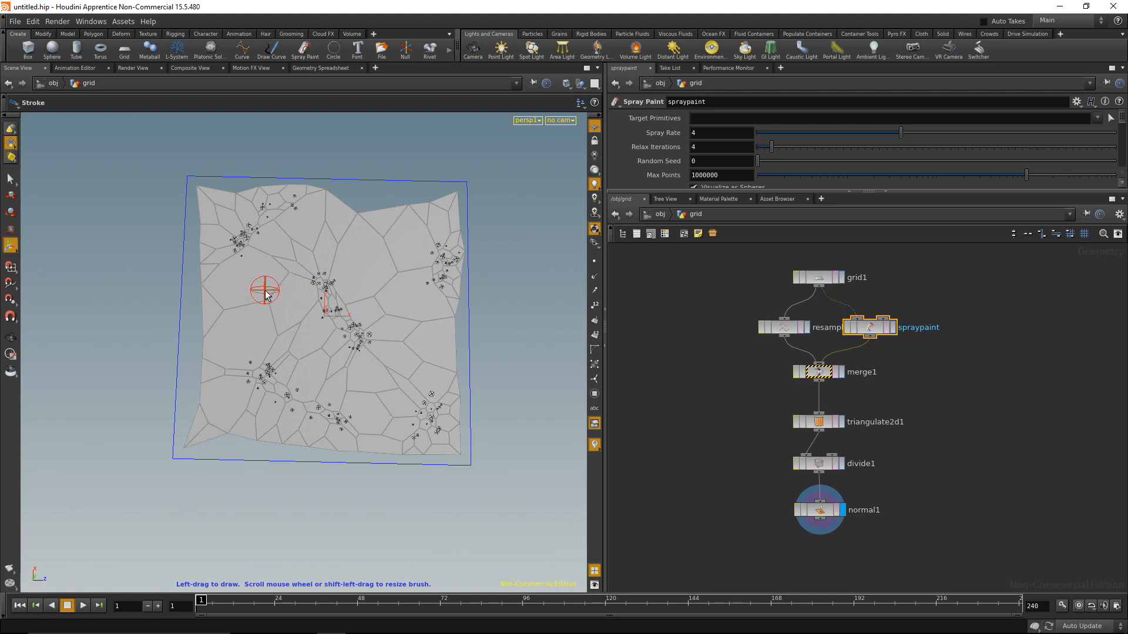
{"action": "left_click_drag", "start_coordinate": [264, 291], "coordinate": [357, 238]}
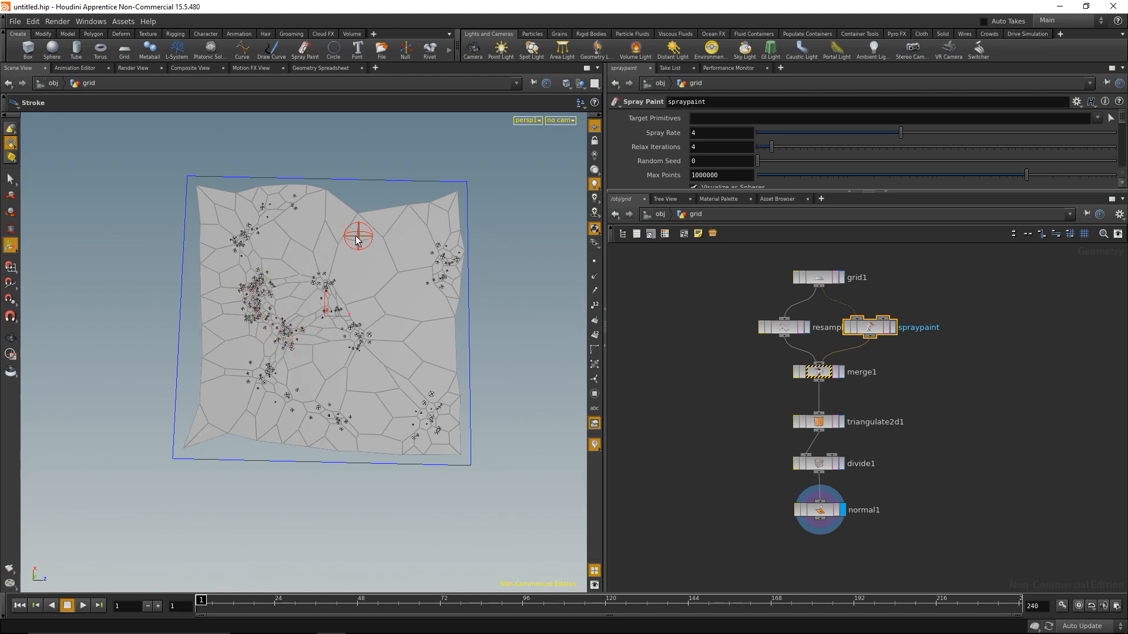
{"action": "left_click_drag", "start_coordinate": [356, 238], "coordinate": [389, 402]}
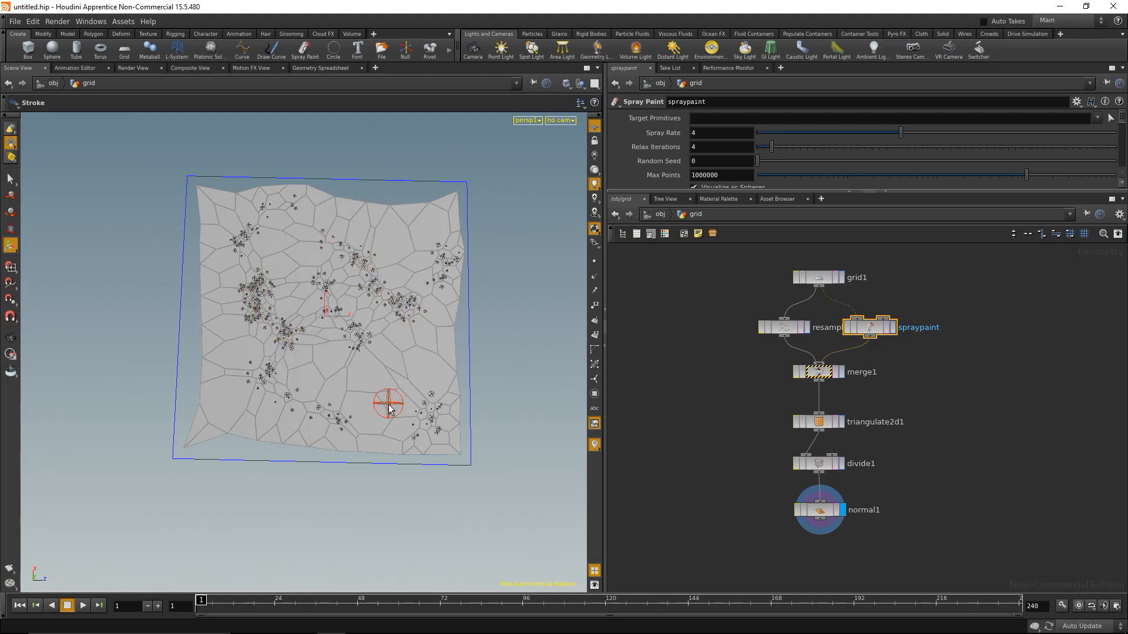
{"action": "left_click_drag", "start_coordinate": [389, 402], "coordinate": [173, 271]}
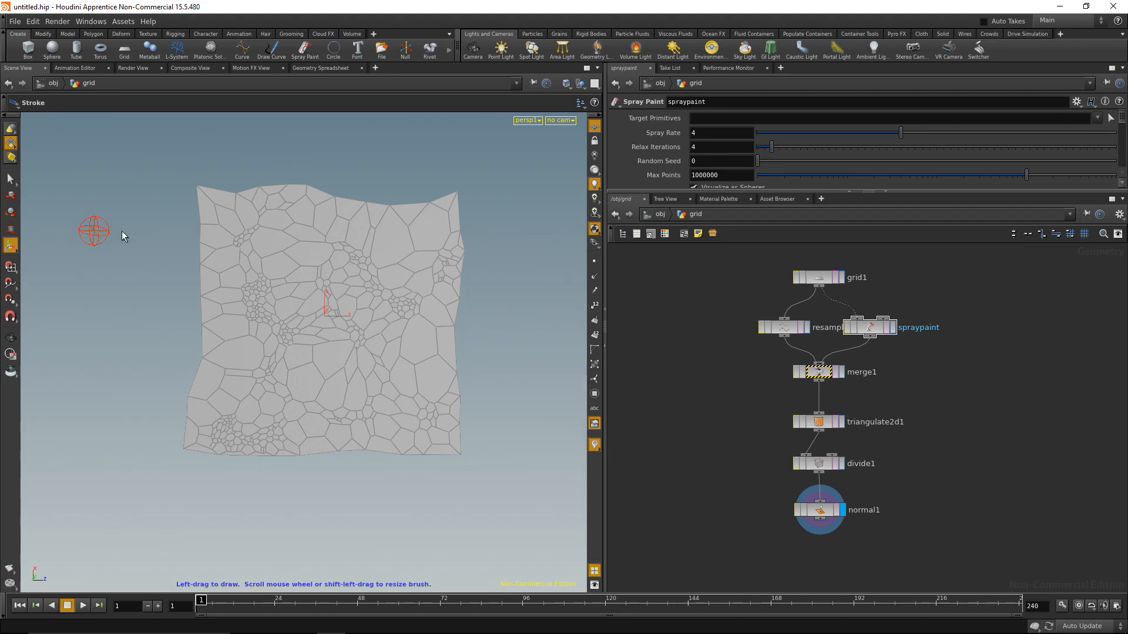
{"action": "left_click_drag", "start_coordinate": [94, 231], "coordinate": [471, 367]}
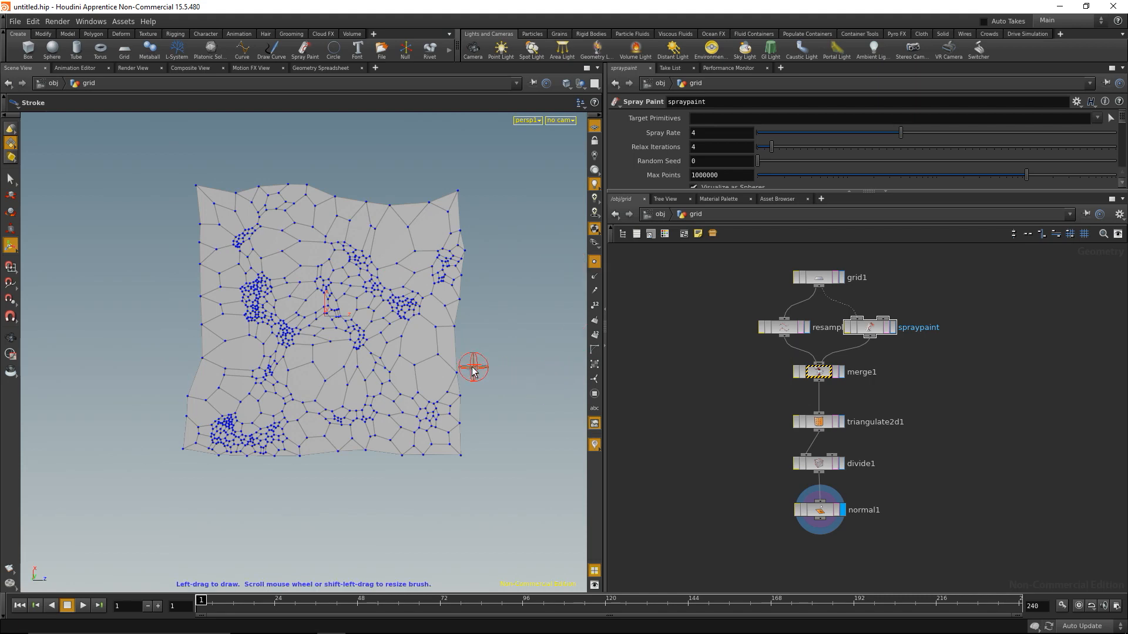
{"action": "mouse_move", "coordinate": [509, 385]}
{"action": "type", "text": "resampl"}
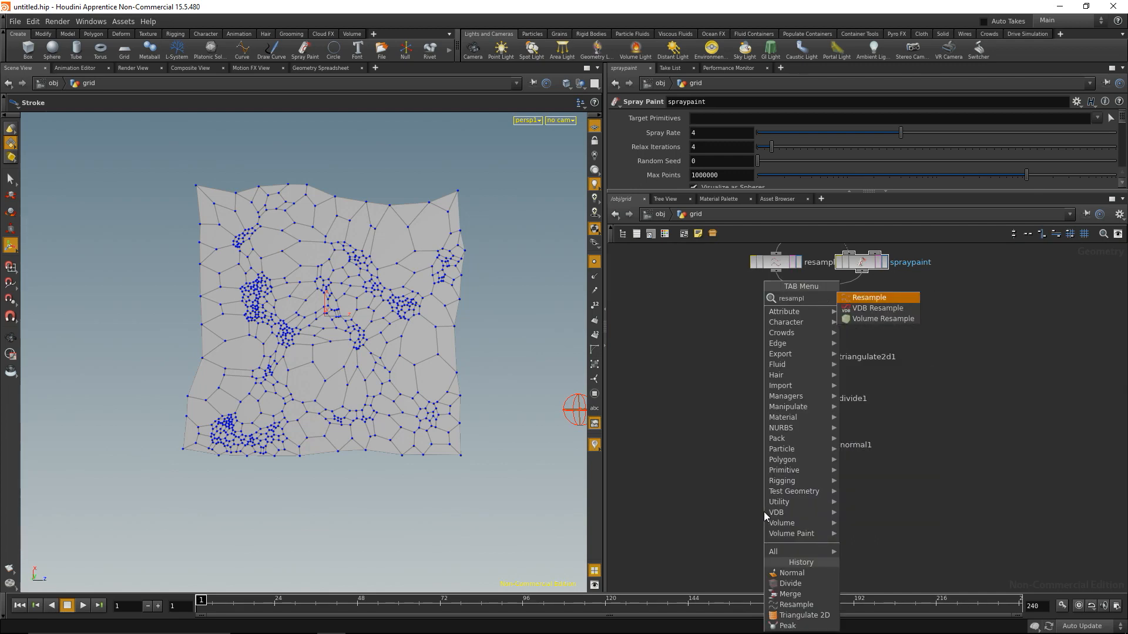
Add a Resample after the normals, then a Smooth node to round the cells
{"action": "left_click", "coordinate": [867, 297]}
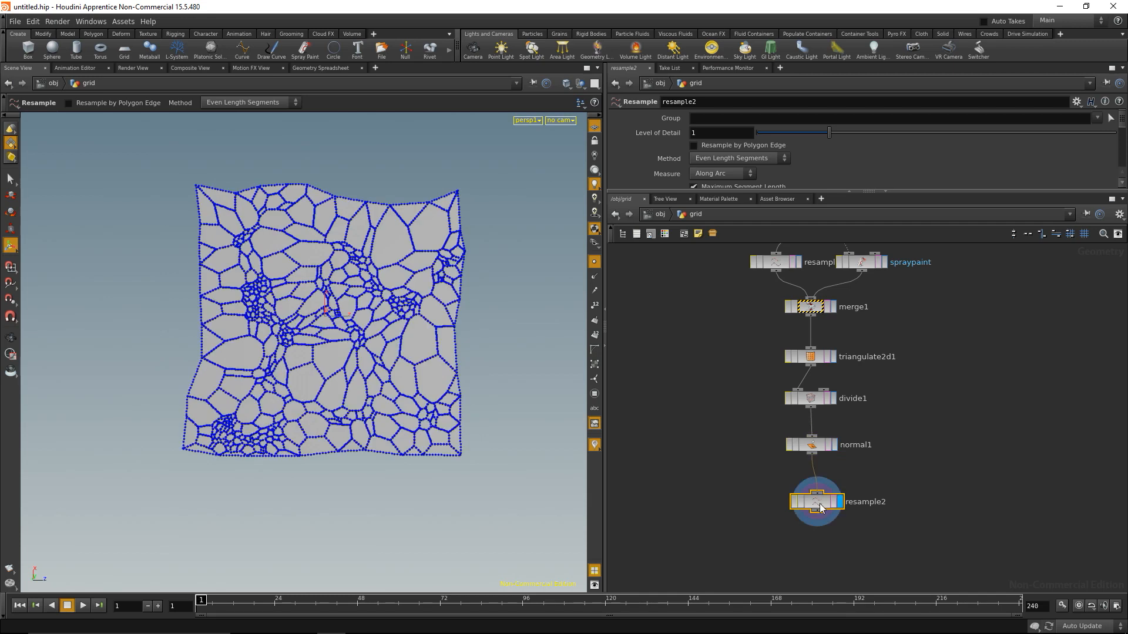
{"action": "key", "text": "Tab"}
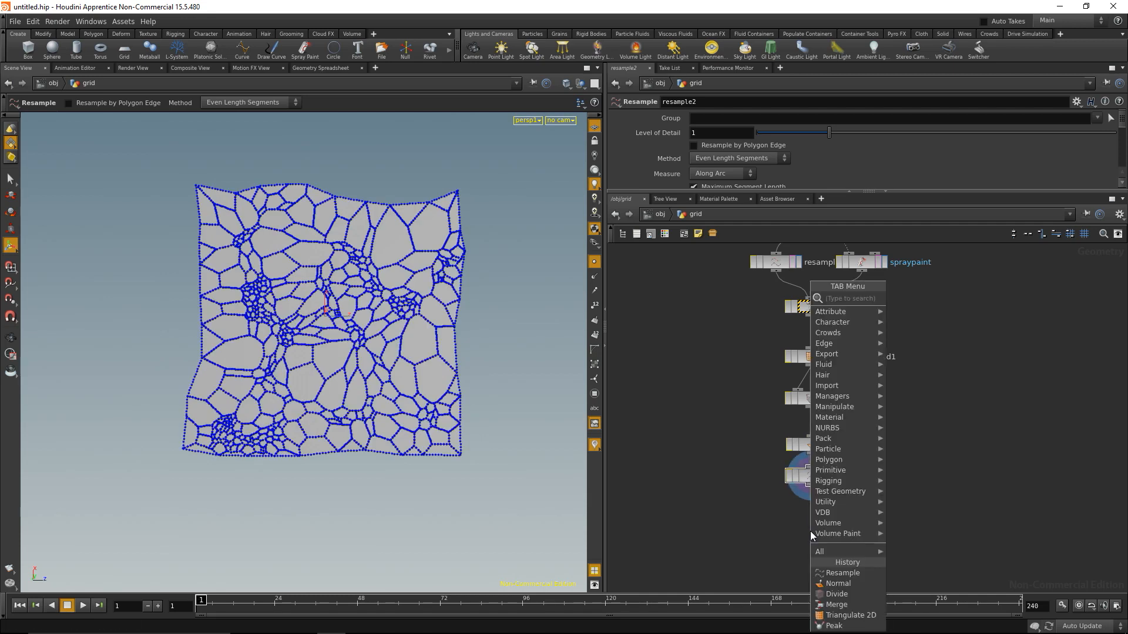
{"action": "left_click", "coordinate": [830, 543]}
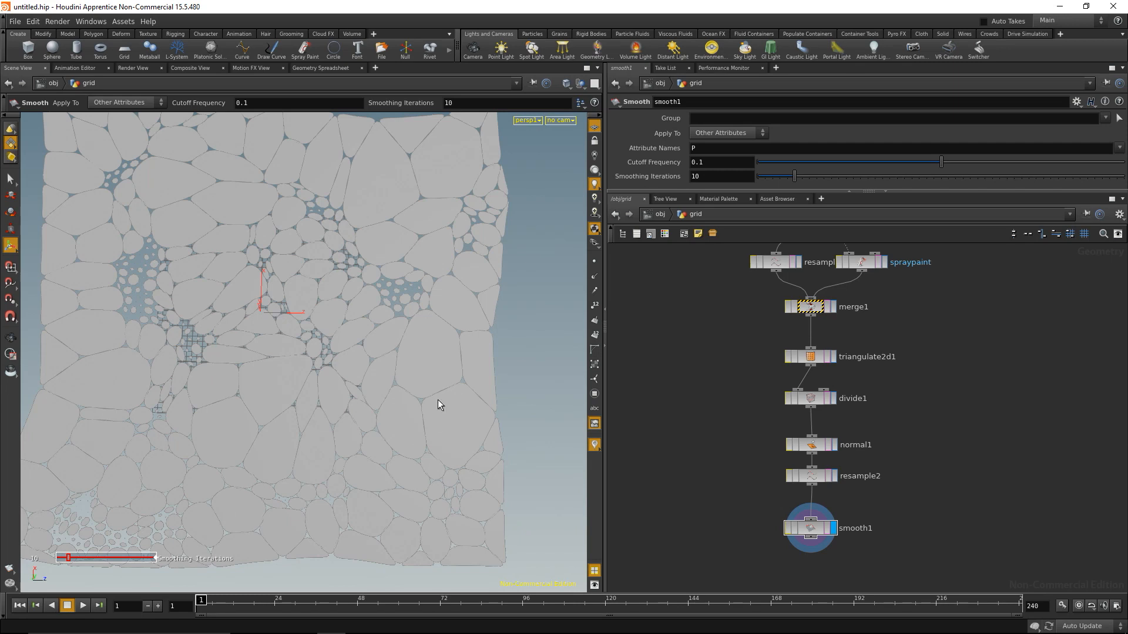
{"action": "mouse_move", "coordinate": [403, 378]}
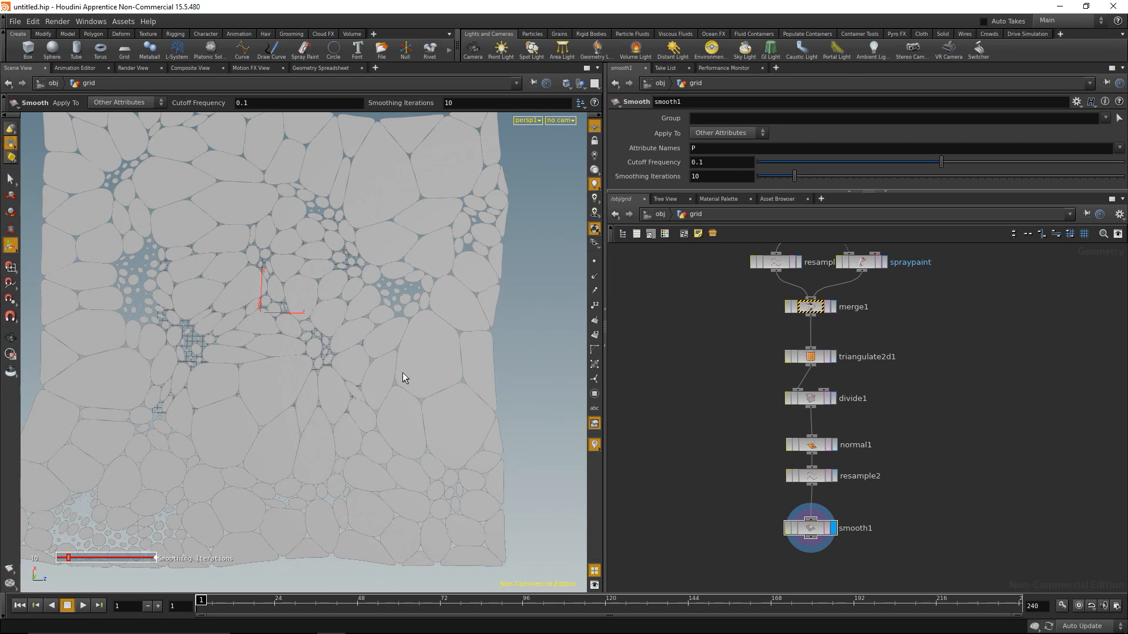
{"action": "mouse_move", "coordinate": [690, 202]}
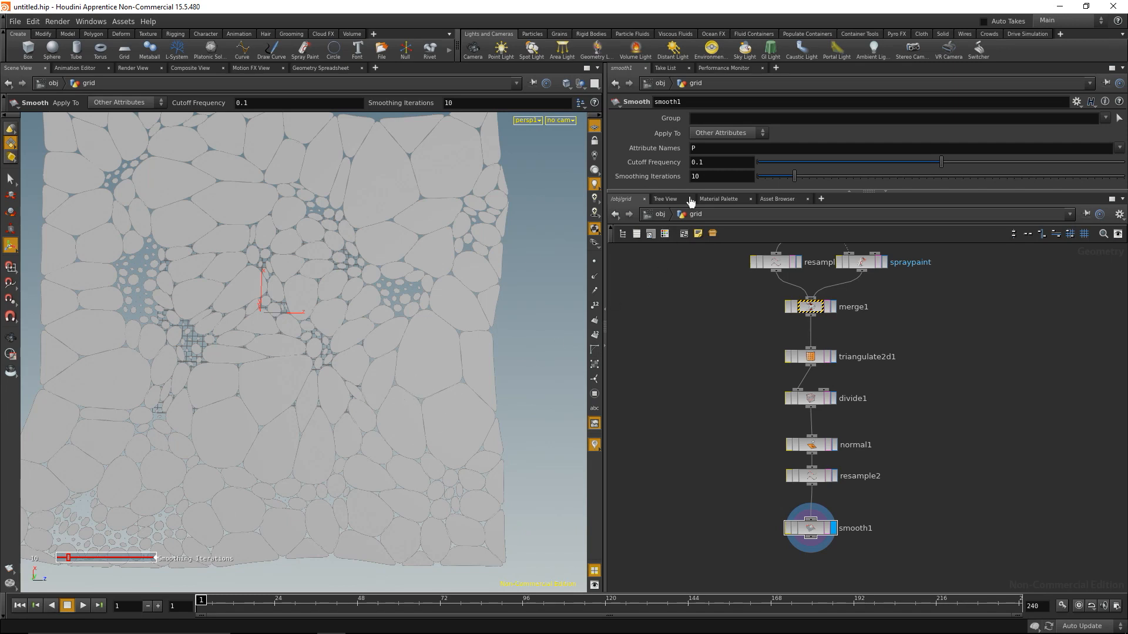
Set smooth1 cutoff frequency to 0 and smoothing iterations to 14
{"action": "left_click", "coordinate": [719, 162]}
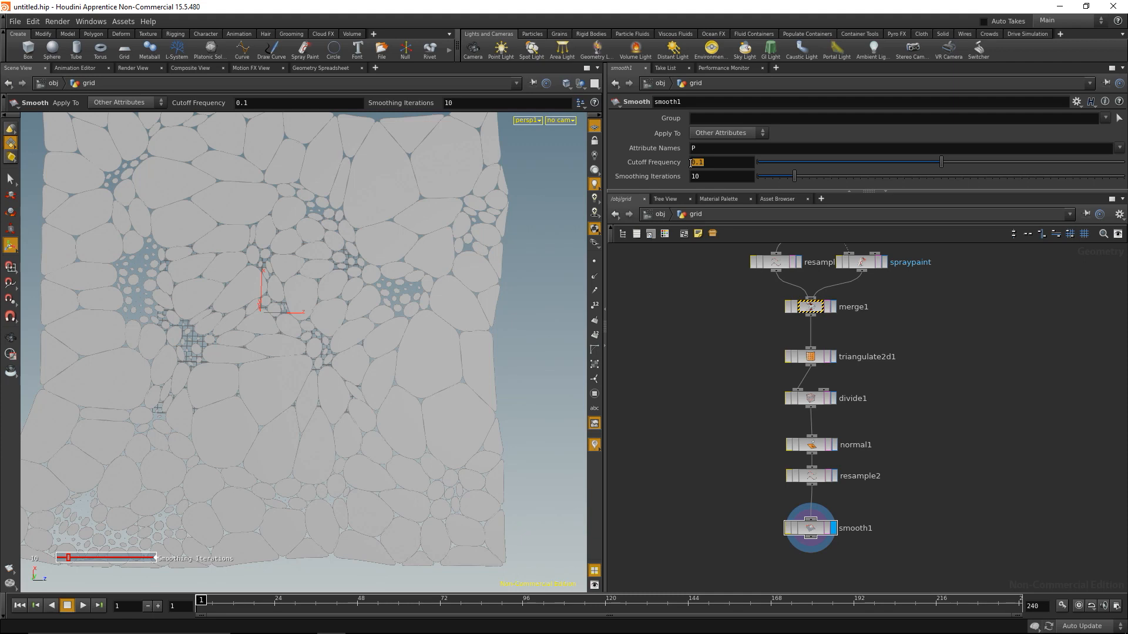
{"action": "type", "text": "2"}
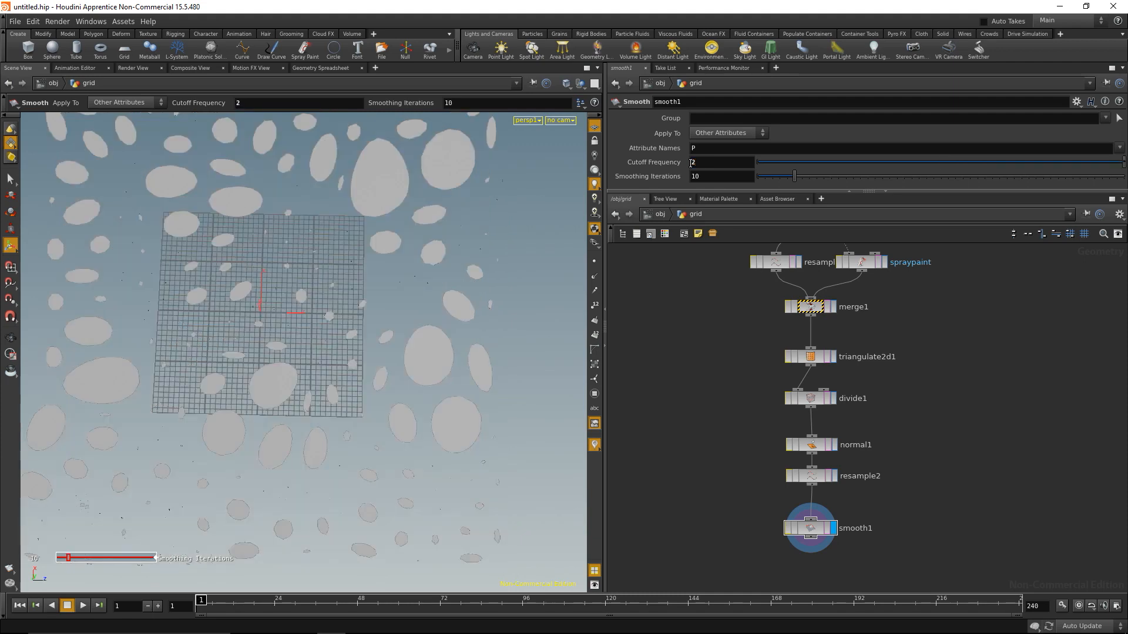
{"action": "left_click_drag", "start_coordinate": [794, 176], "coordinate": [778, 177]}
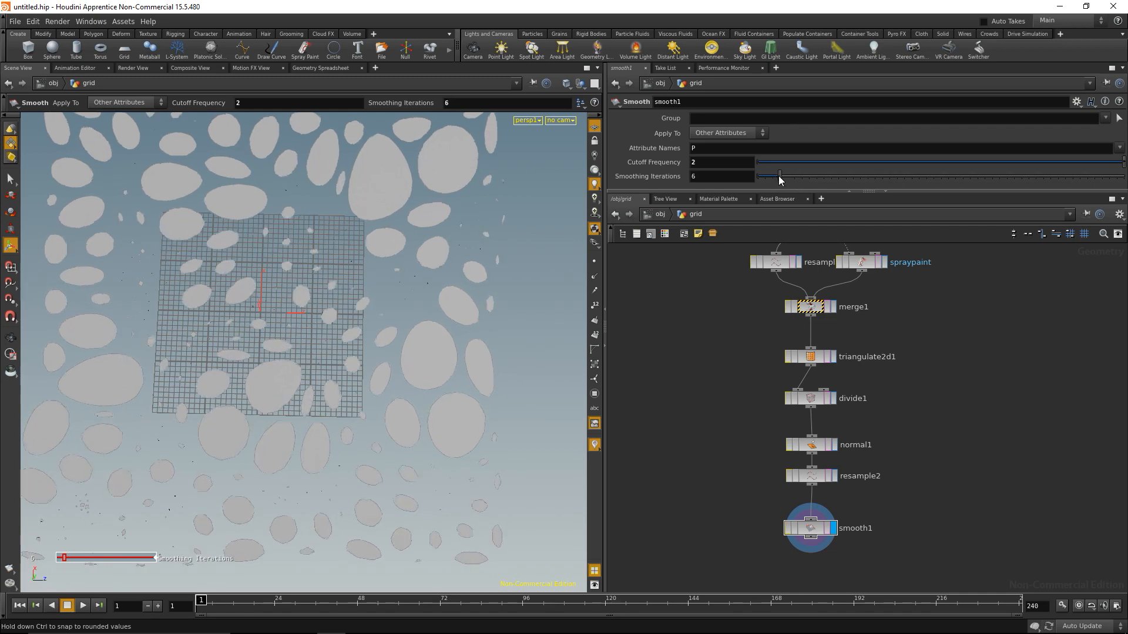
{"action": "left_click_drag", "start_coordinate": [779, 175], "coordinate": [761, 175]}
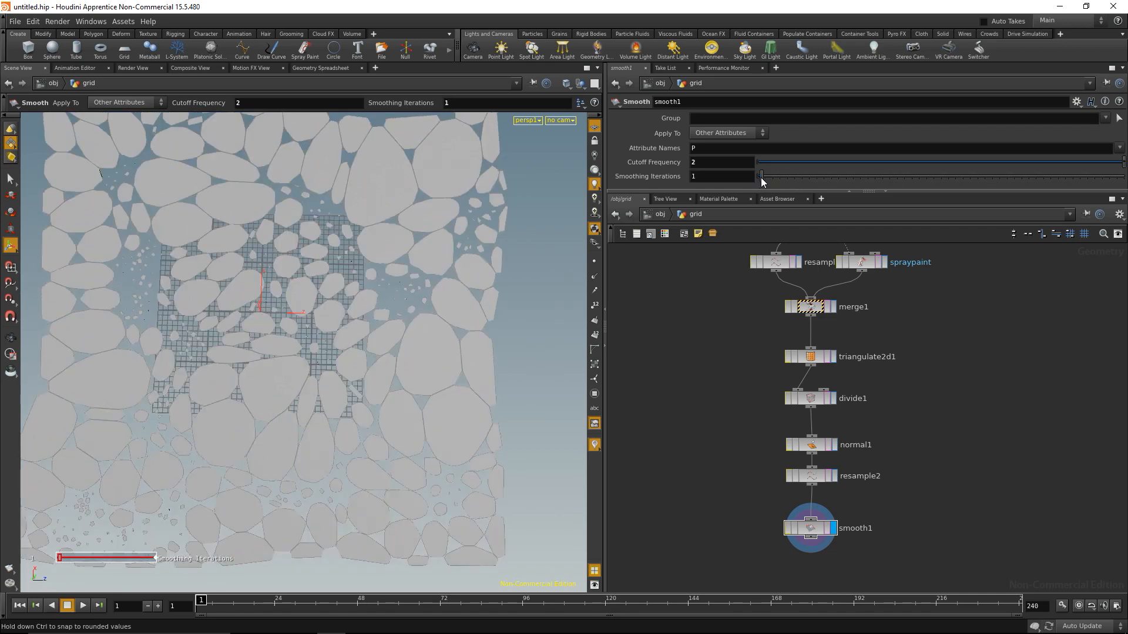
{"action": "left_click_drag", "start_coordinate": [760, 175], "coordinate": [779, 175]}
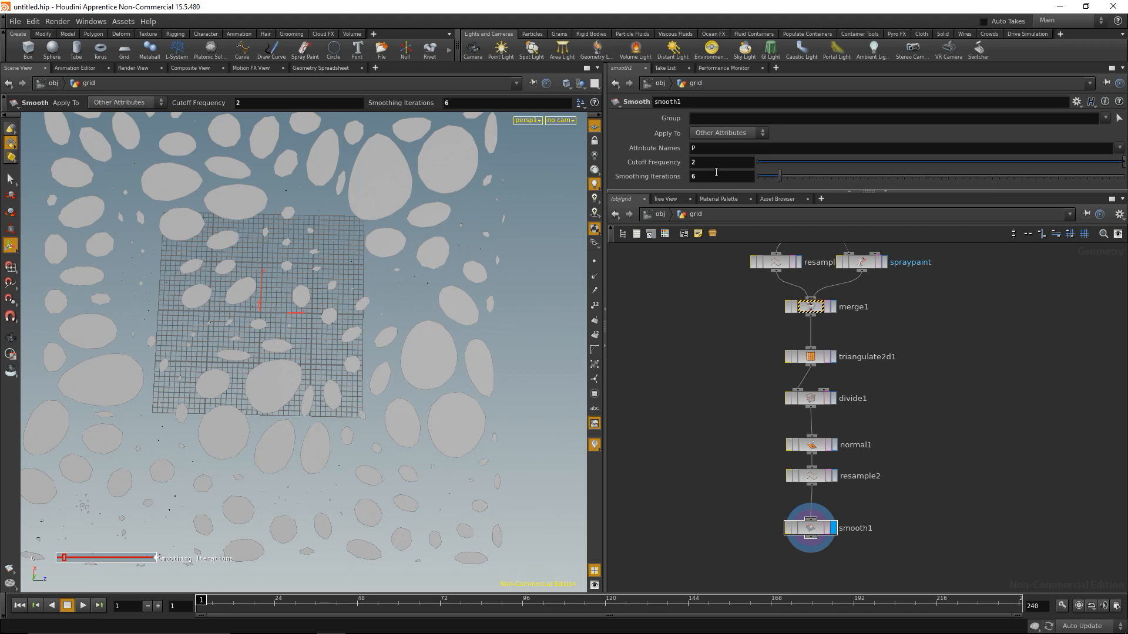
{"action": "mouse_move", "coordinate": [712, 163]}
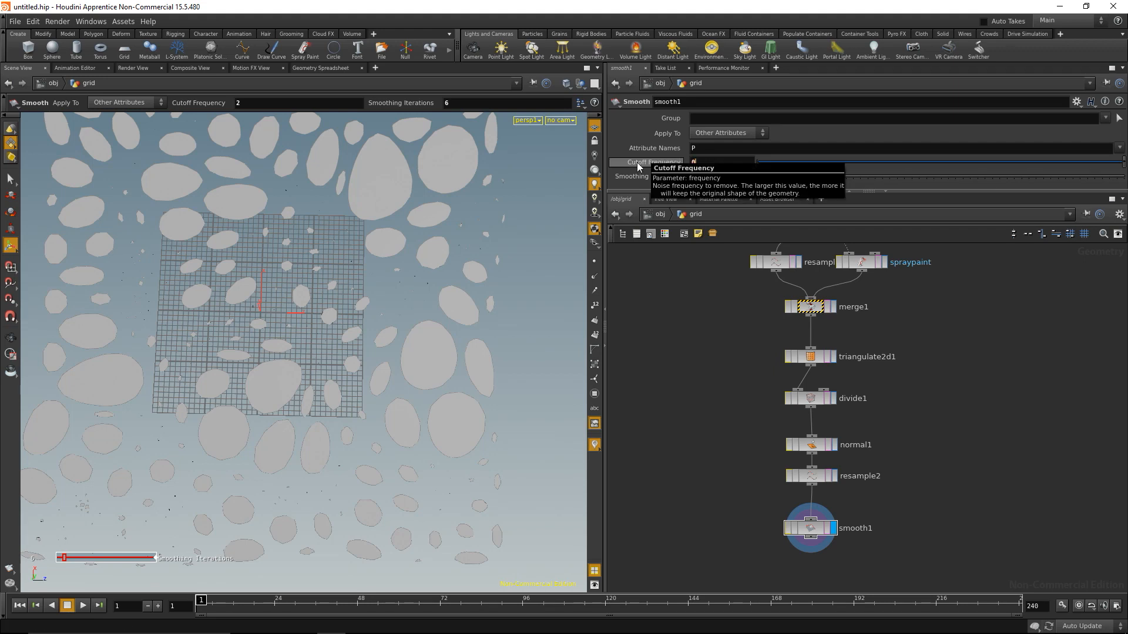
{"action": "left_click_drag", "start_coordinate": [776, 162], "coordinate": [758, 162]}
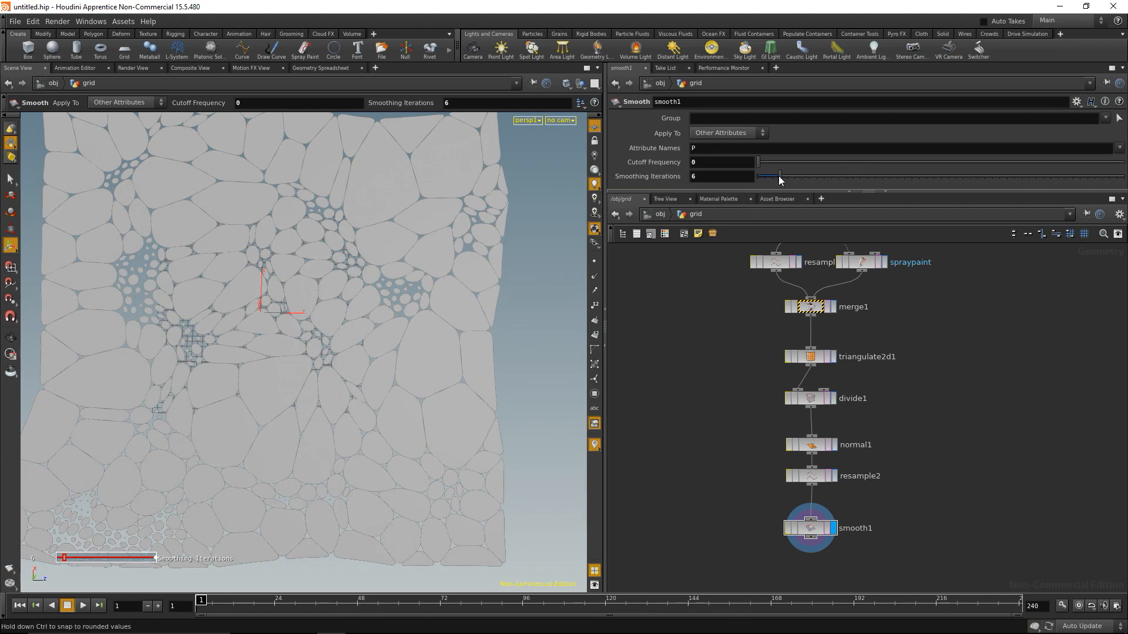
{"action": "left_click_drag", "start_coordinate": [780, 175], "coordinate": [790, 175]}
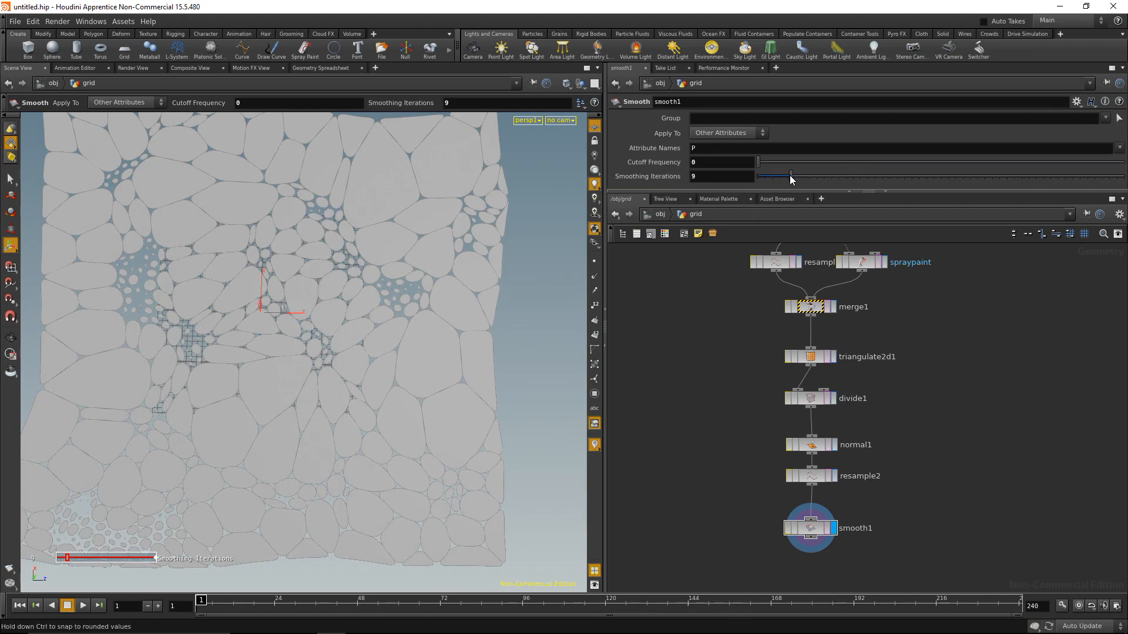
{"action": "left_click_drag", "start_coordinate": [789, 175], "coordinate": [806, 175]}
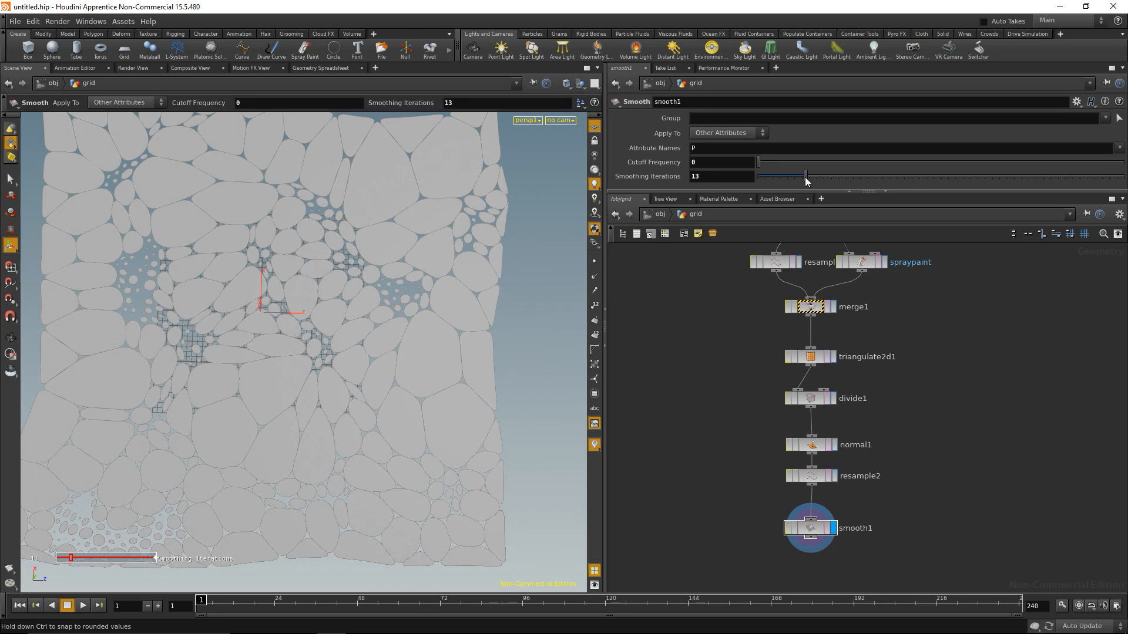
{"action": "left_click_drag", "start_coordinate": [805, 175], "coordinate": [808, 175]}
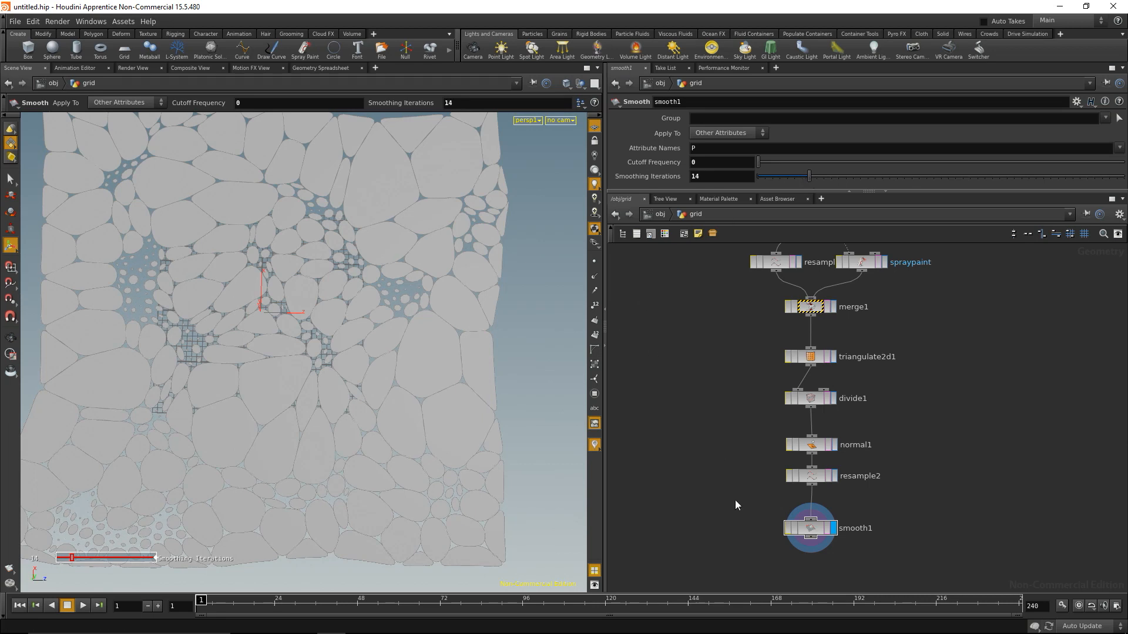
{"action": "mouse_move", "coordinate": [728, 489]}
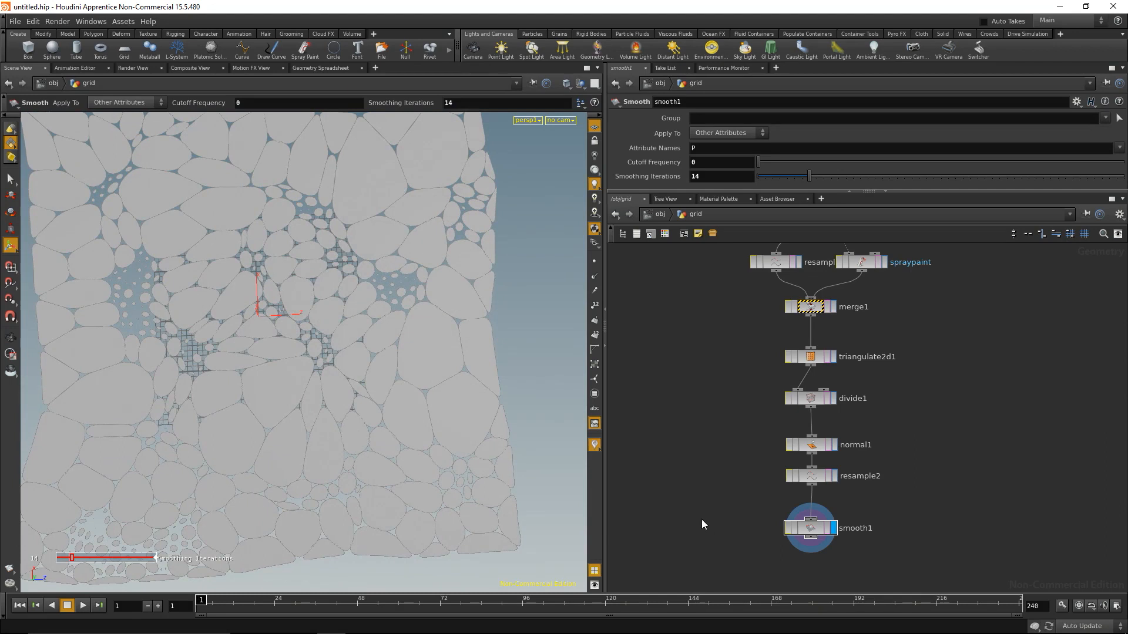
Extrude the smoothed cells by 0.1 with PolyExtrude, keeping Output Back enabled
{"action": "key", "text": "Tab"}
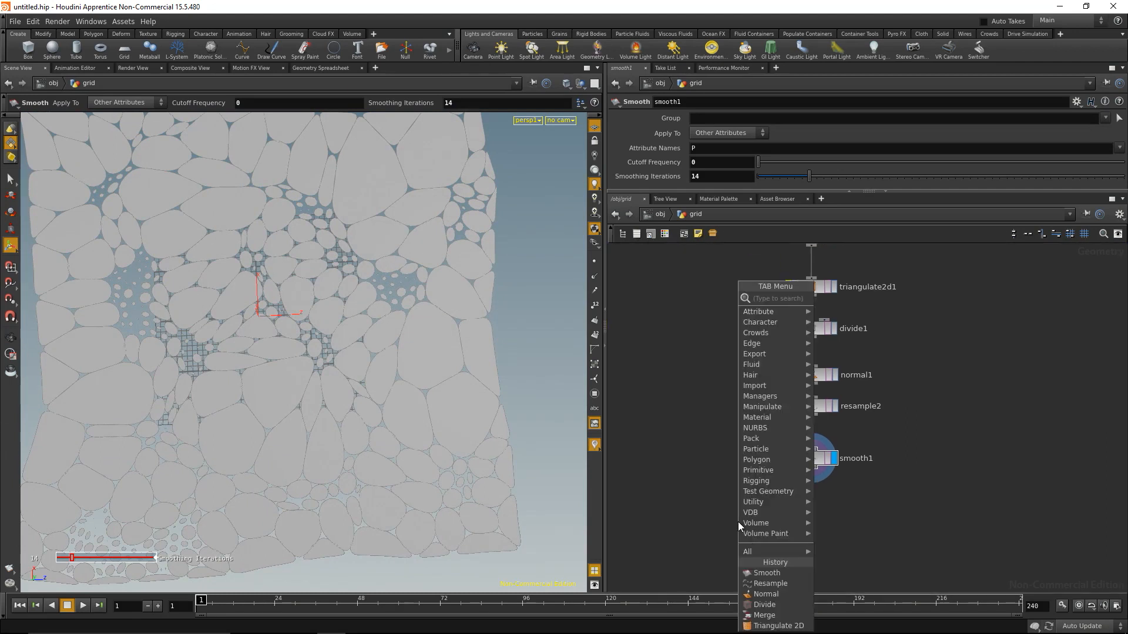
{"action": "left_click", "coordinate": [738, 522]}
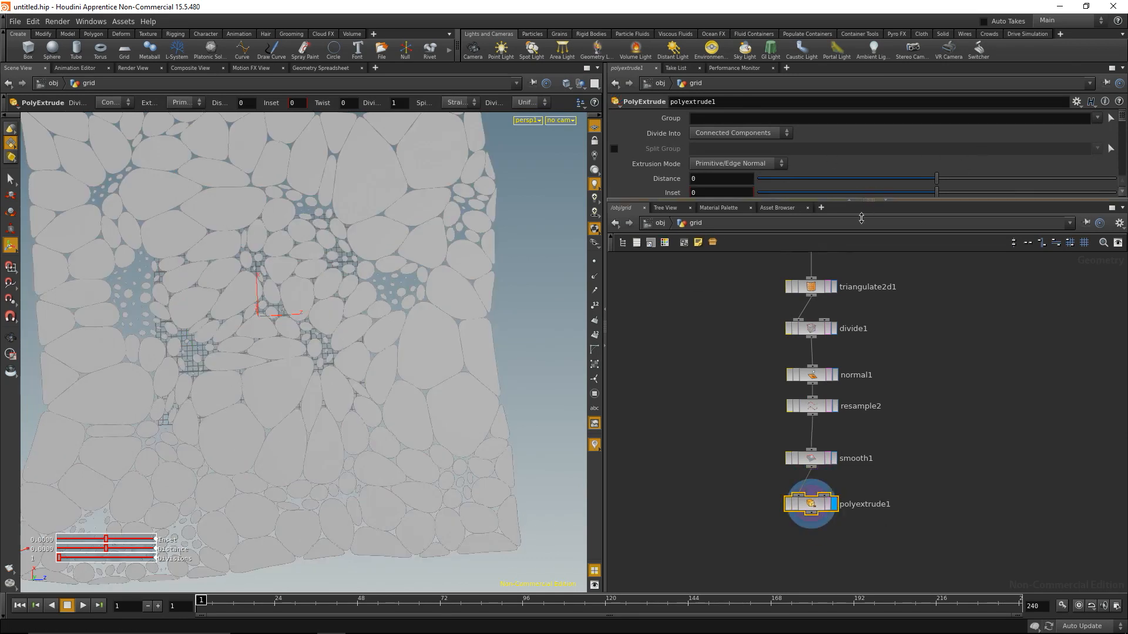
{"action": "type", "text": "0.1"}
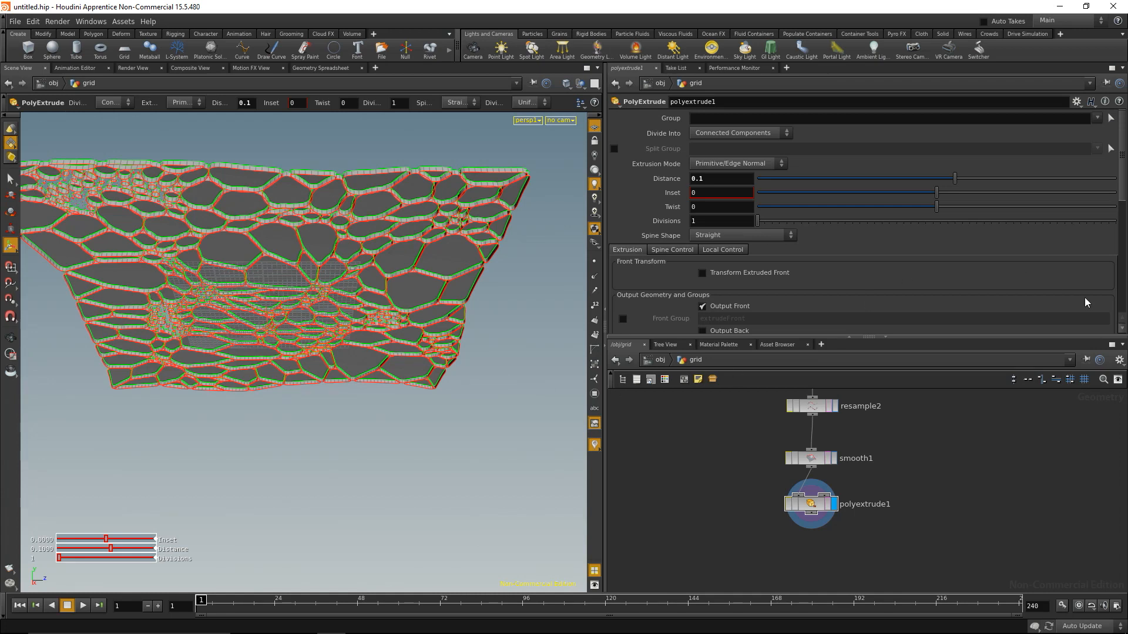
{"action": "scroll", "scroll_direction": "down", "scroll_amount": 3}
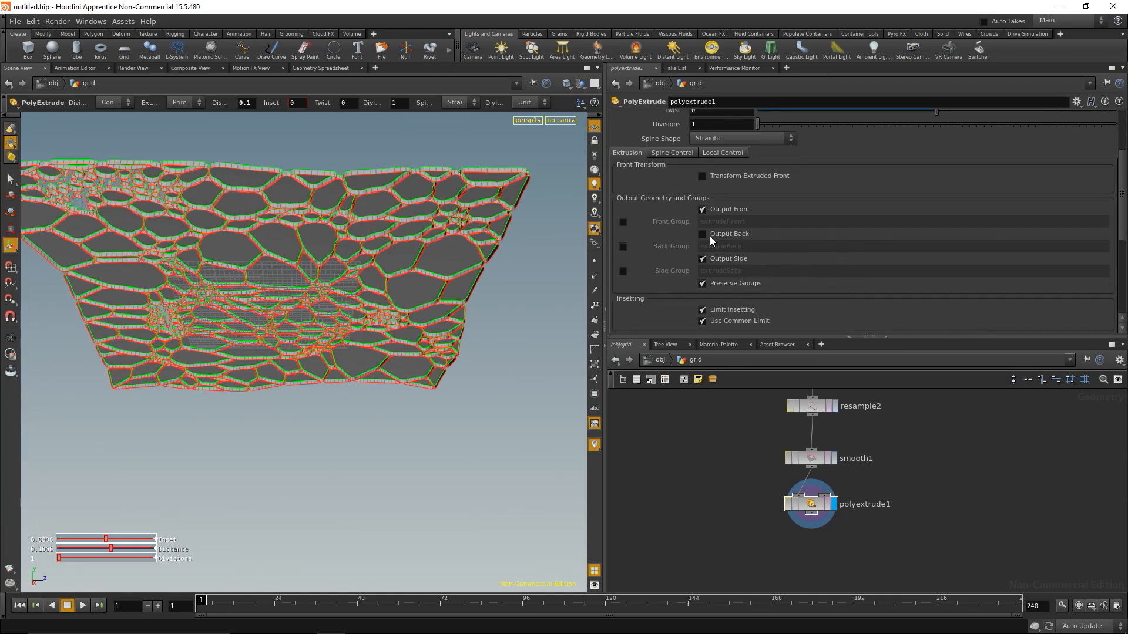
{"action": "left_click", "coordinate": [702, 234]}
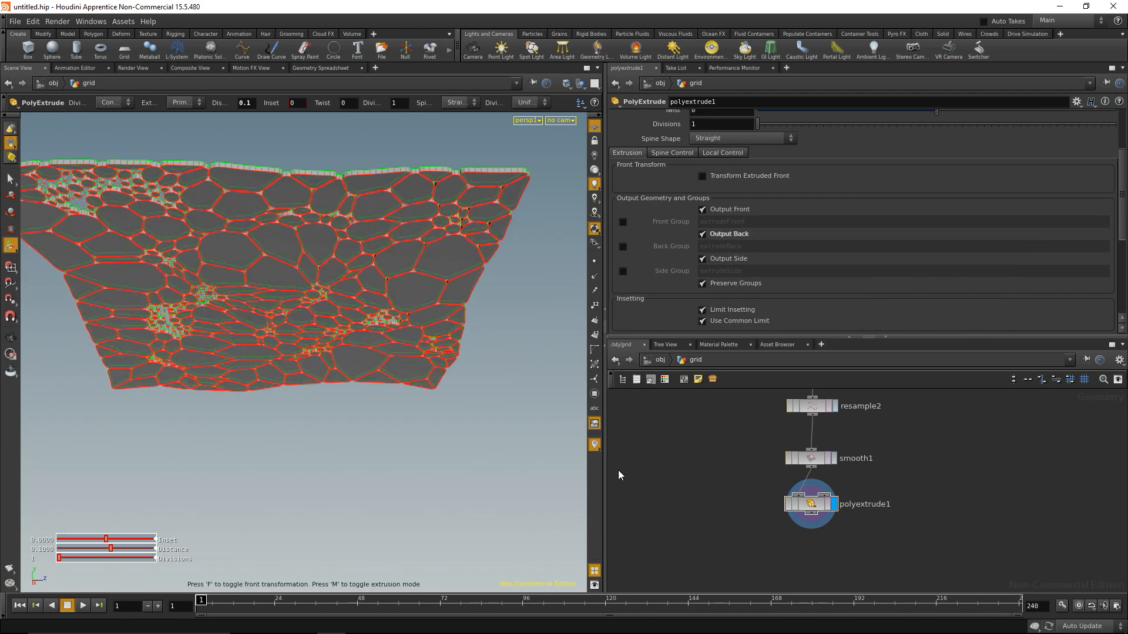
{"action": "left_click", "coordinate": [810, 458]}
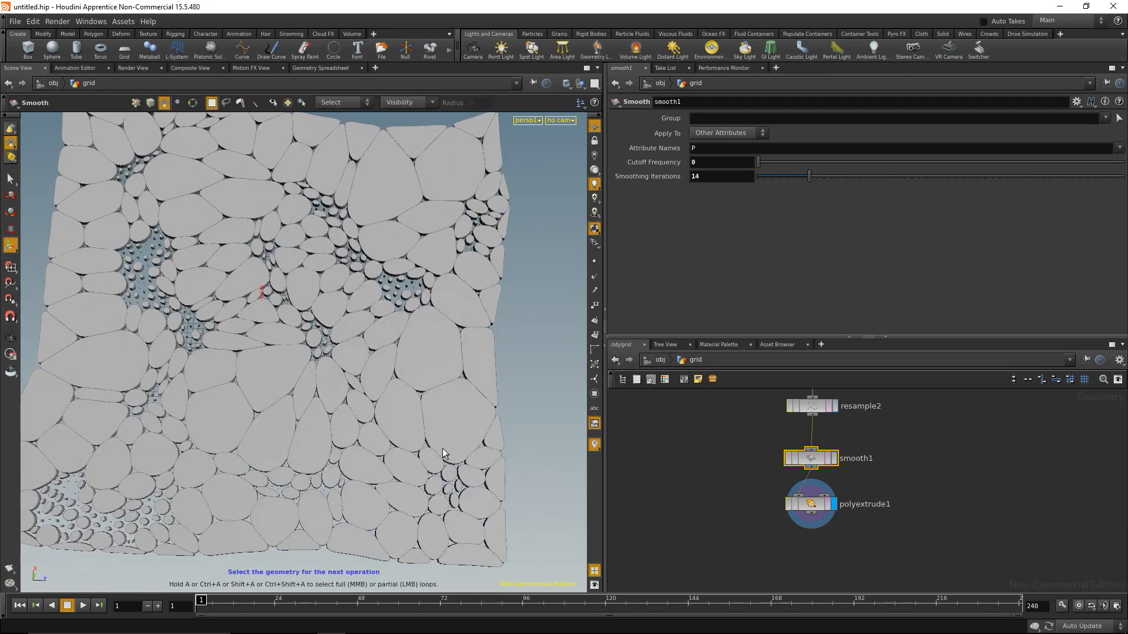
{"action": "mouse_move", "coordinate": [389, 459]}
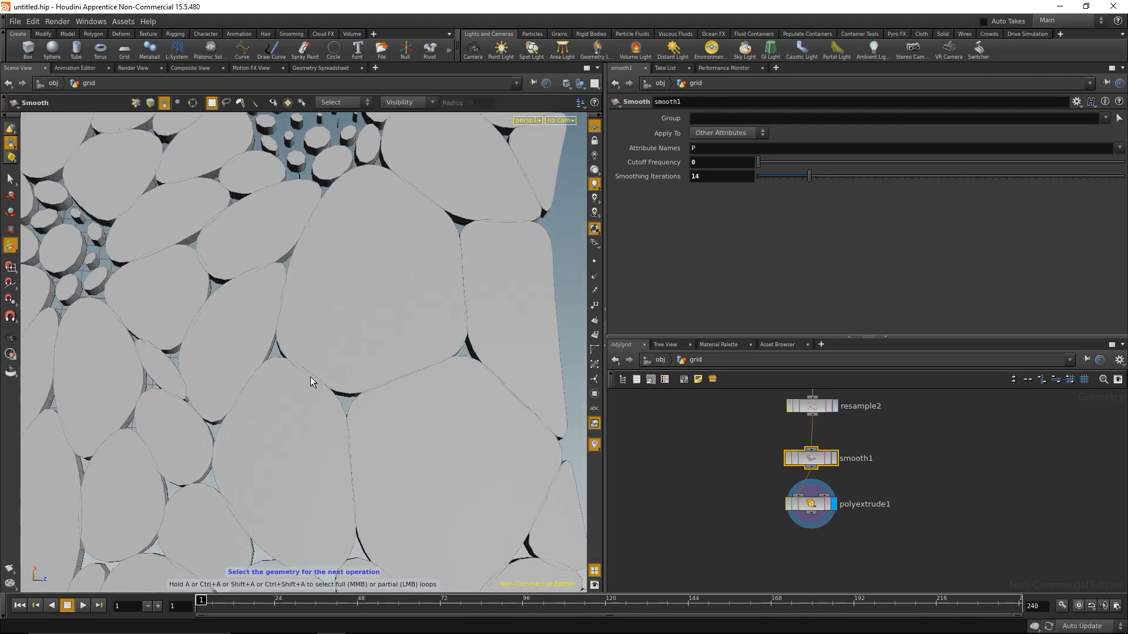
{"action": "mouse_move", "coordinate": [374, 393]}
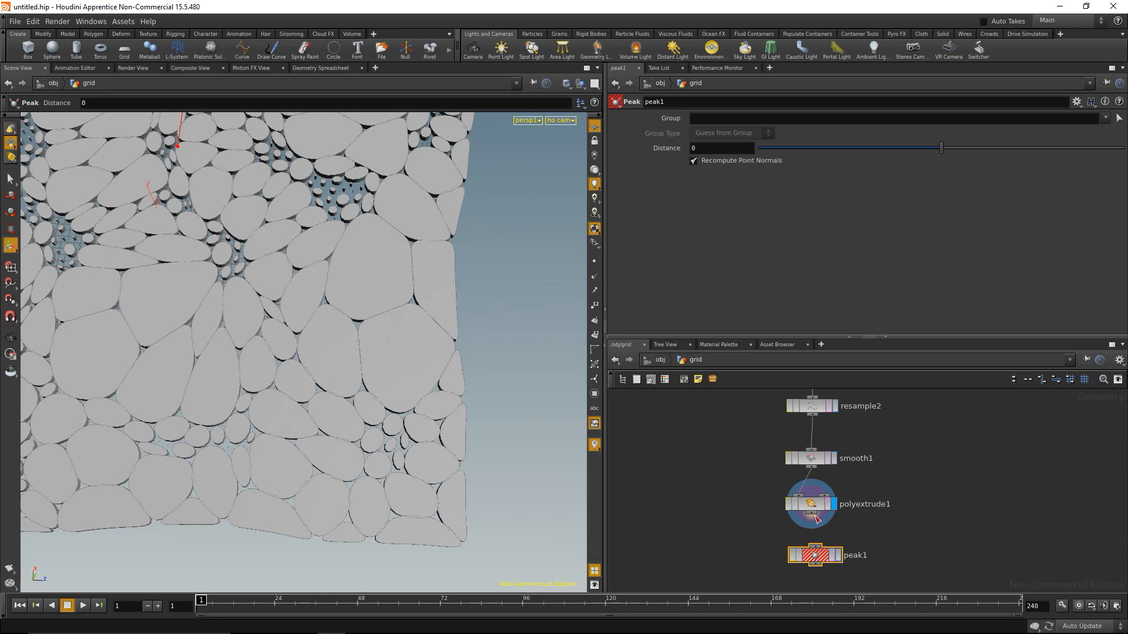
{"action": "mouse_move", "coordinate": [816, 546]}
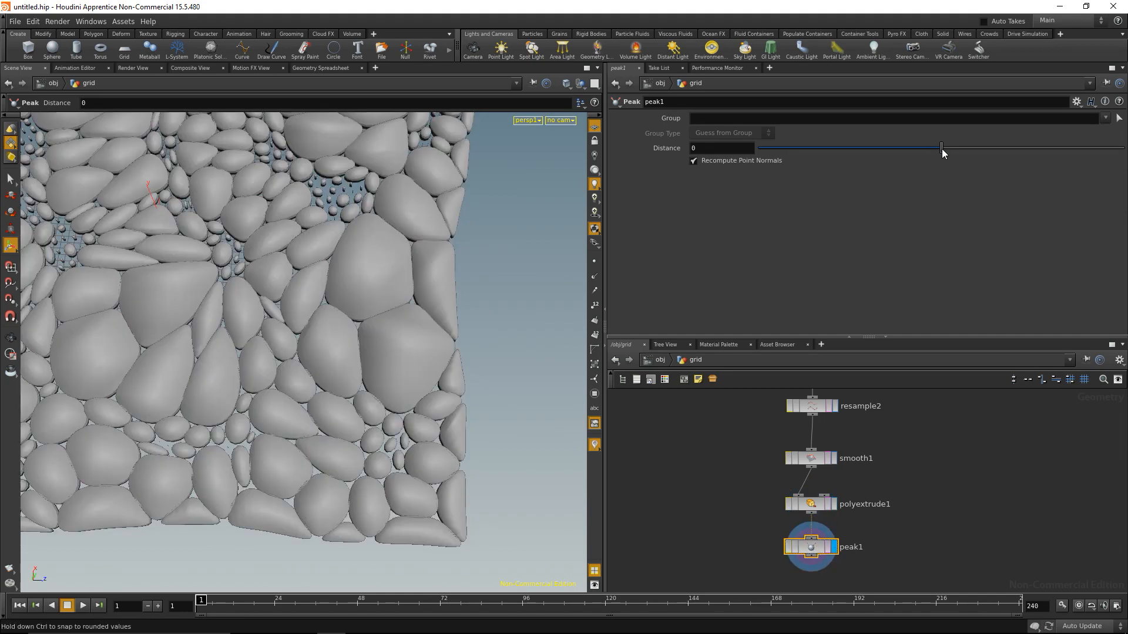
Set the Peak distance to -0.03 so the extruded cells shrink slightly apart
{"action": "left_click_drag", "start_coordinate": [941, 148], "coordinate": [948, 148]}
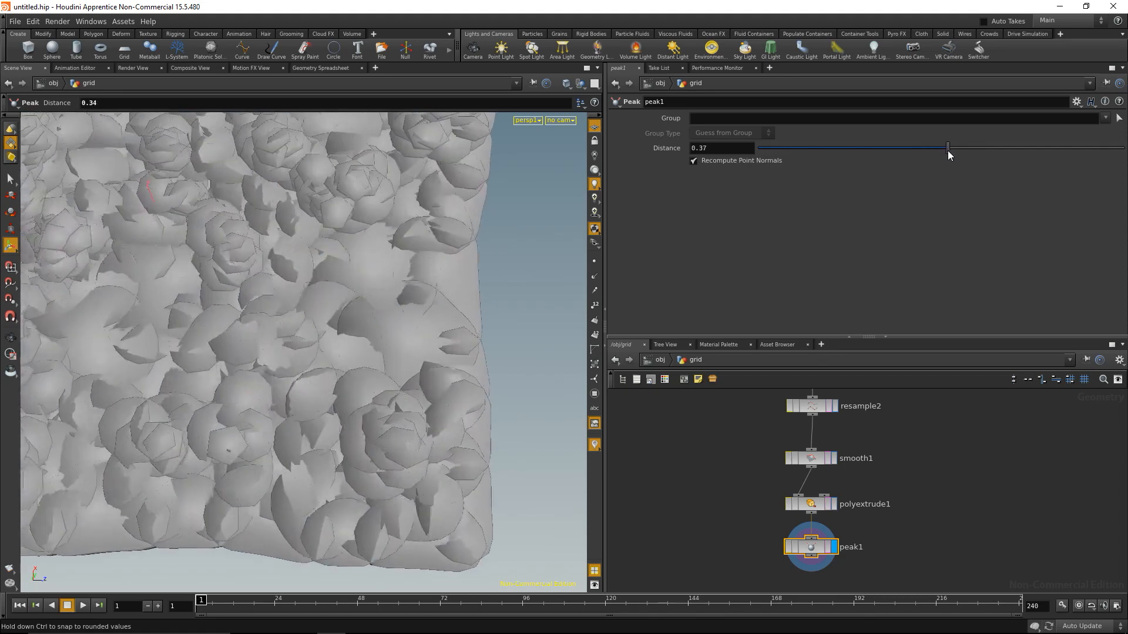
{"action": "left_click_drag", "start_coordinate": [928, 148], "coordinate": [947, 148]}
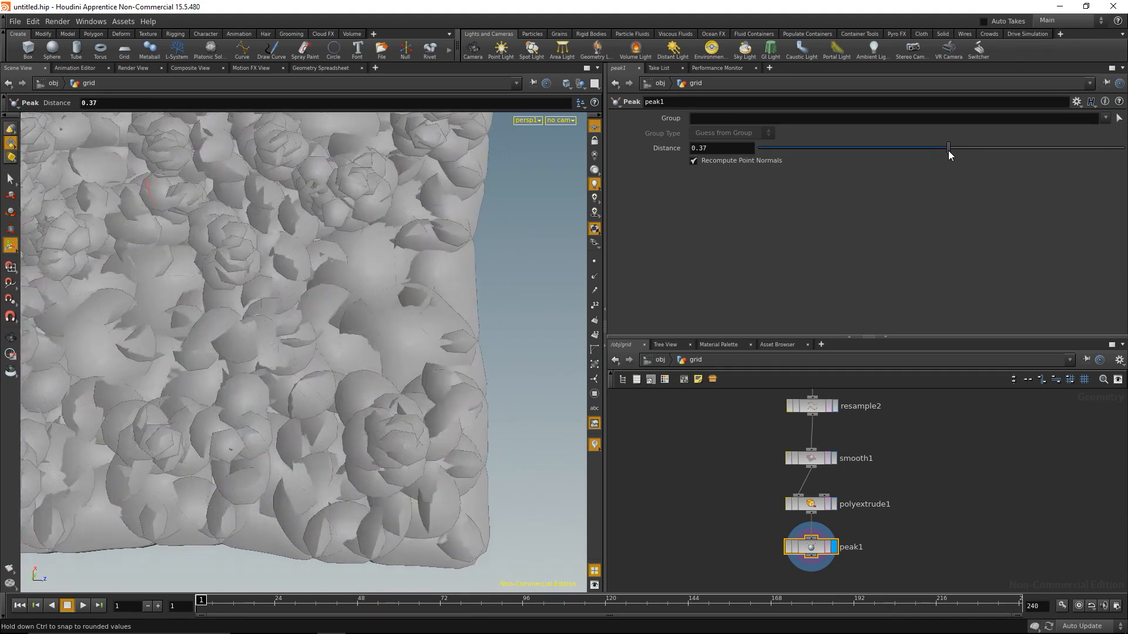
{"action": "left_click_drag", "start_coordinate": [948, 148], "coordinate": [941, 148]}
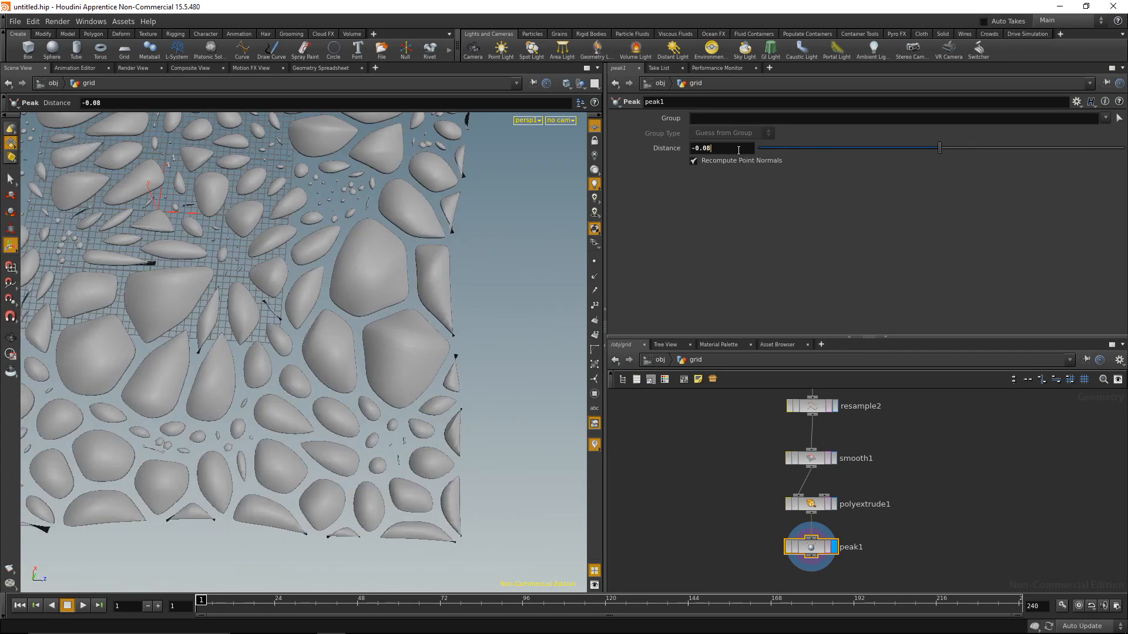
{"action": "type", "text": "-0.02"}
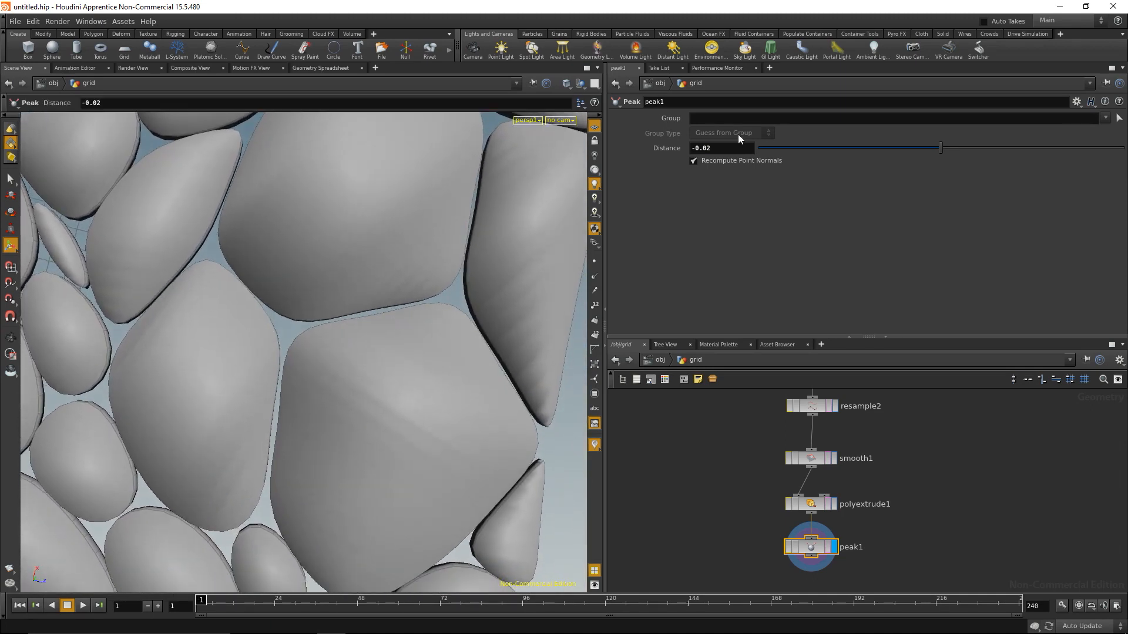
{"action": "type", "text": "-0.03"}
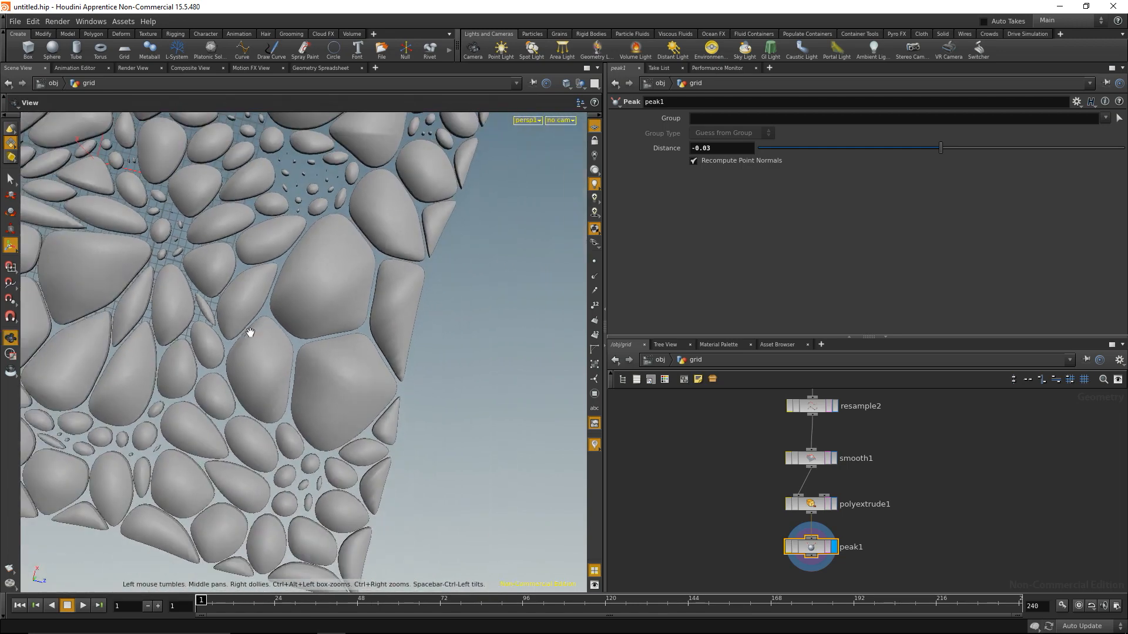
{"action": "left_click_drag", "start_coordinate": [251, 332], "coordinate": [309, 467]}
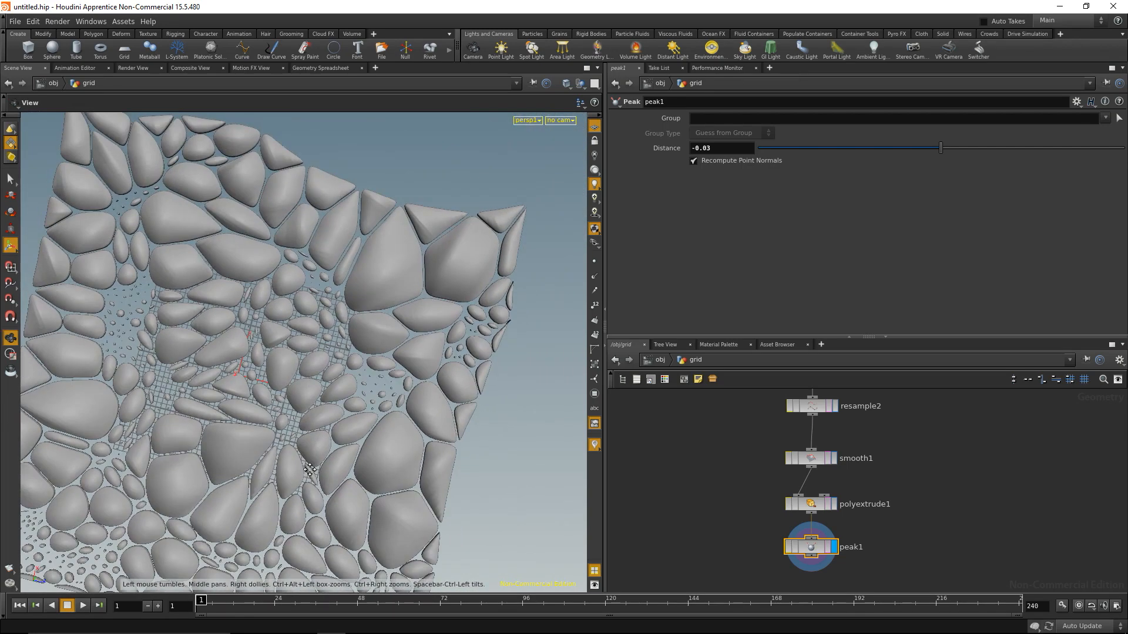
{"action": "left_click_drag", "start_coordinate": [309, 467], "coordinate": [435, 331]}
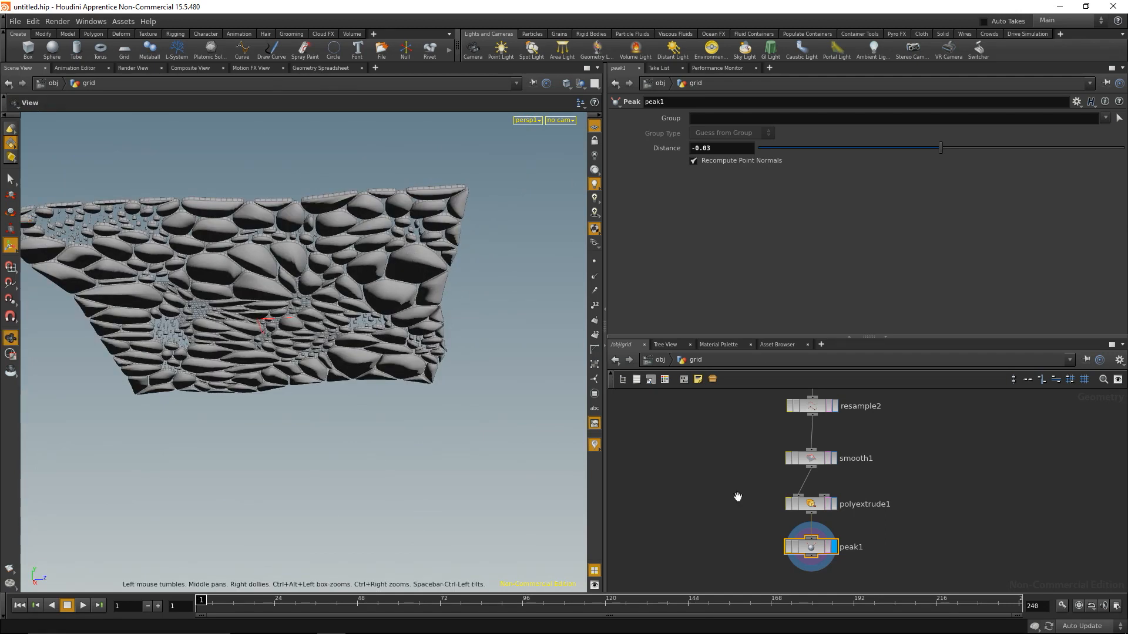
Add a Normal SOP after peak1 so the tiles shade smoothly
{"action": "key", "text": "Tab"}
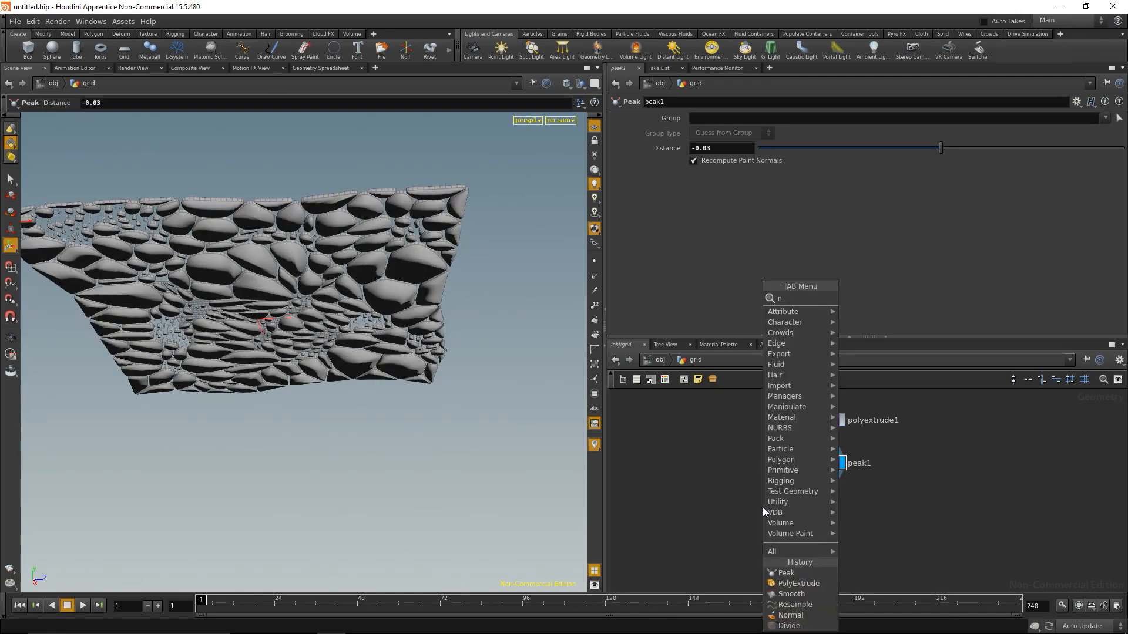
{"action": "left_click", "coordinate": [790, 614]}
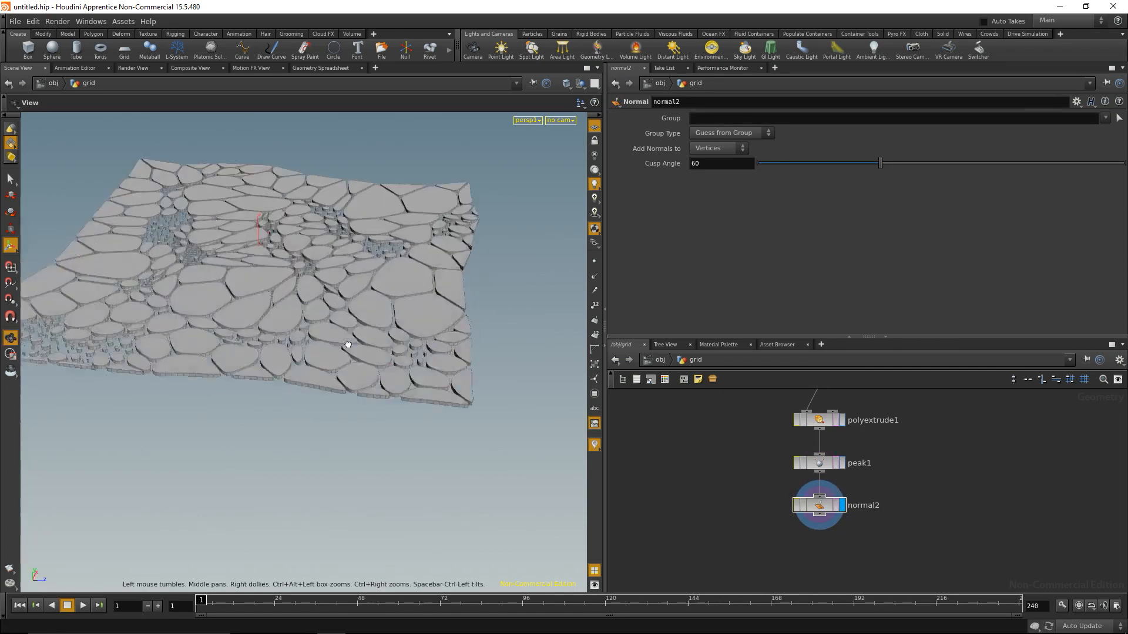
{"action": "left_click_drag", "start_coordinate": [347, 345], "coordinate": [306, 408]}
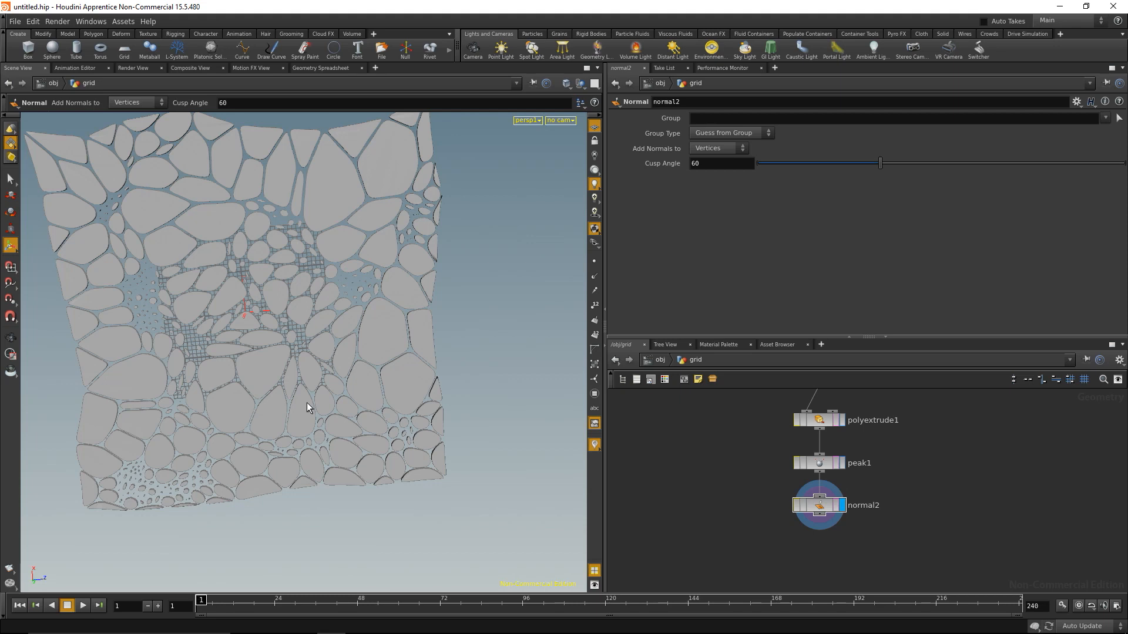
{"action": "mouse_move", "coordinate": [526, 408]}
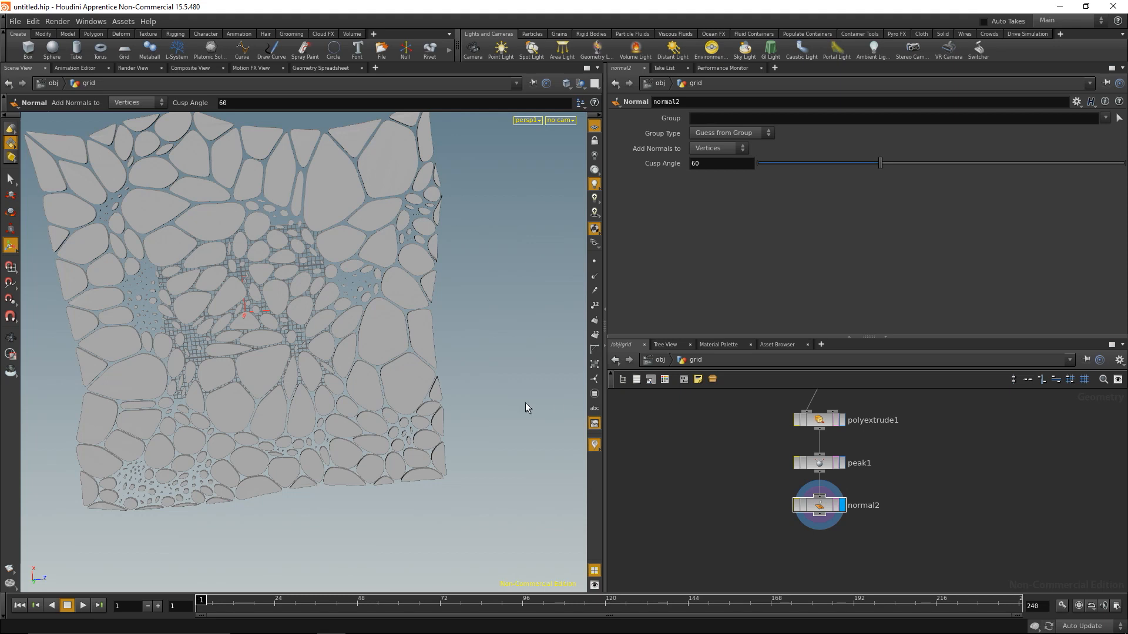
{"action": "mouse_move", "coordinate": [758, 481]}
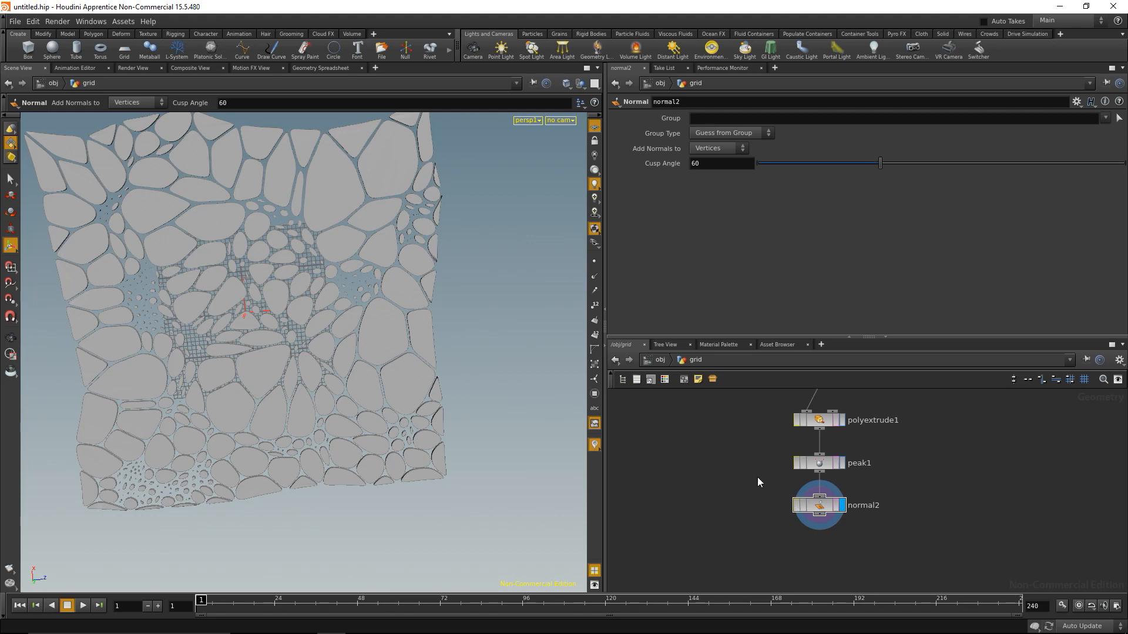
{"action": "scroll", "scroll_direction": "down", "scroll_amount": 3}
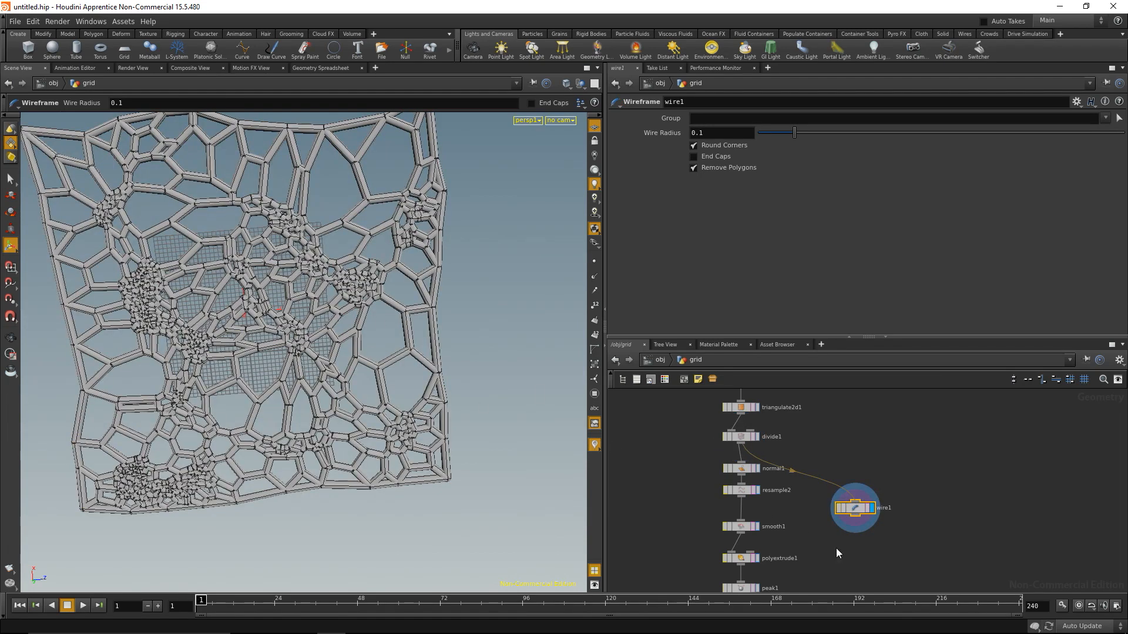
Branch a Wireframe SOP from normal1 with Wire Radius 0.1
{"action": "left_click", "coordinate": [719, 132]}
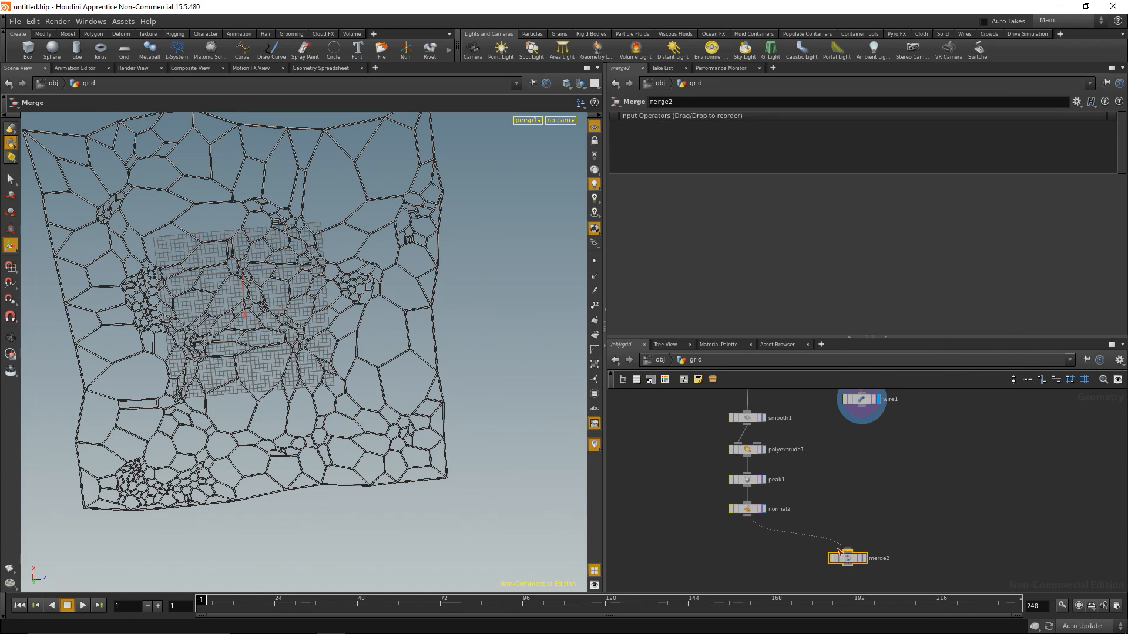
Wire the normal-shaded tiles into the Merge alongside the wireframe tubes
{"action": "left_click_drag", "start_coordinate": [748, 509], "coordinate": [848, 557]}
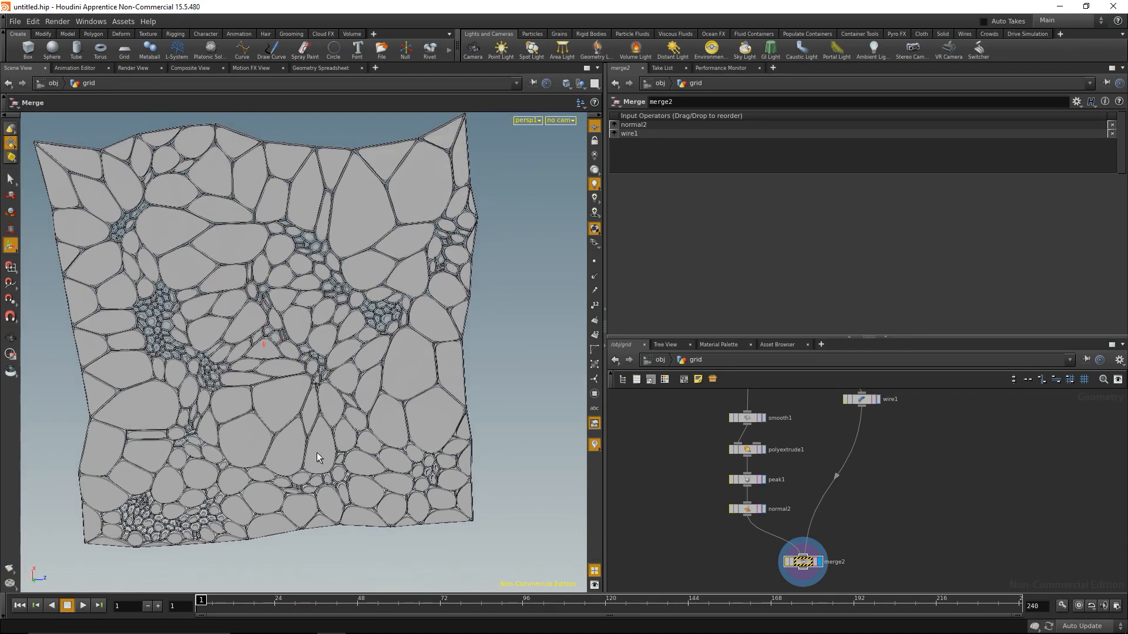
{"action": "left_click_drag", "start_coordinate": [316, 457], "coordinate": [333, 324]}
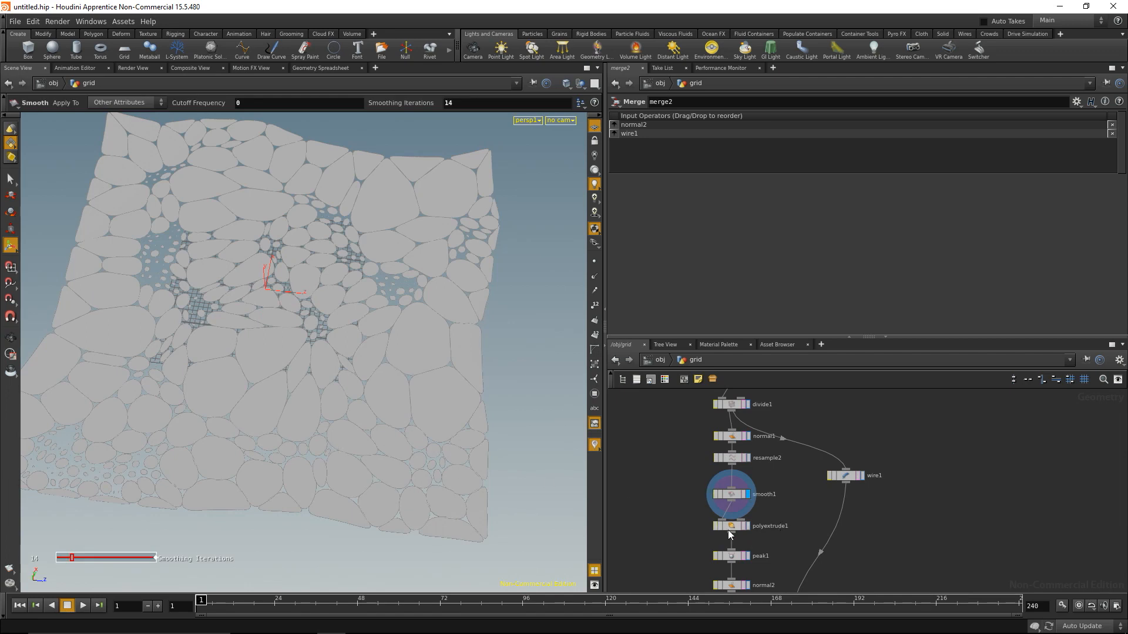
Extrude a second copy from smooth1 at 0.1 depth with Thickness Ramp end value 0.85
{"action": "left_click", "coordinate": [730, 495]}
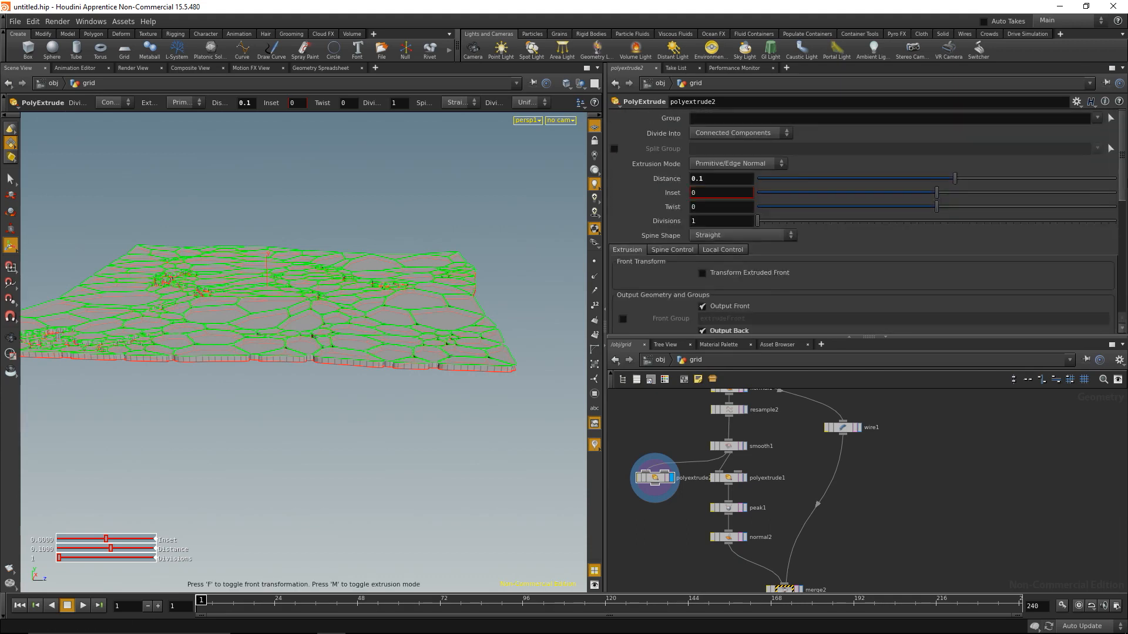
{"action": "scroll", "scroll_direction": "down", "scroll_amount": 3}
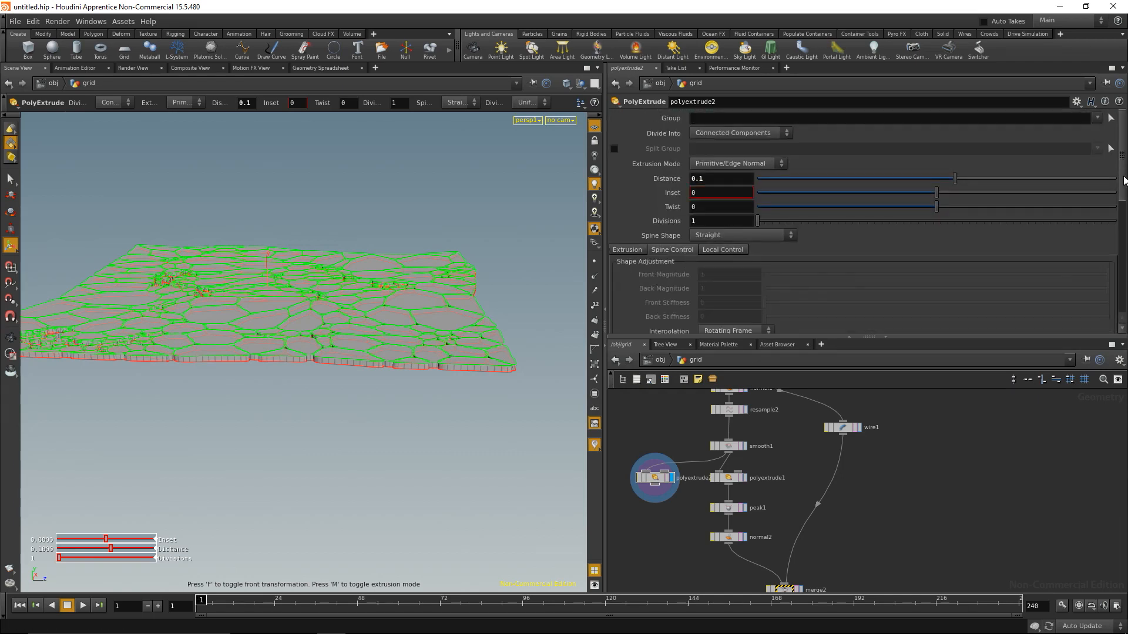
{"action": "scroll", "scroll_direction": "down", "scroll_amount": 3}
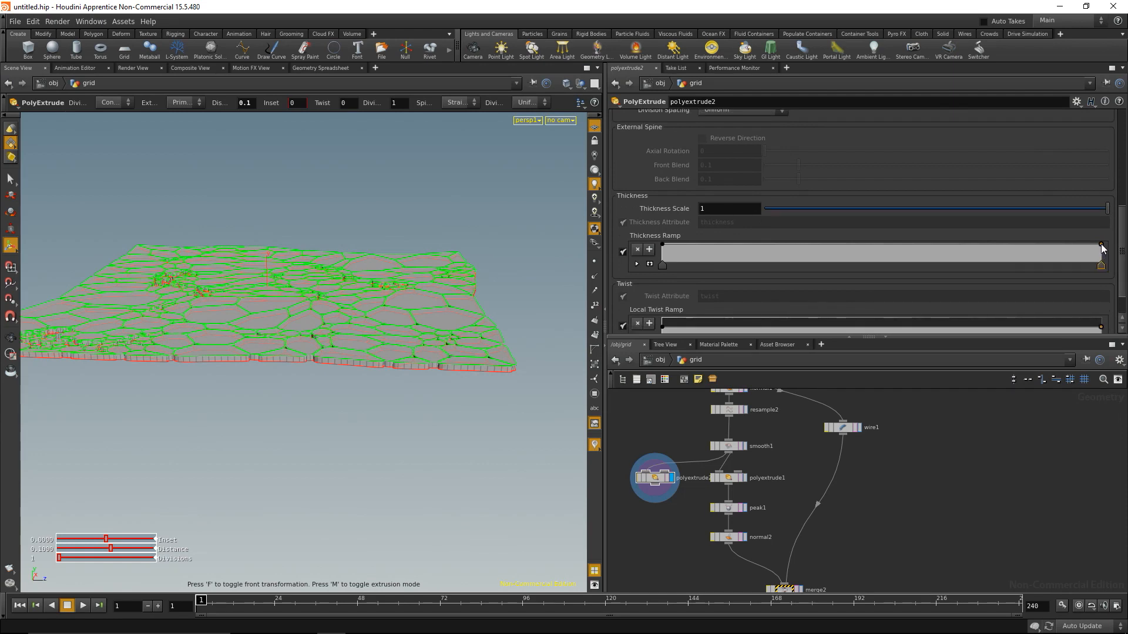
{"action": "left_click_drag", "start_coordinate": [1101, 246], "coordinate": [1101, 262]}
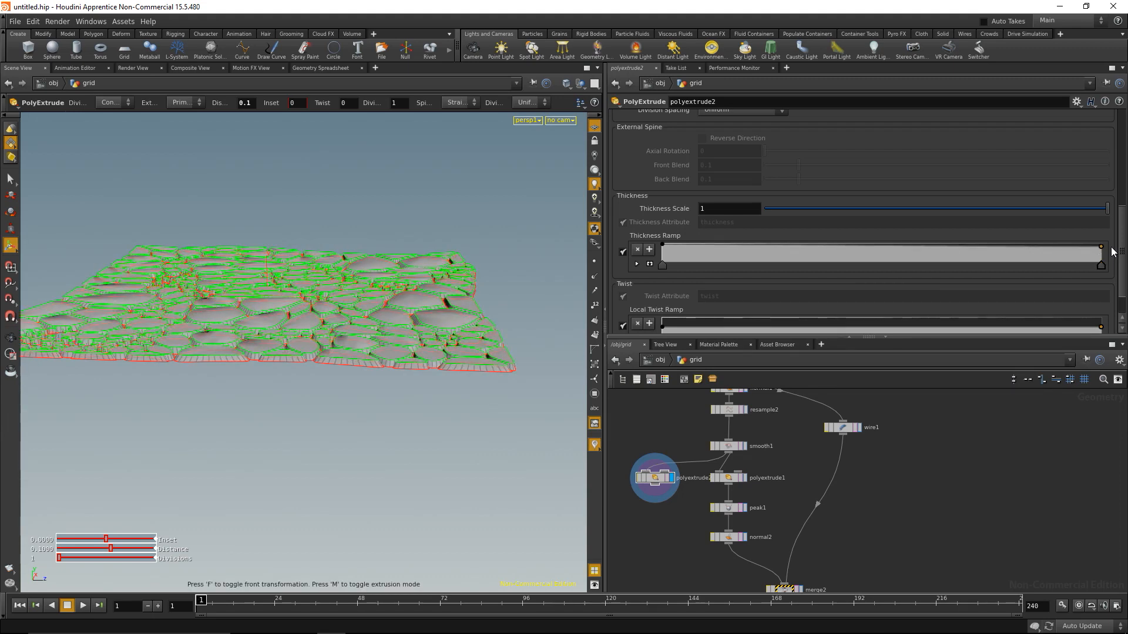
{"action": "left_click", "coordinate": [635, 264]}
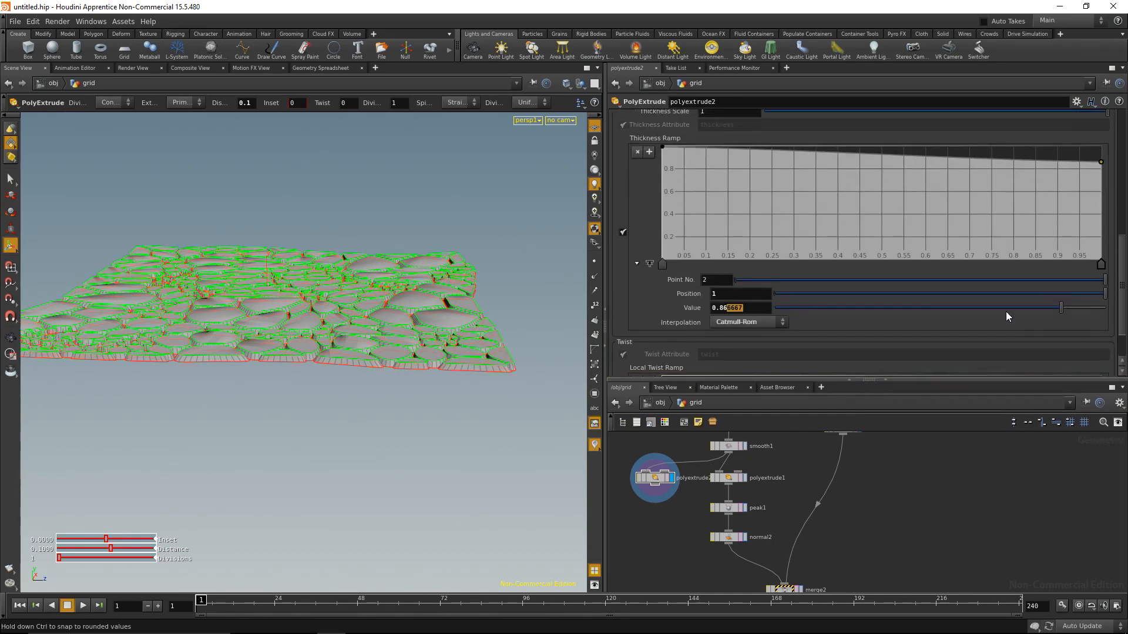
{"action": "type", "text": "0.85"}
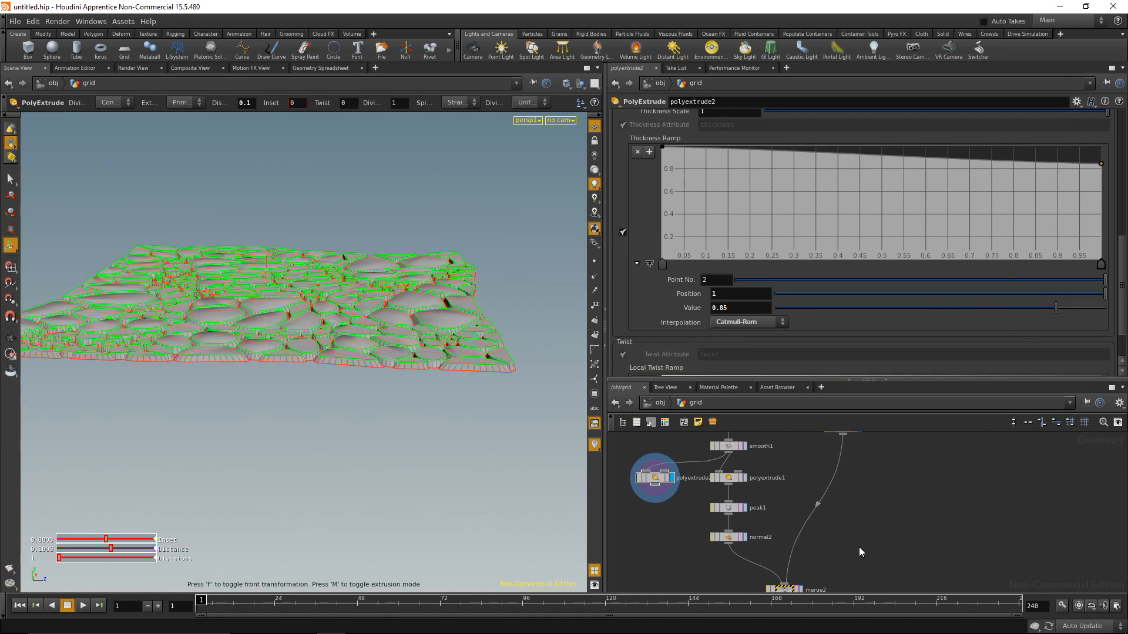
{"action": "left_click", "coordinate": [726, 537]}
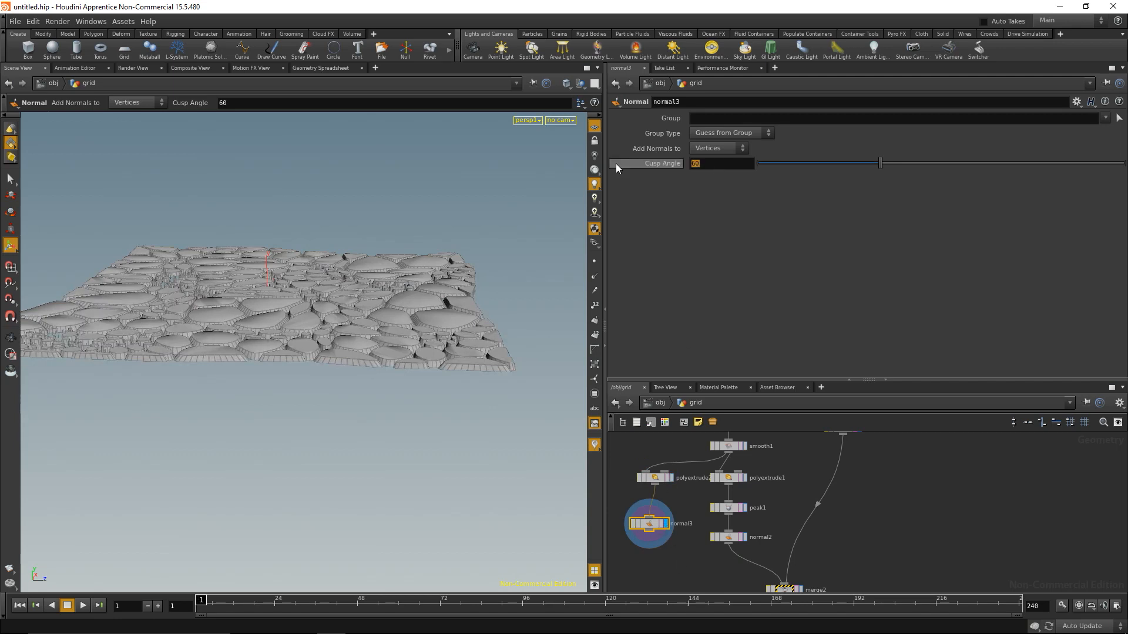
Append normal3 after polyextrude2 with the default Cusp Angle of 60
{"action": "left_click_drag", "start_coordinate": [878, 163], "coordinate": [837, 163]}
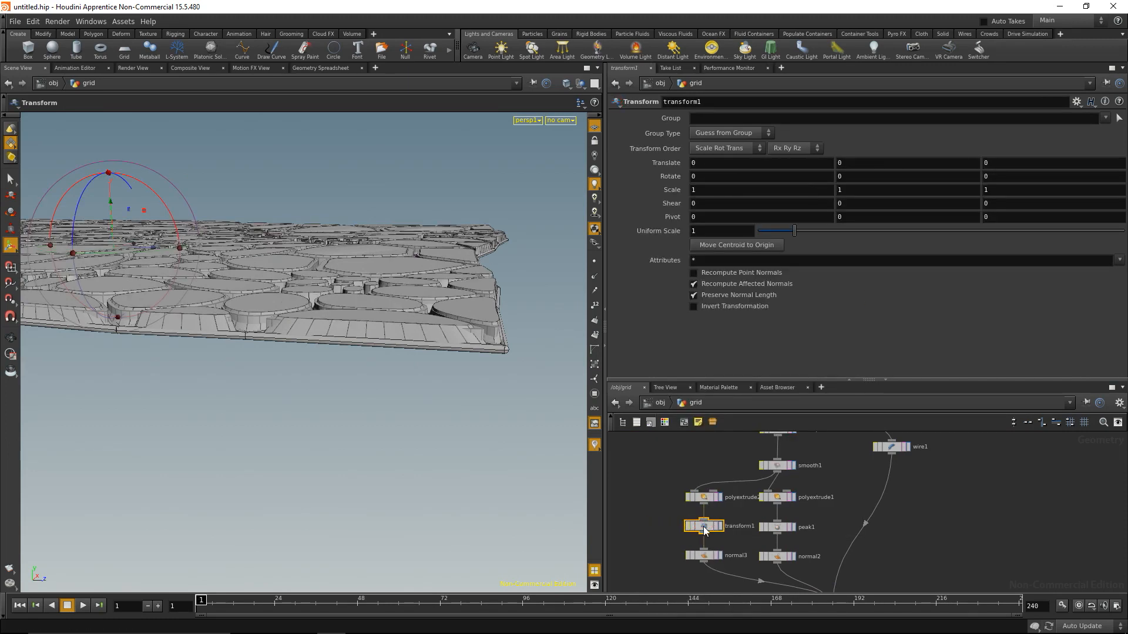
Insert a Transform before normal3 with Translate Y -0.1 to lower the second extrusion
{"action": "type", "text": "-0.1"}
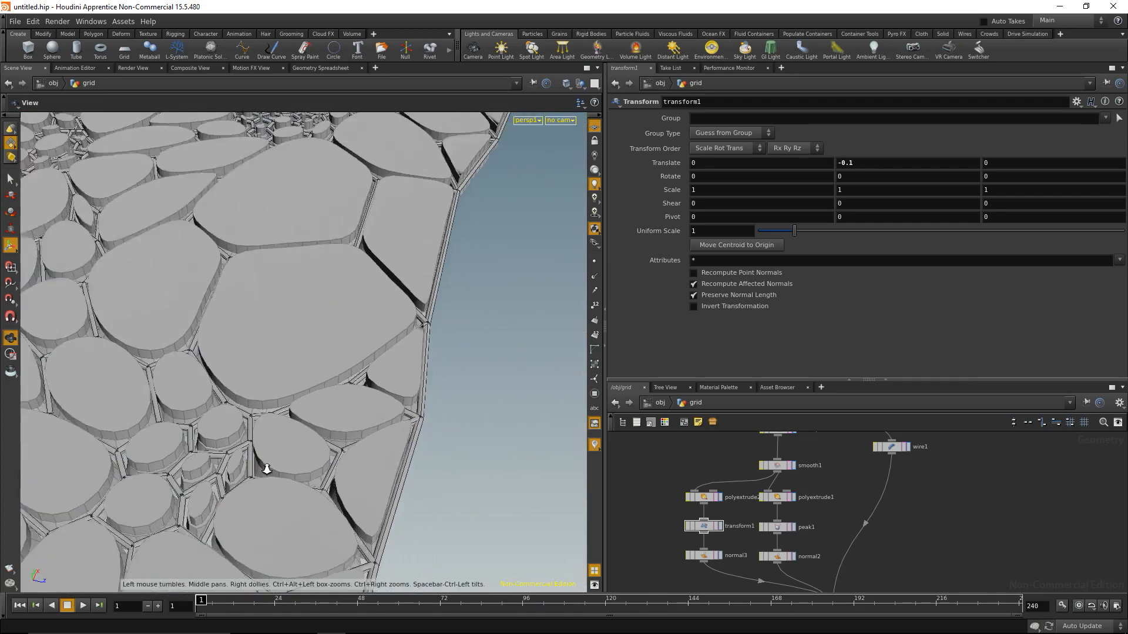
{"action": "left_click_drag", "start_coordinate": [267, 469], "coordinate": [269, 371]}
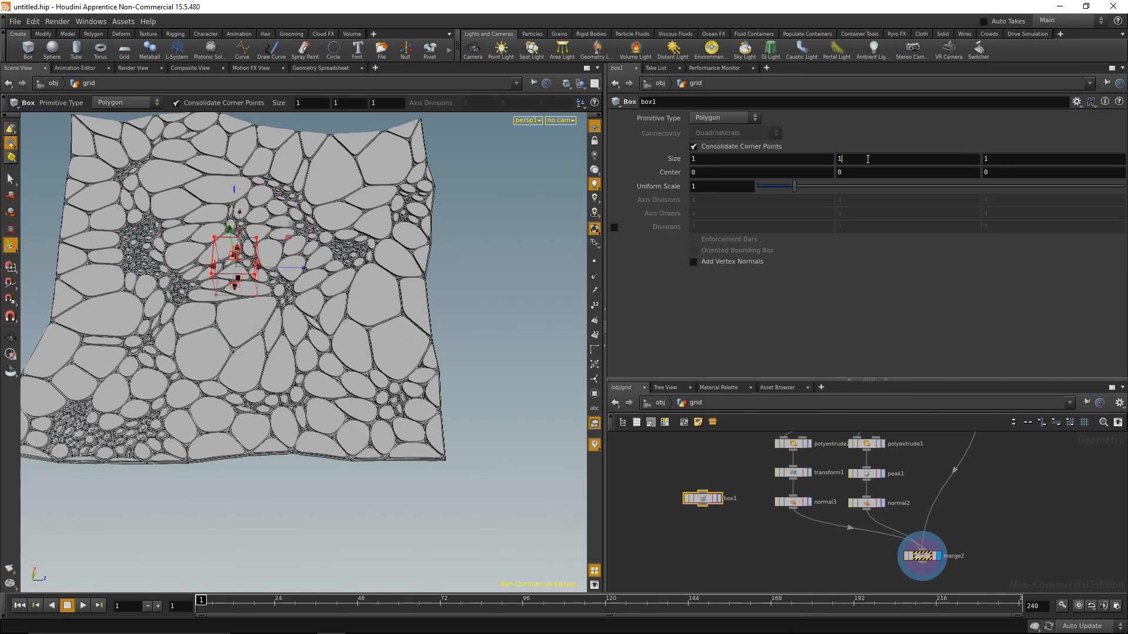
Size the Box to 20 × 0.2 × 20 with Center Y -0.2 and place it beside merge2
{"action": "type", "text": "0.2"}
{"action": "left_click", "coordinate": [906, 171]}
{"action": "type", "text": "-0.1"}
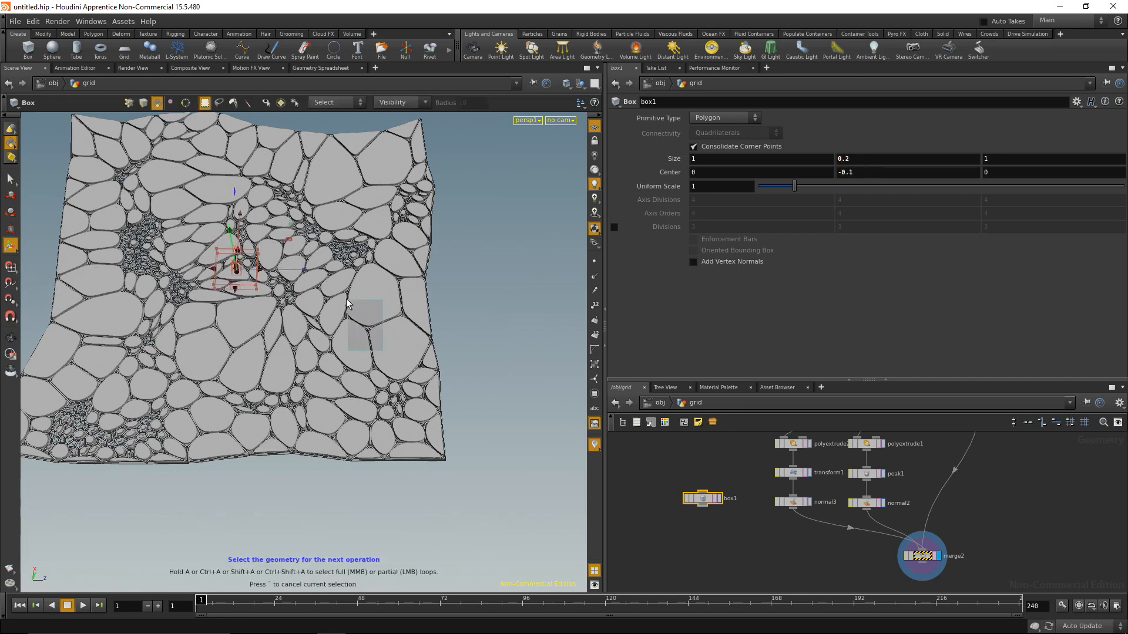
{"action": "type", "text": "-0.2"}
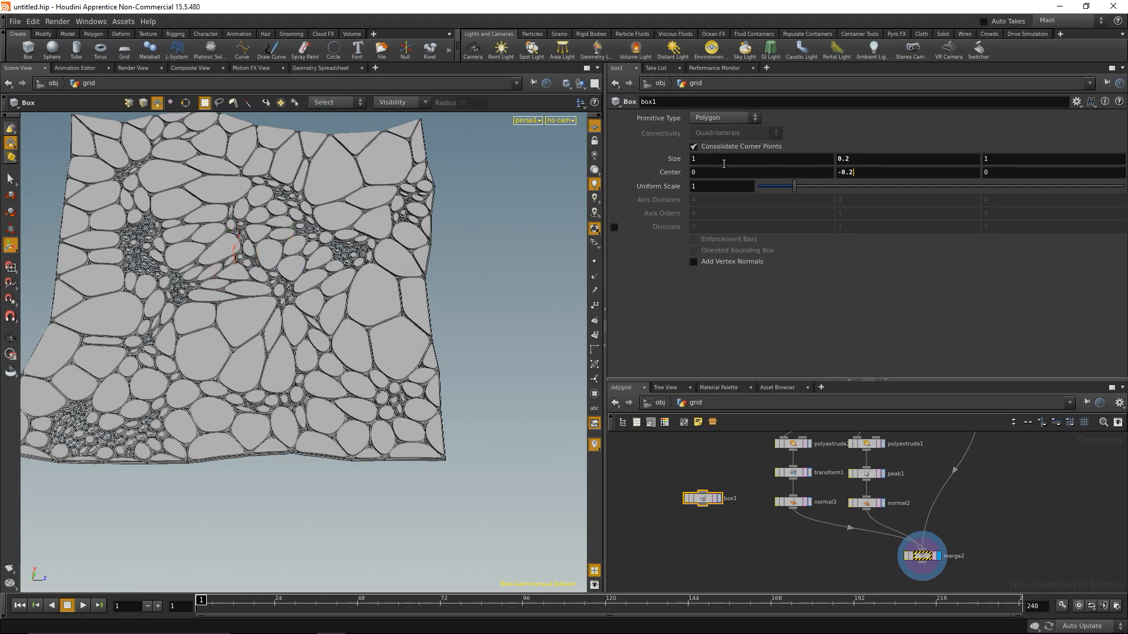
{"action": "type", "text": "20"}
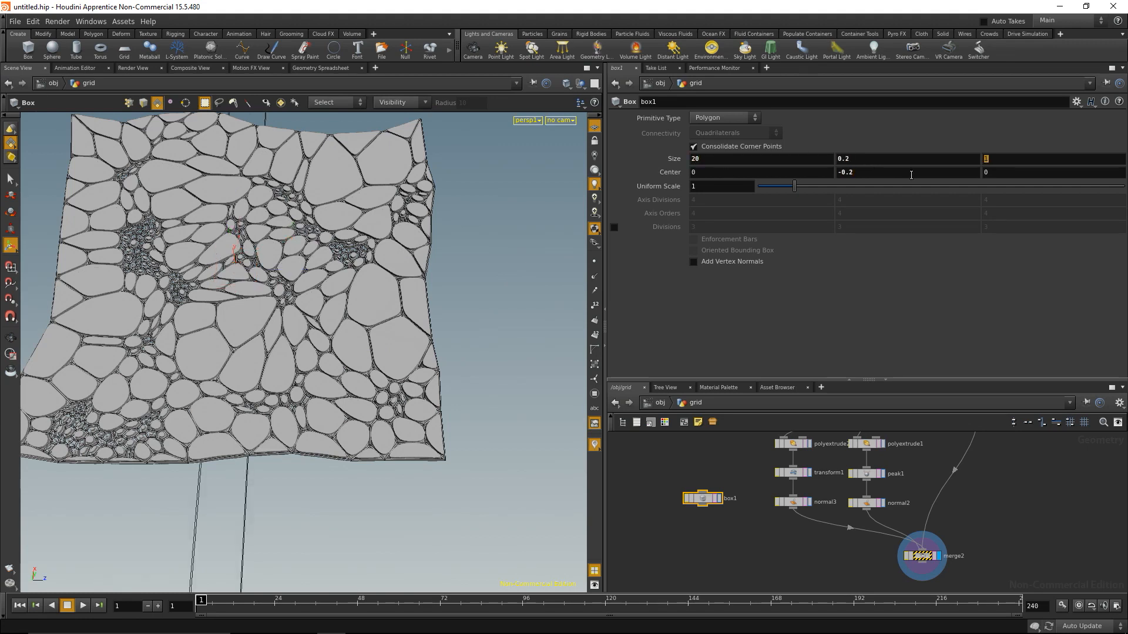
{"action": "type", "text": "20"}
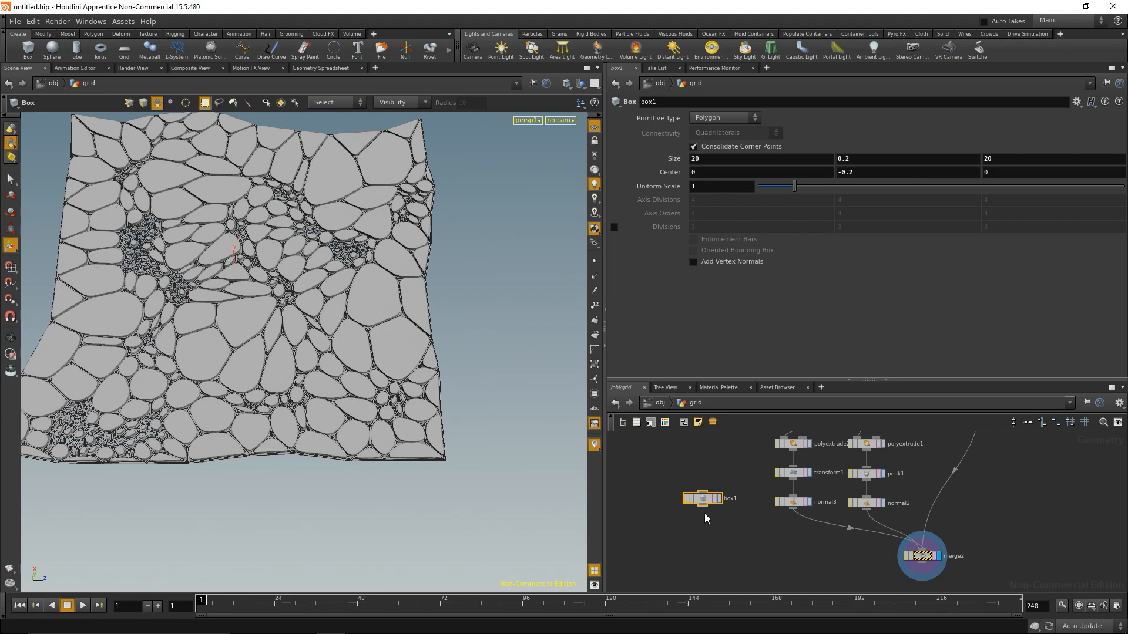
{"action": "left_click_drag", "start_coordinate": [701, 498], "coordinate": [996, 505]}
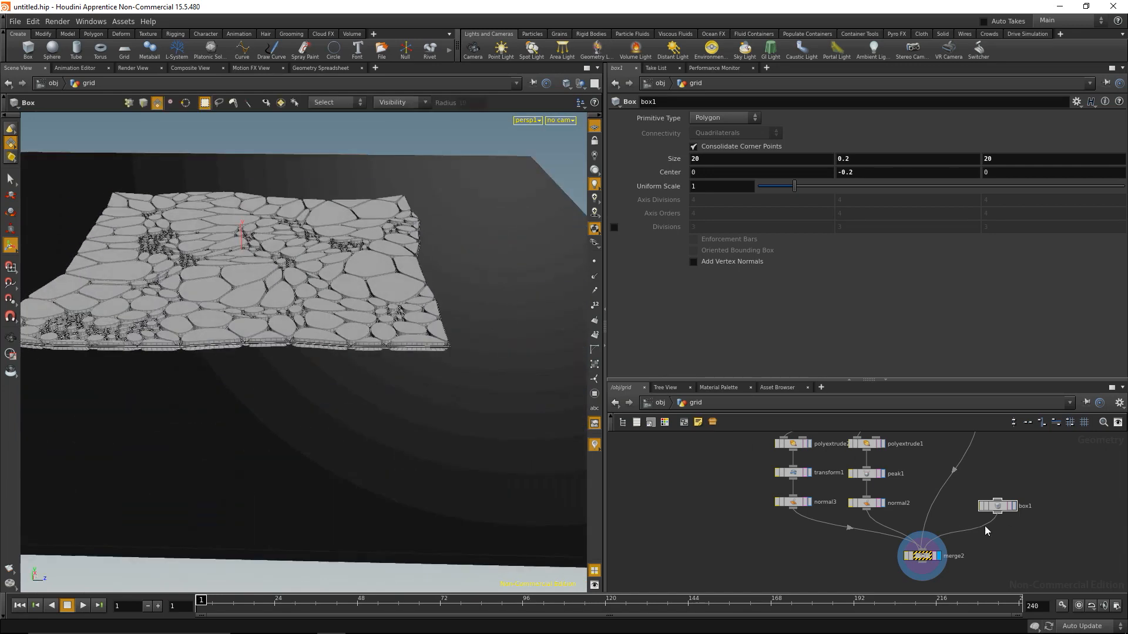
Add a Normal SOP after box1 and widen the box to Size X 40
{"action": "key", "text": "Tab"}
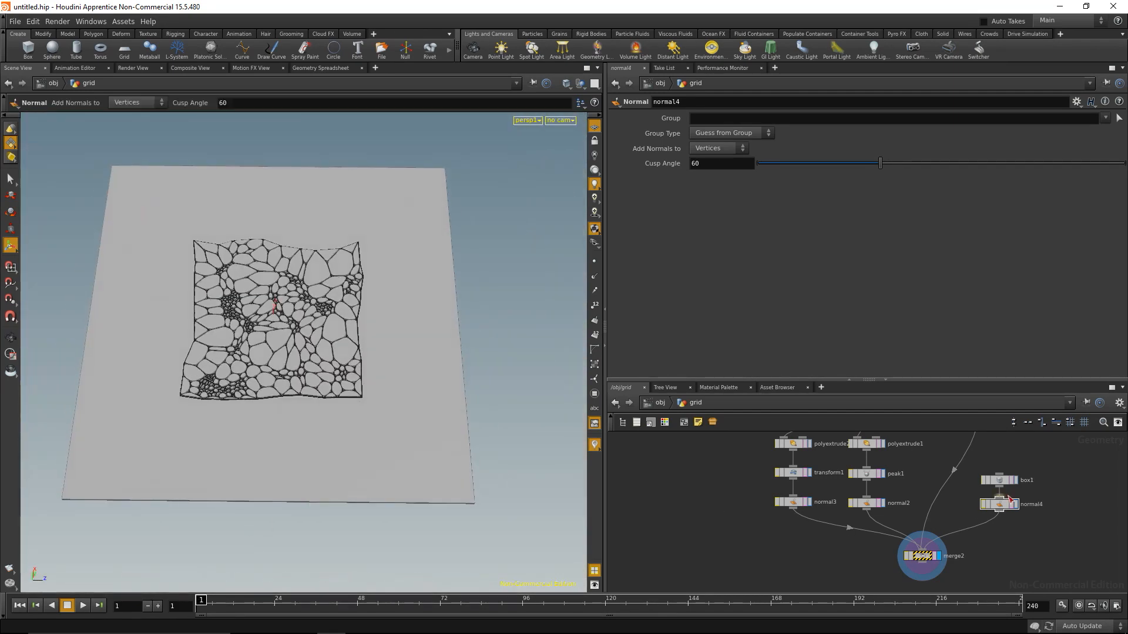
{"action": "left_click", "coordinate": [998, 481]}
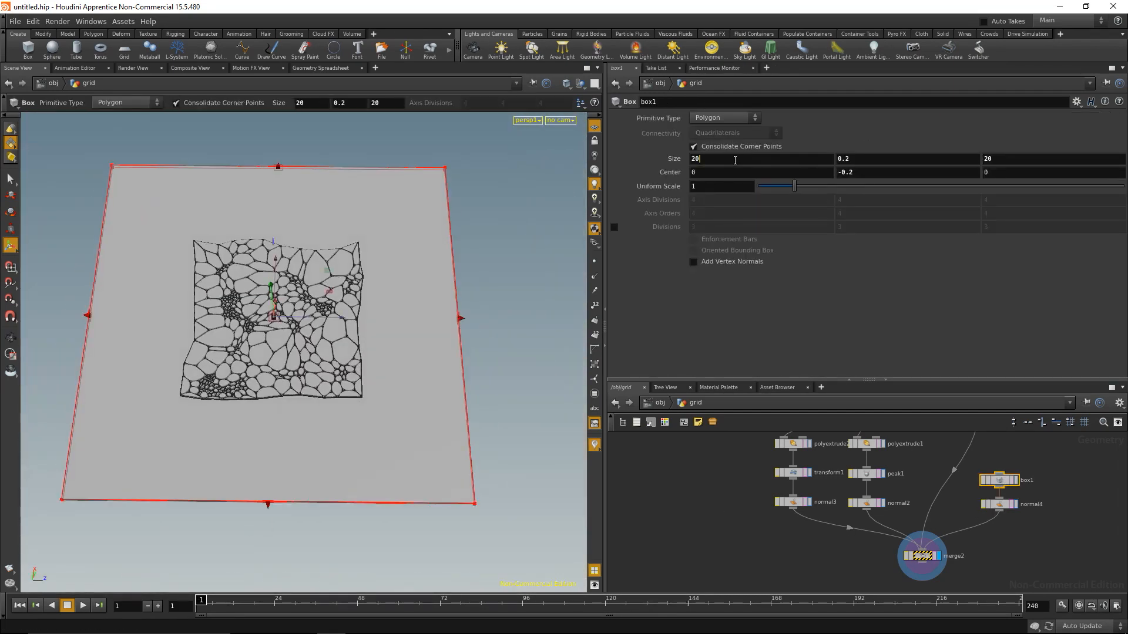
{"action": "type", "text": "40"}
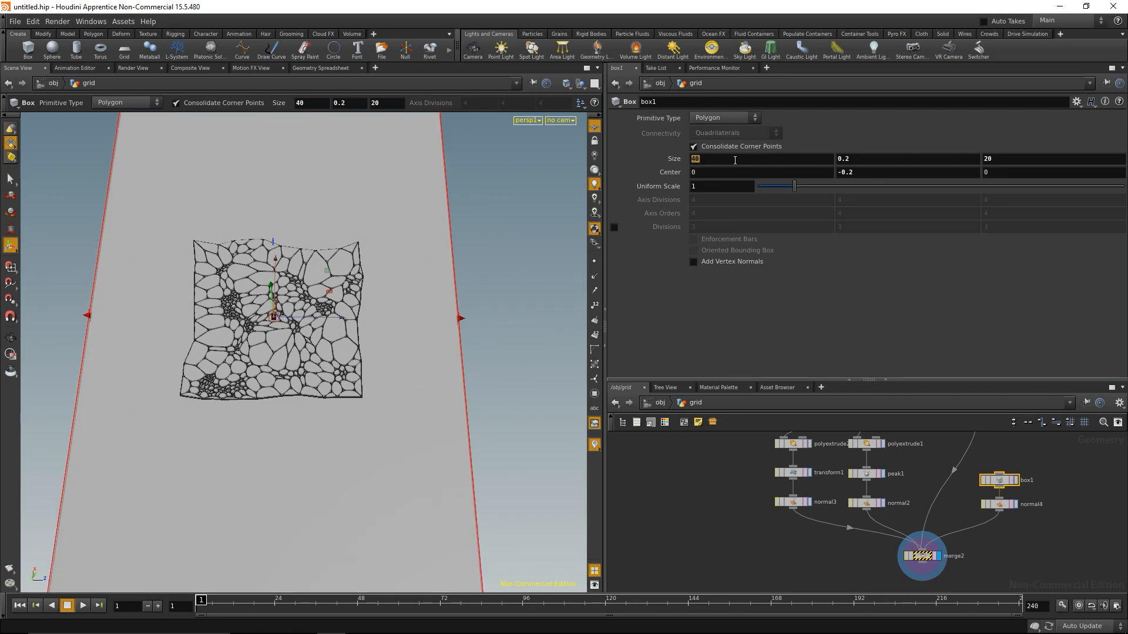
{"action": "type", "text": "20"}
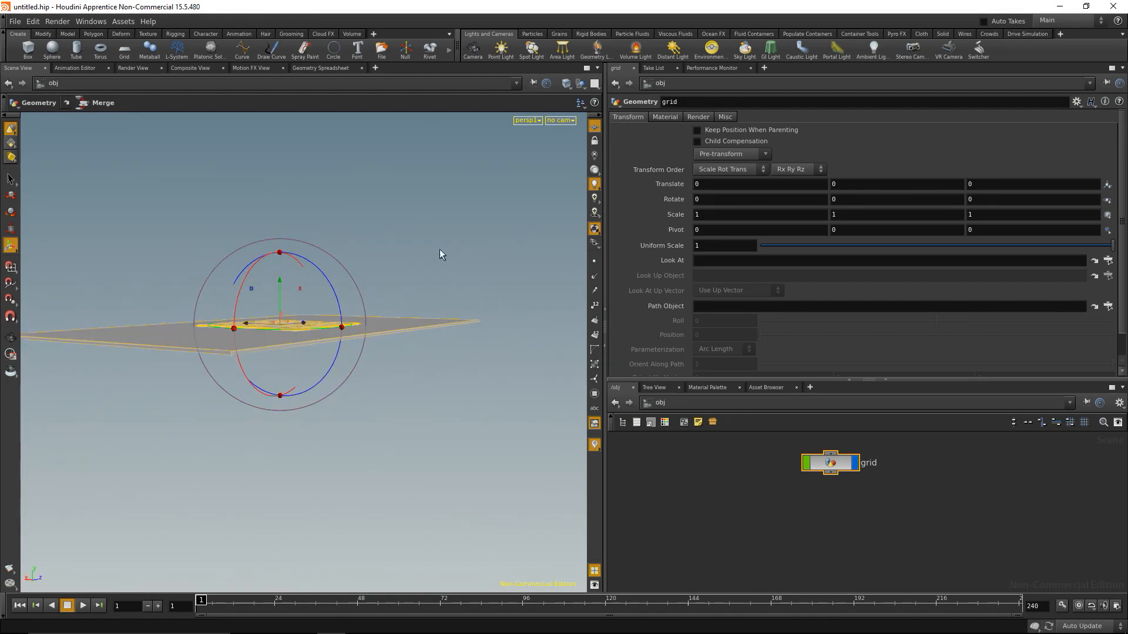
{"action": "mouse_move", "coordinate": [654, 297]}
{"action": "type", "text": "9"}
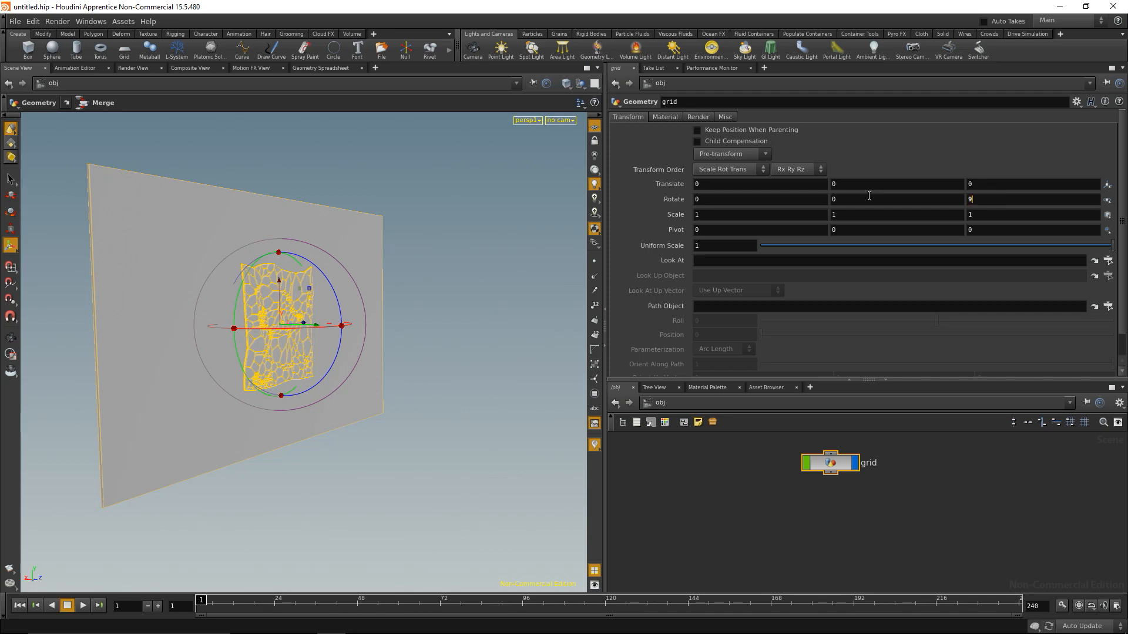
Set the grid object's Z rotation to 90 so the panel stands upright
{"action": "type", "text": "0"}
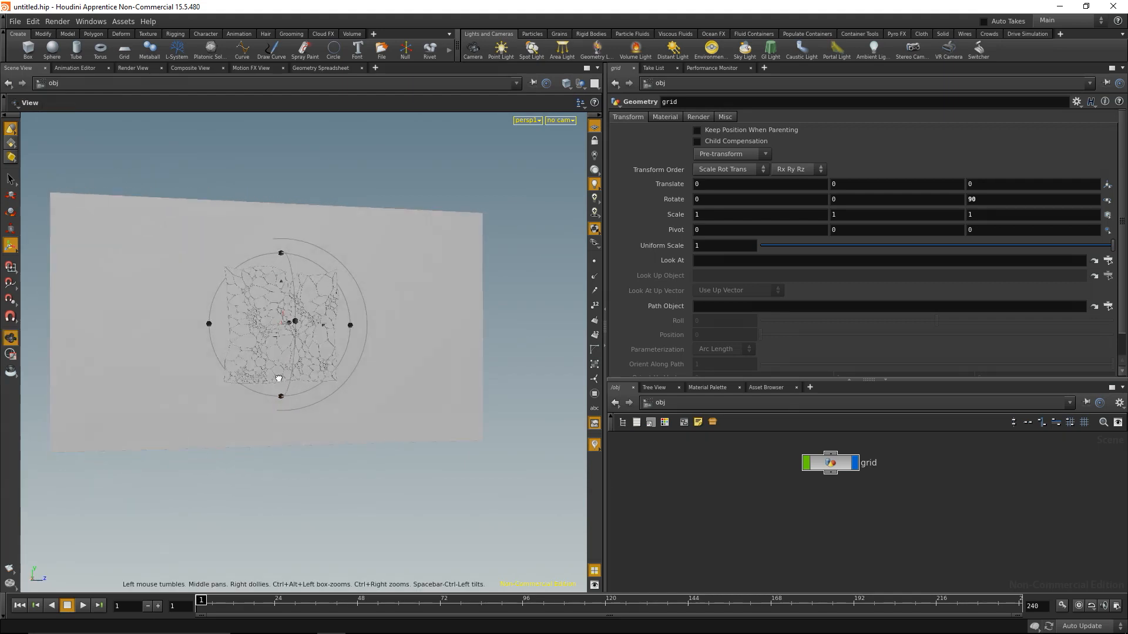
Create camera cam1 from the view, rotated 0, -90, 0 with Translate Y -0.3 and Z 0
{"action": "left_click_drag", "start_coordinate": [277, 377], "coordinate": [380, 394]}
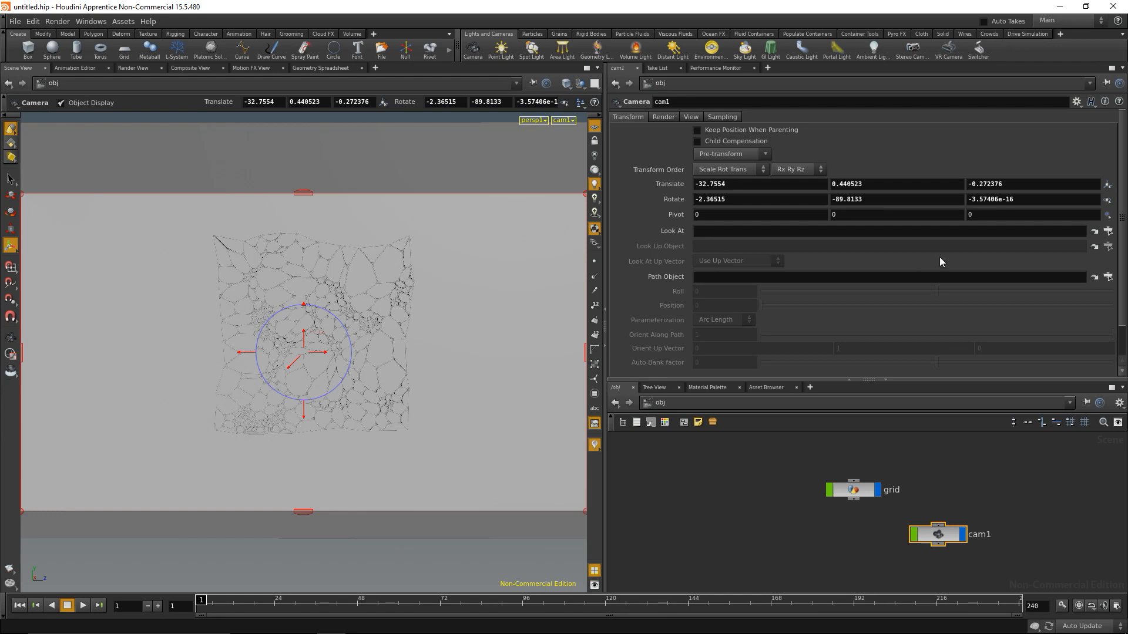
{"action": "left_click", "coordinate": [733, 200]}
{"action": "type", "text": "0"}
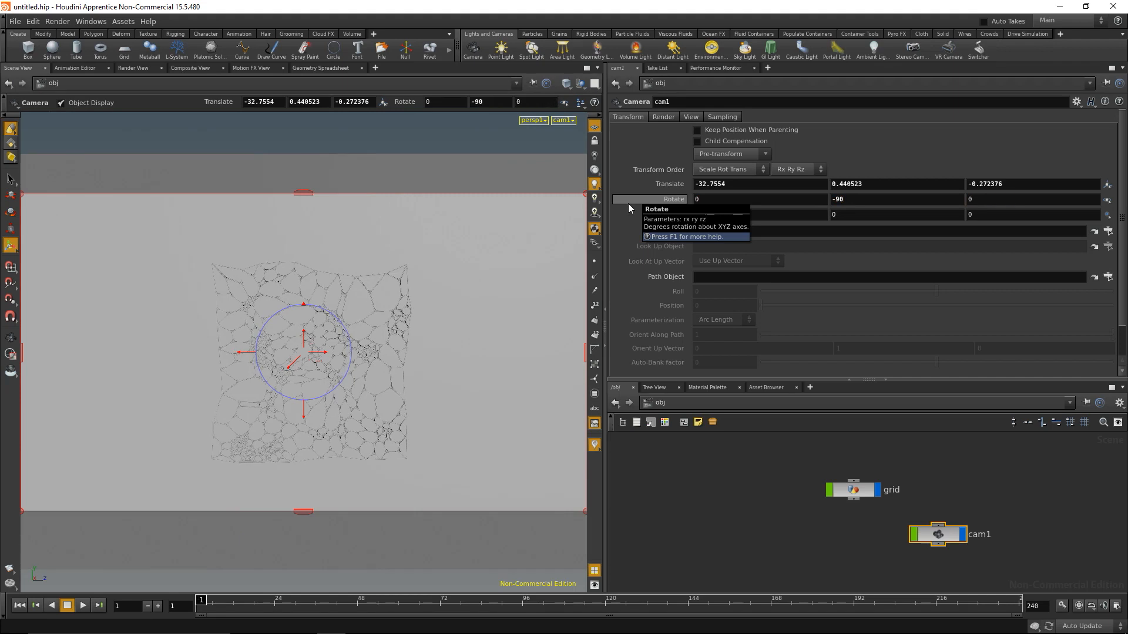
{"action": "left_click", "coordinate": [895, 183]}
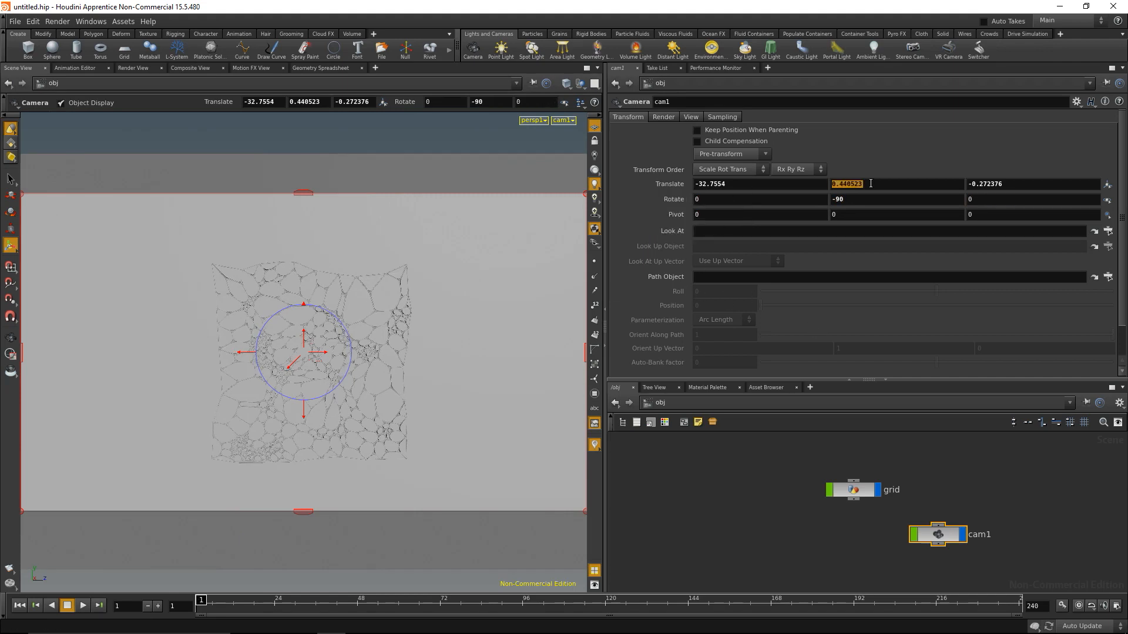
{"action": "type", "text": "0"}
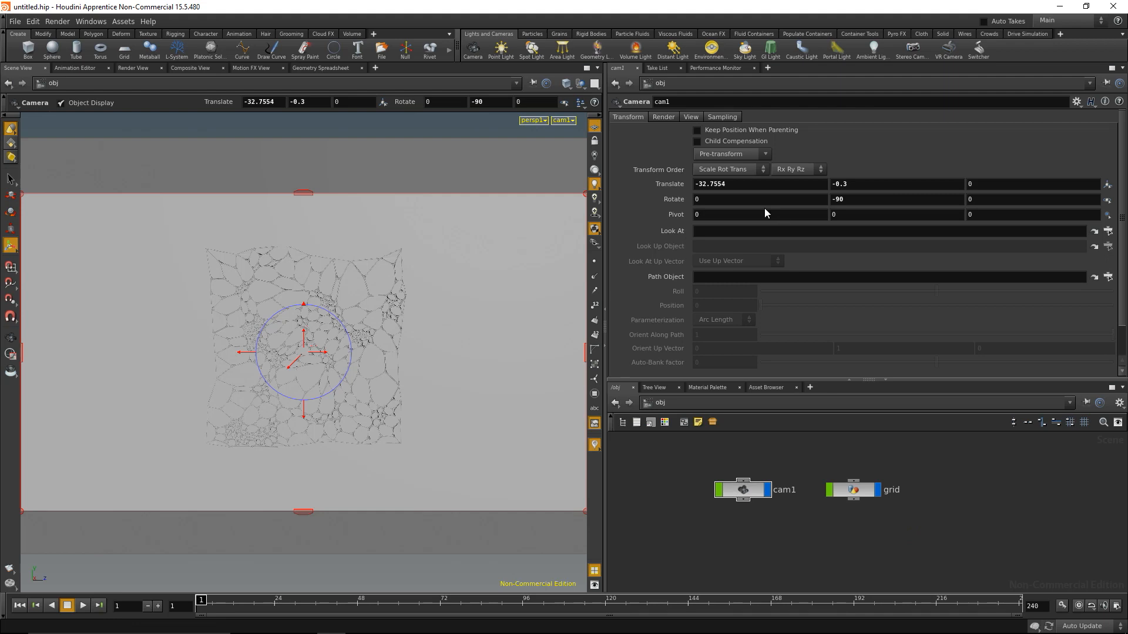
Add environment light envlight1 using OpenfootageNET_Gerlos_low.hdr as its environment map
{"action": "left_click", "coordinate": [708, 51]}
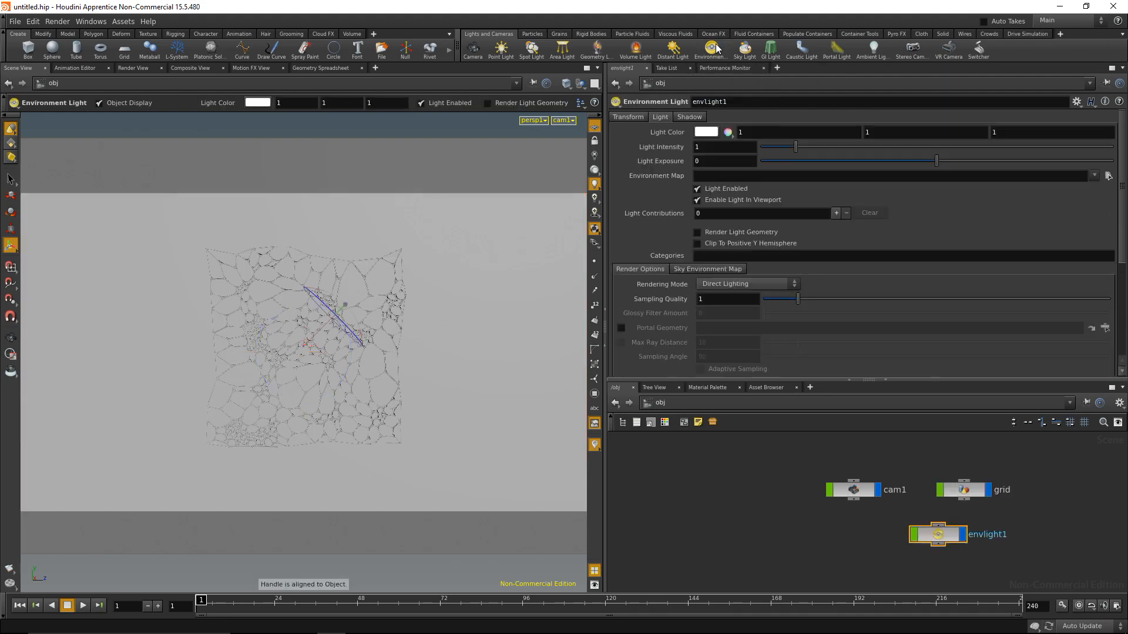
{"action": "mouse_move", "coordinate": [1113, 214]}
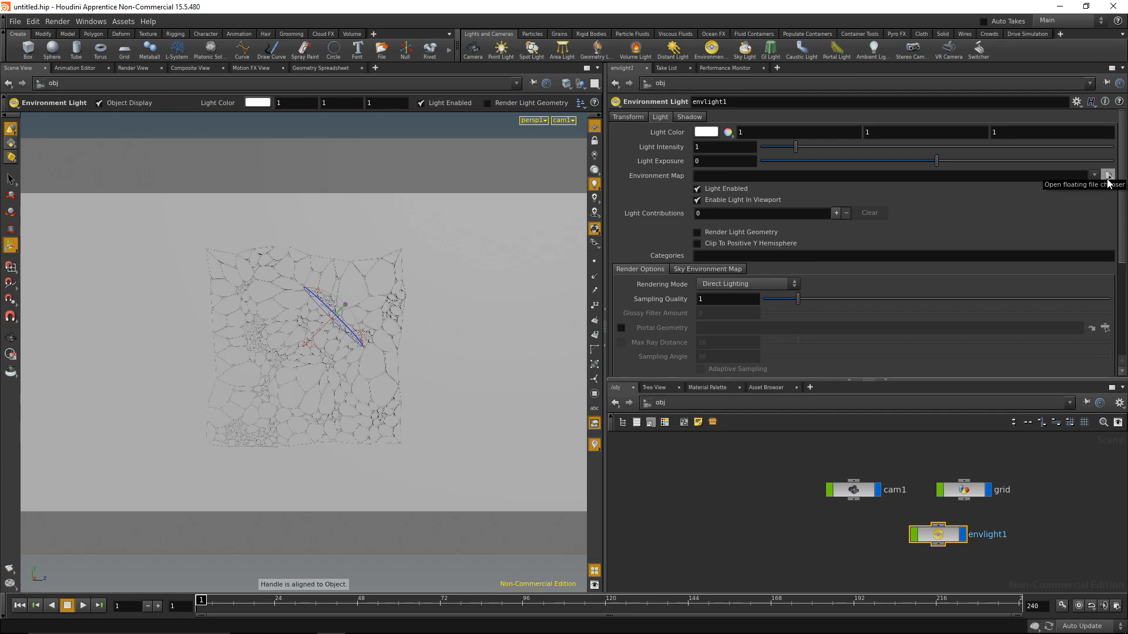
{"action": "left_click", "coordinate": [1106, 175]}
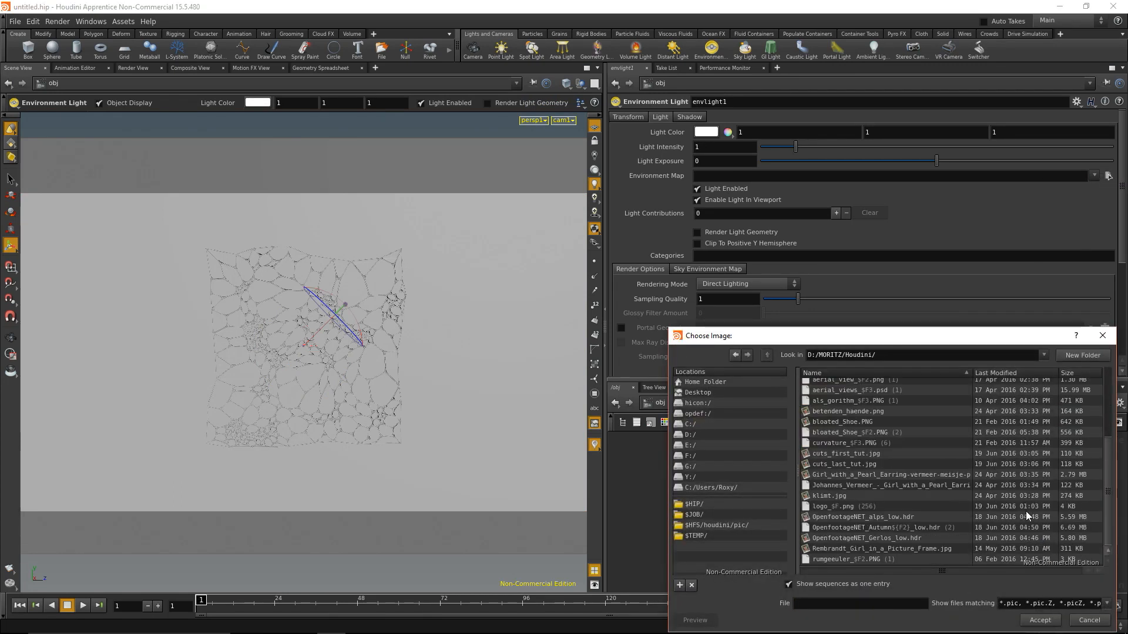
{"action": "left_click", "coordinate": [1087, 621]}
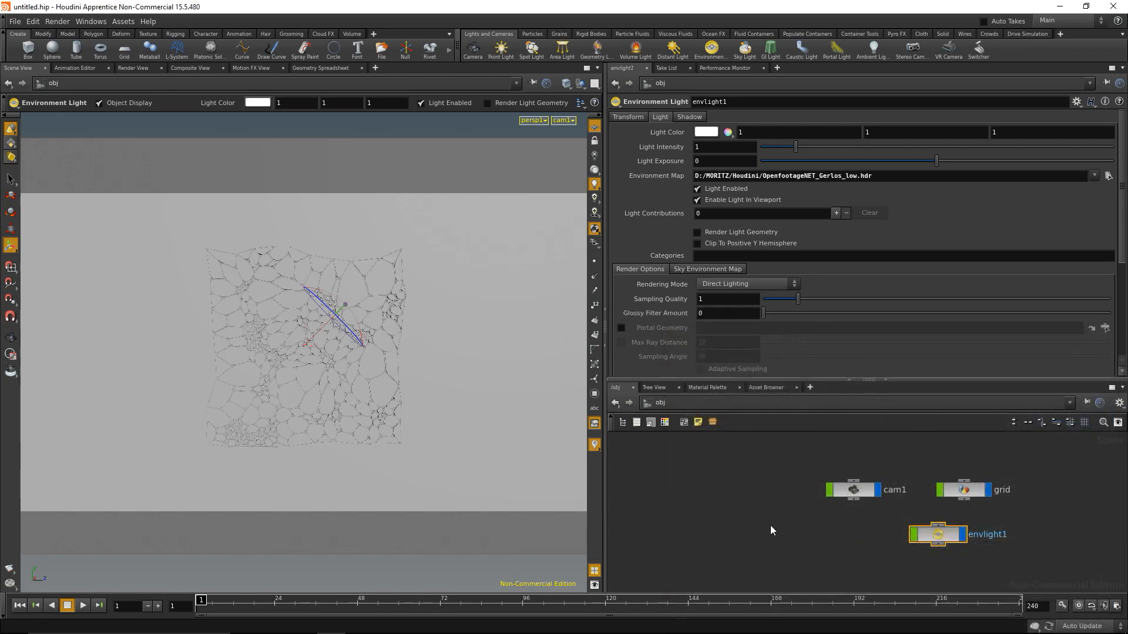
{"action": "left_click", "coordinate": [658, 402]}
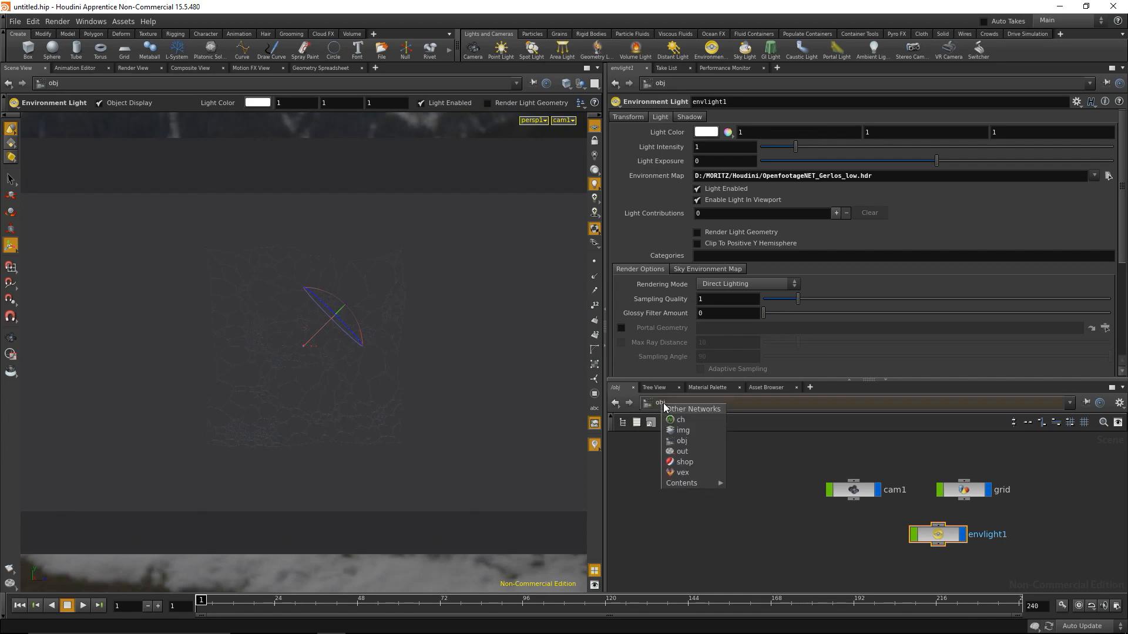
{"action": "mouse_move", "coordinate": [687, 462]}
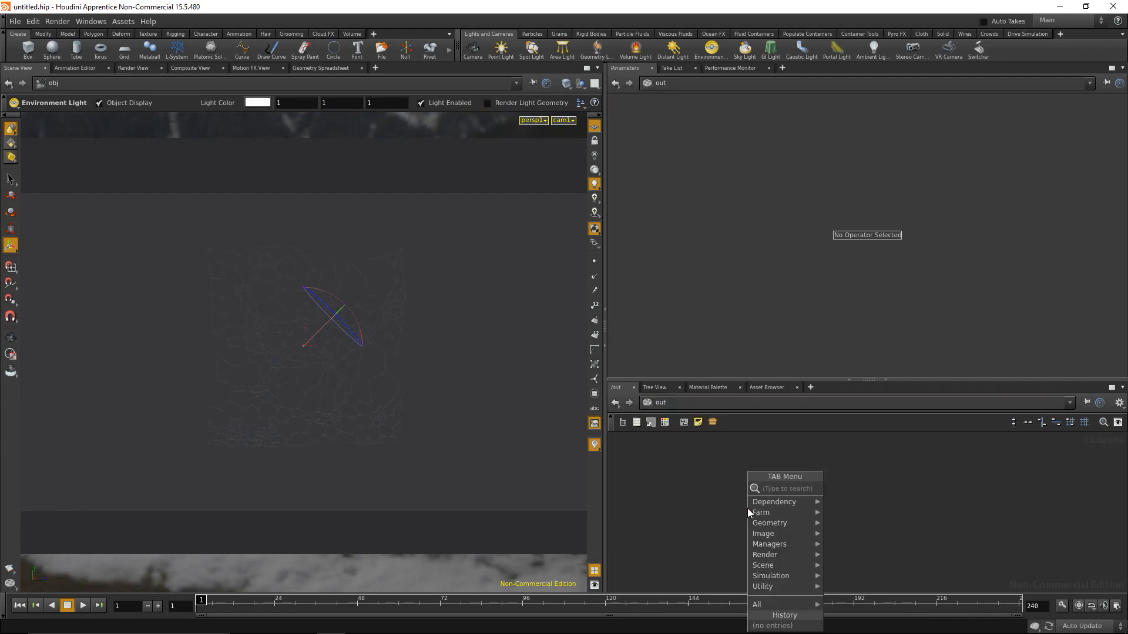
Add Mantra node mantra1 in /out with Rendering Engine set to Physically Based Rendering
{"action": "left_click", "coordinate": [795, 501]}
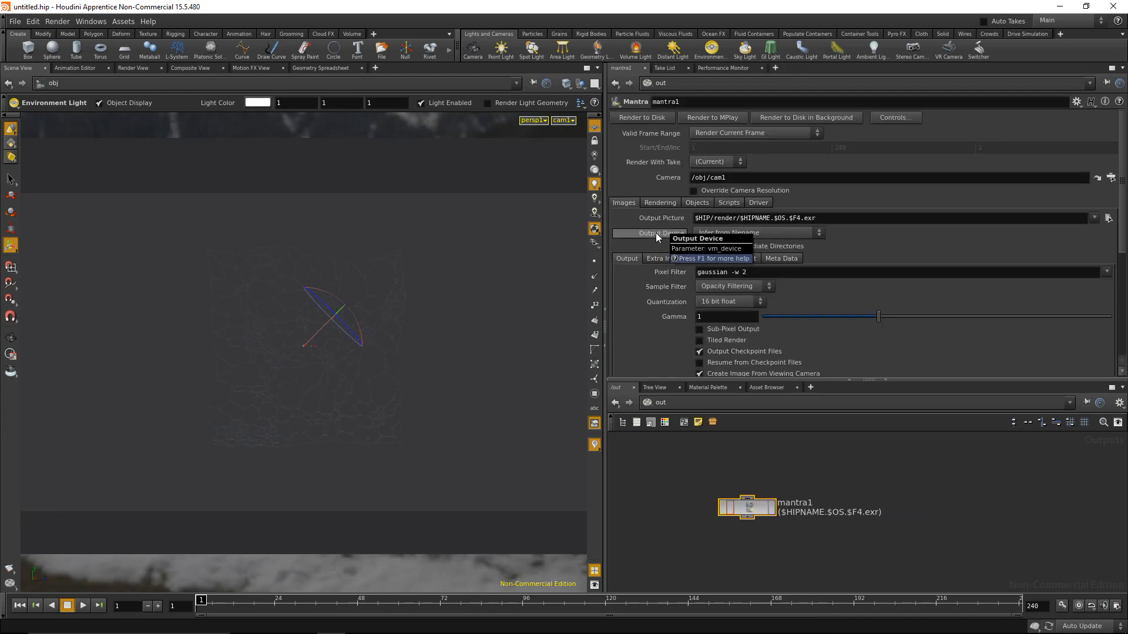
{"action": "left_click", "coordinate": [658, 202]}
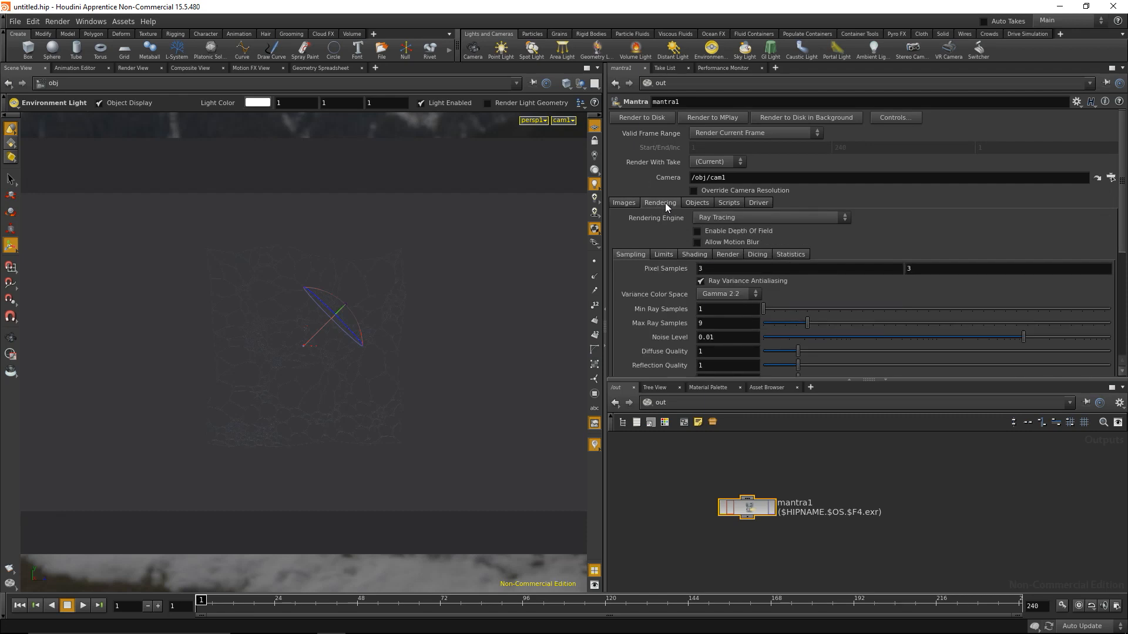
{"action": "left_click", "coordinate": [770, 217]}
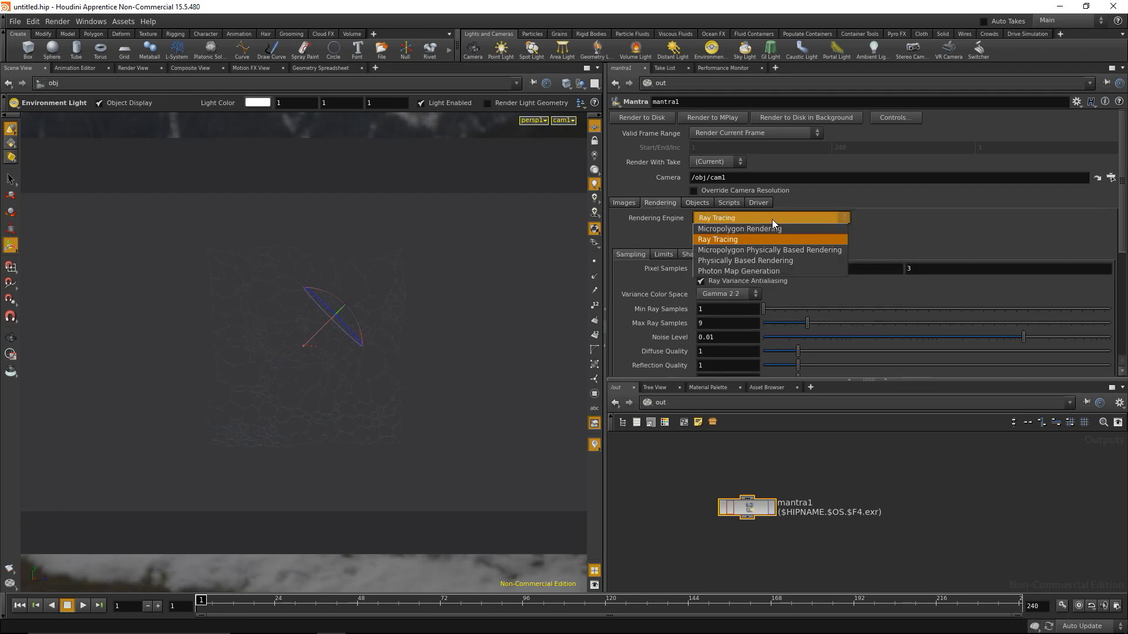
{"action": "left_click", "coordinate": [744, 260]}
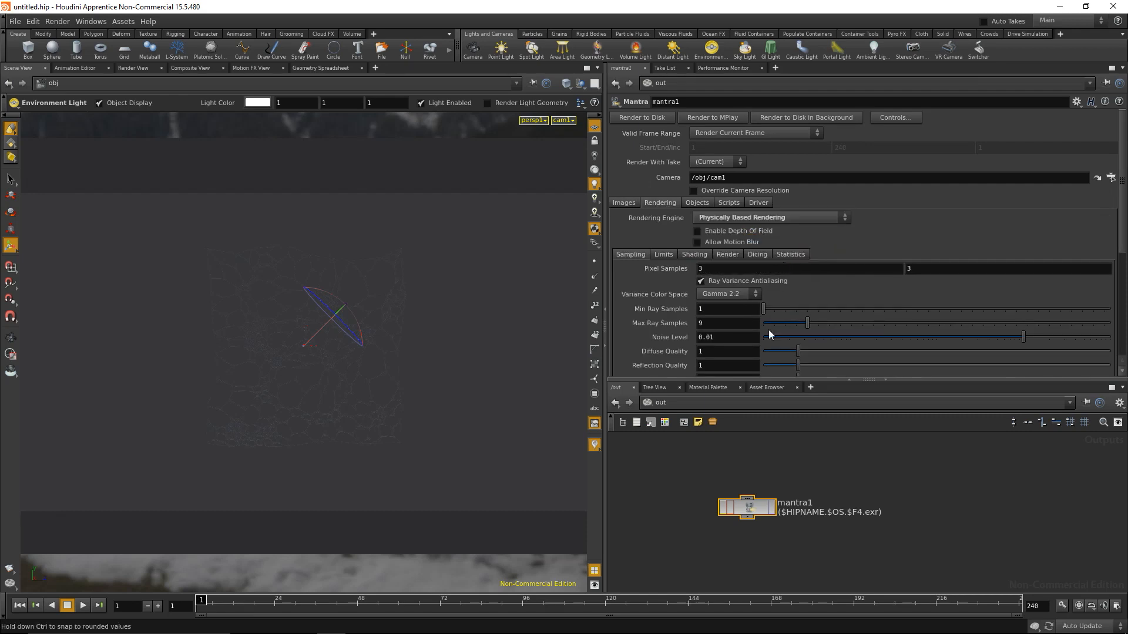
{"action": "left_click", "coordinate": [648, 402]}
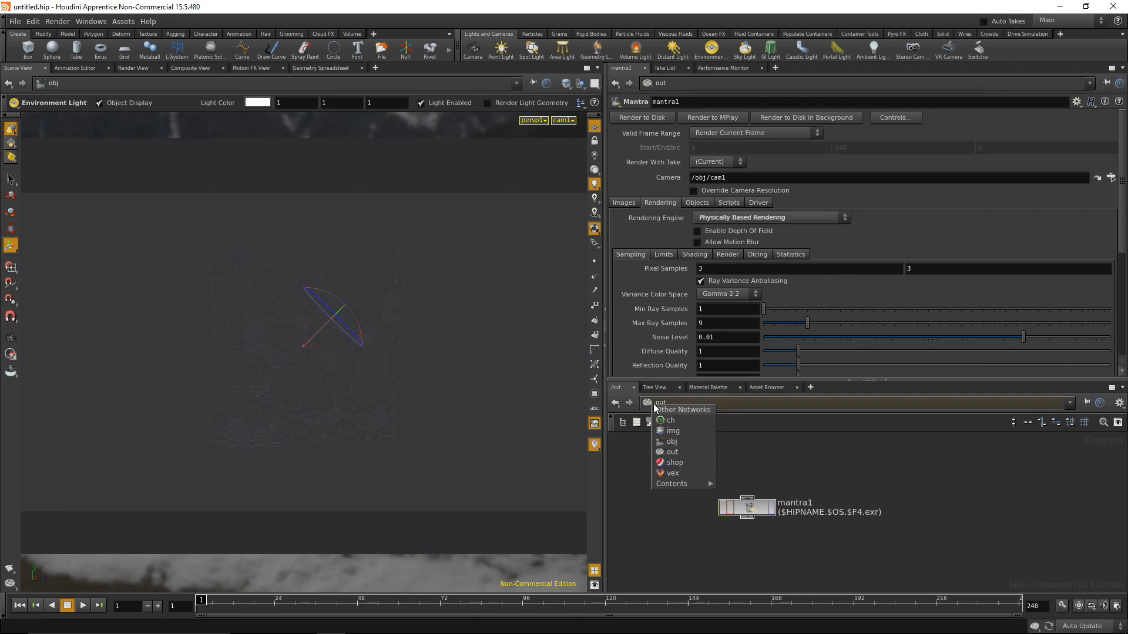
Add a Mantra Surface shader in /shop with its base colour set to 0.5 grey
{"action": "left_click", "coordinate": [673, 461]}
{"action": "type", "text": "mantra"}
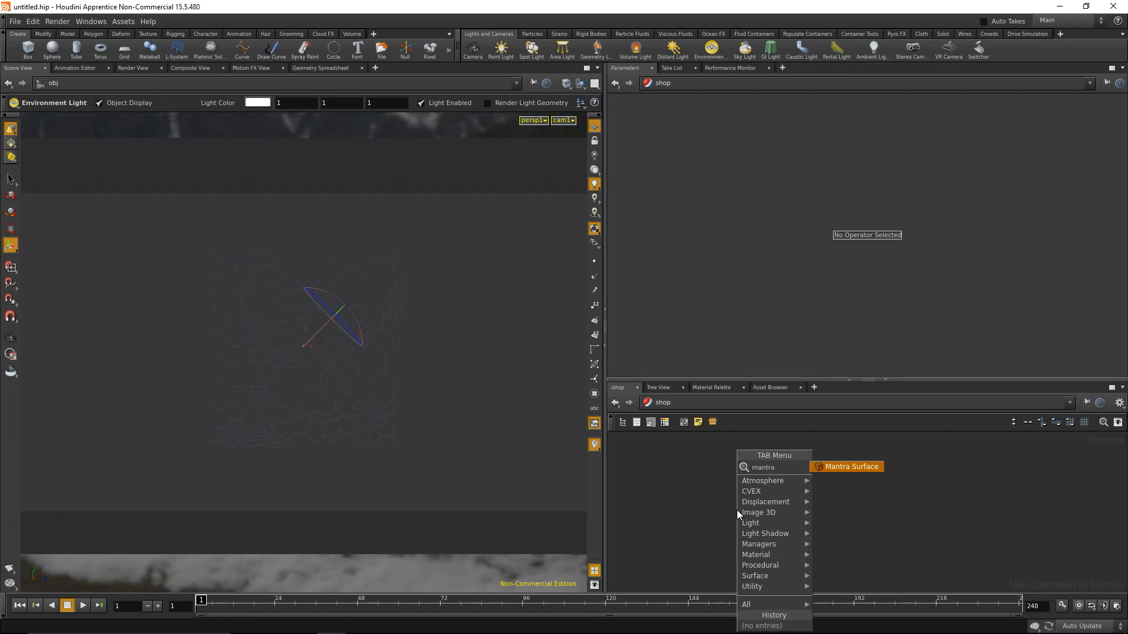
{"action": "left_click", "coordinate": [851, 466]}
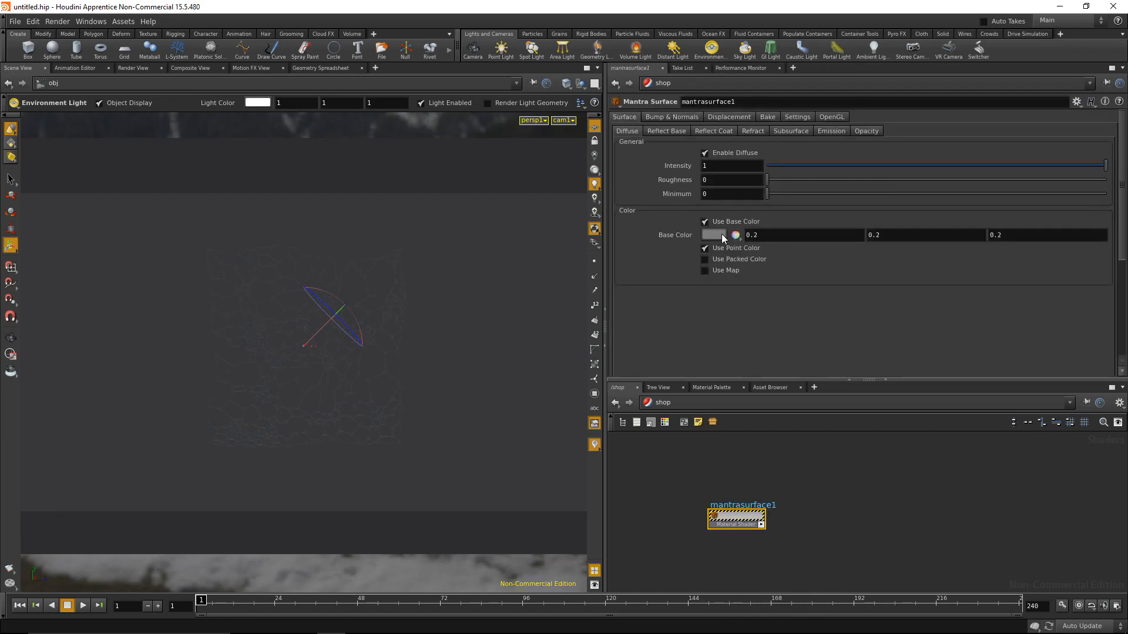
{"action": "left_click", "coordinate": [734, 235]}
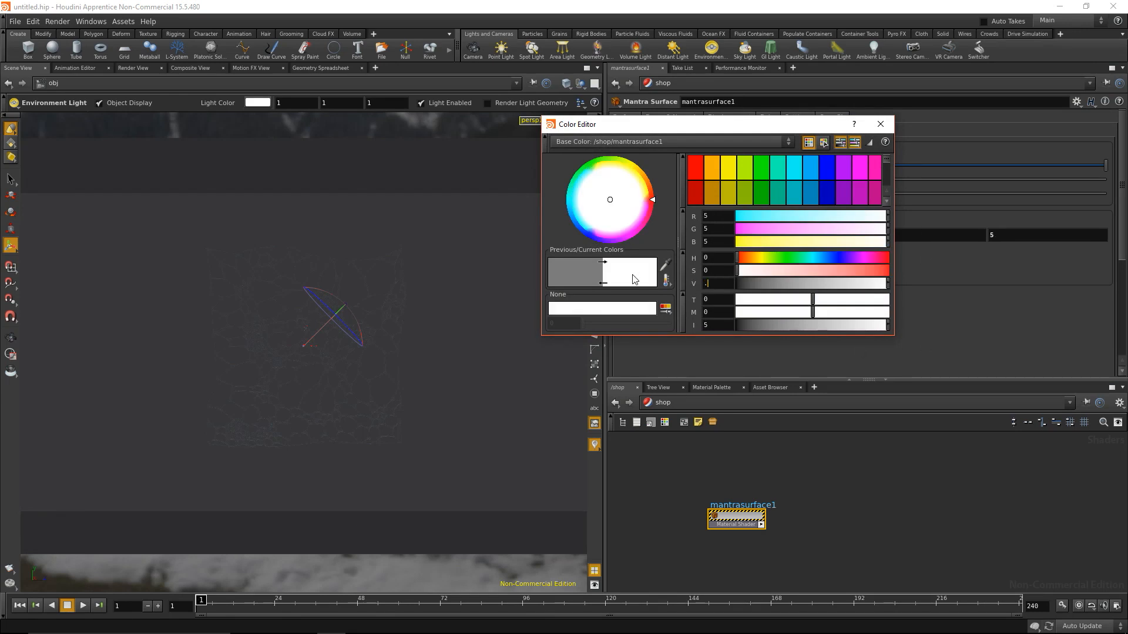
{"action": "left_click", "coordinate": [878, 123]}
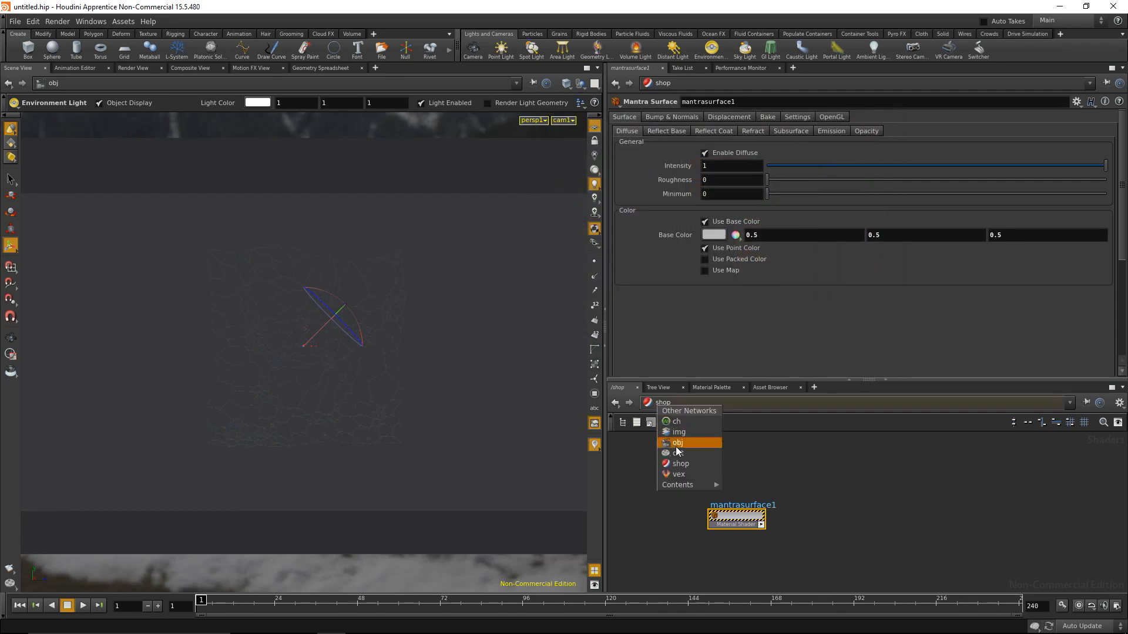
Set the grid object's material to /shop/mantrasurface1 in /obj
{"action": "left_click", "coordinate": [677, 442]}
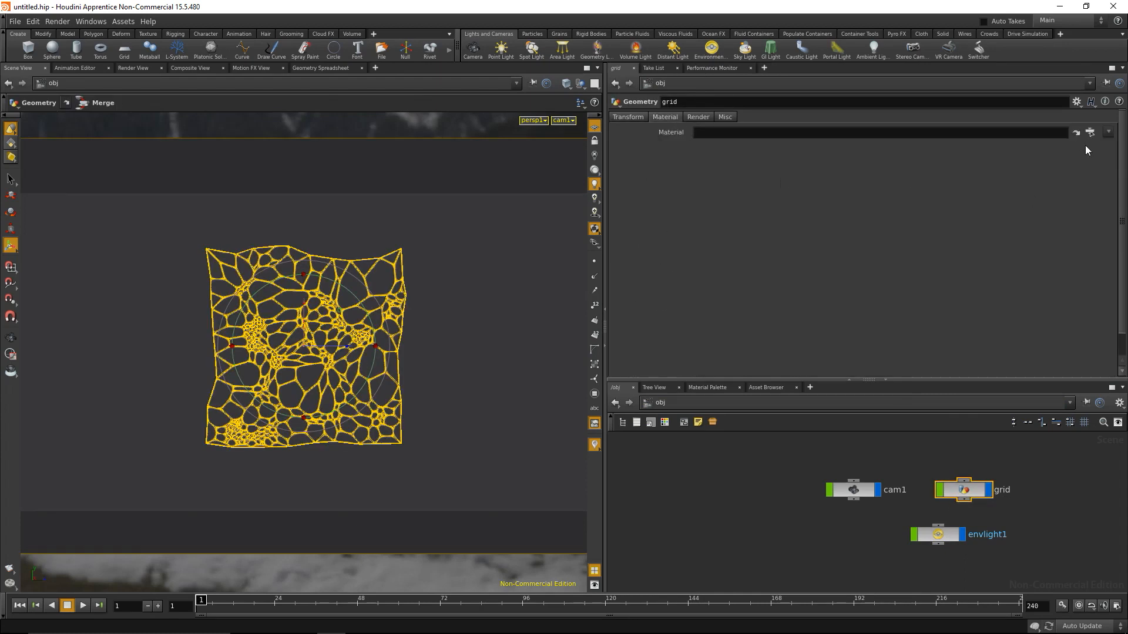
{"action": "left_click", "coordinate": [1090, 133]}
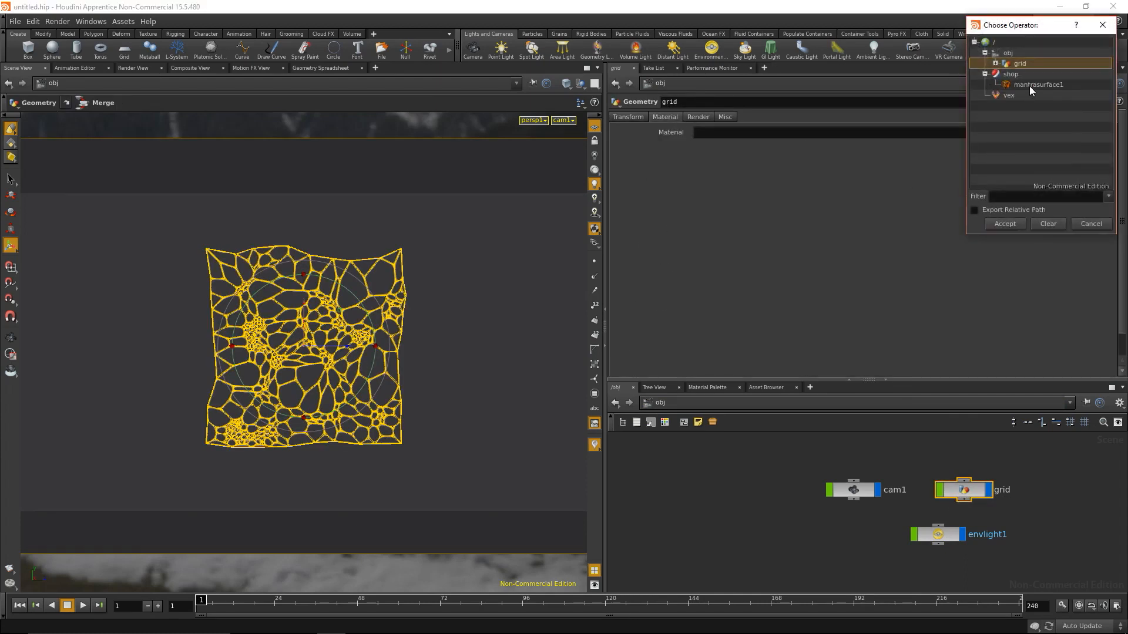
{"action": "left_click", "coordinate": [1037, 84]}
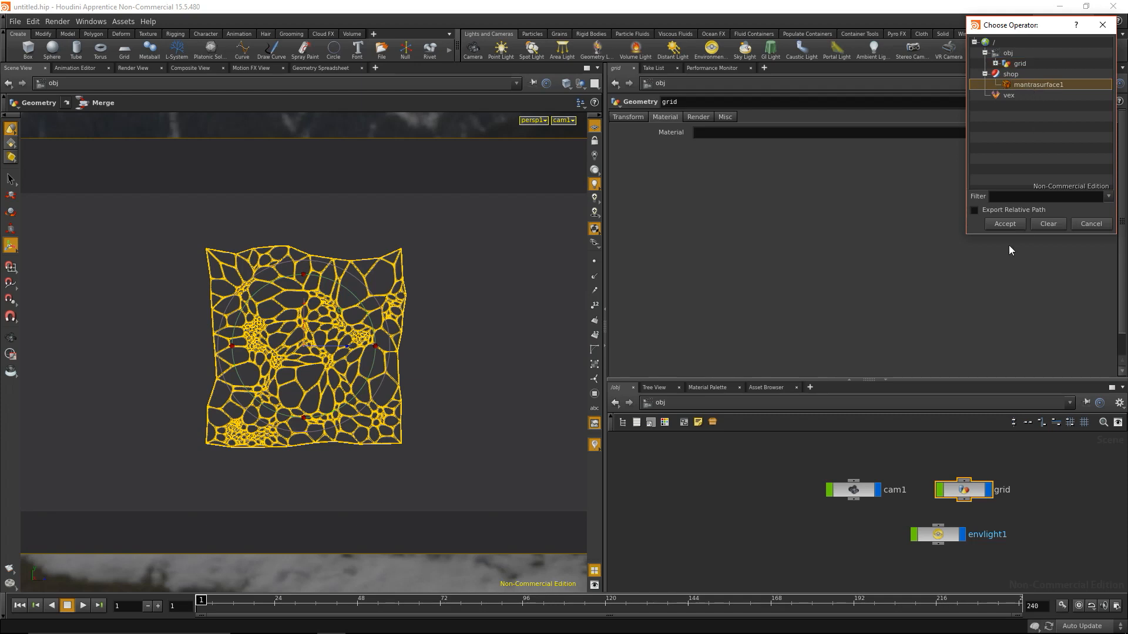
{"action": "left_click", "coordinate": [1004, 223]}
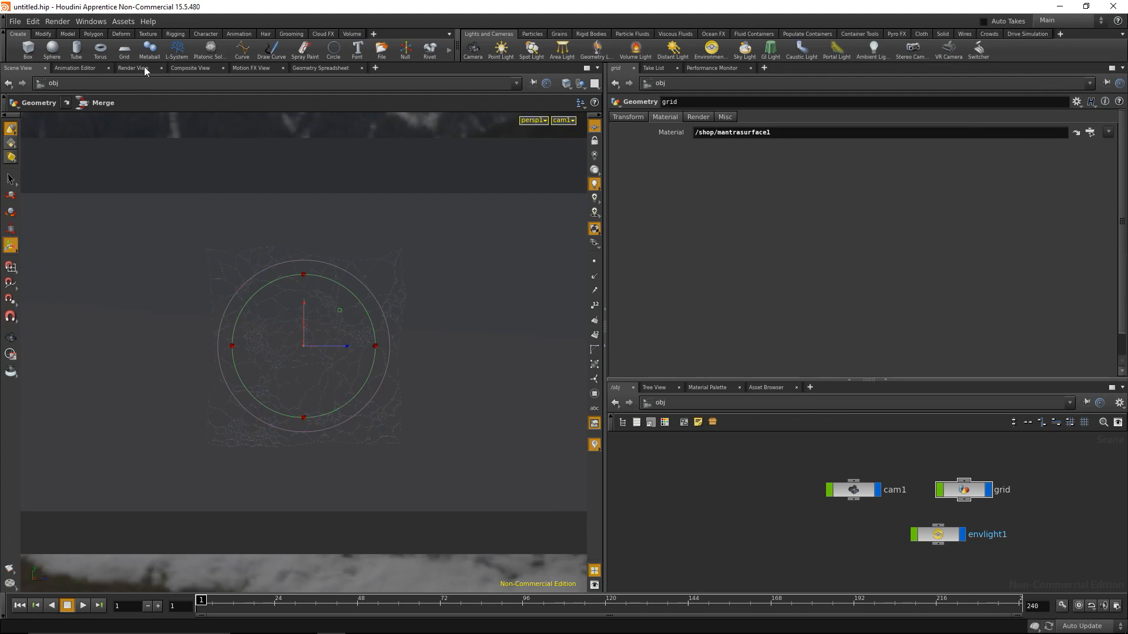
Render through mantra1 in Render View and raise envlight1's Light Intensity to 8
{"action": "left_click", "coordinate": [132, 68]}
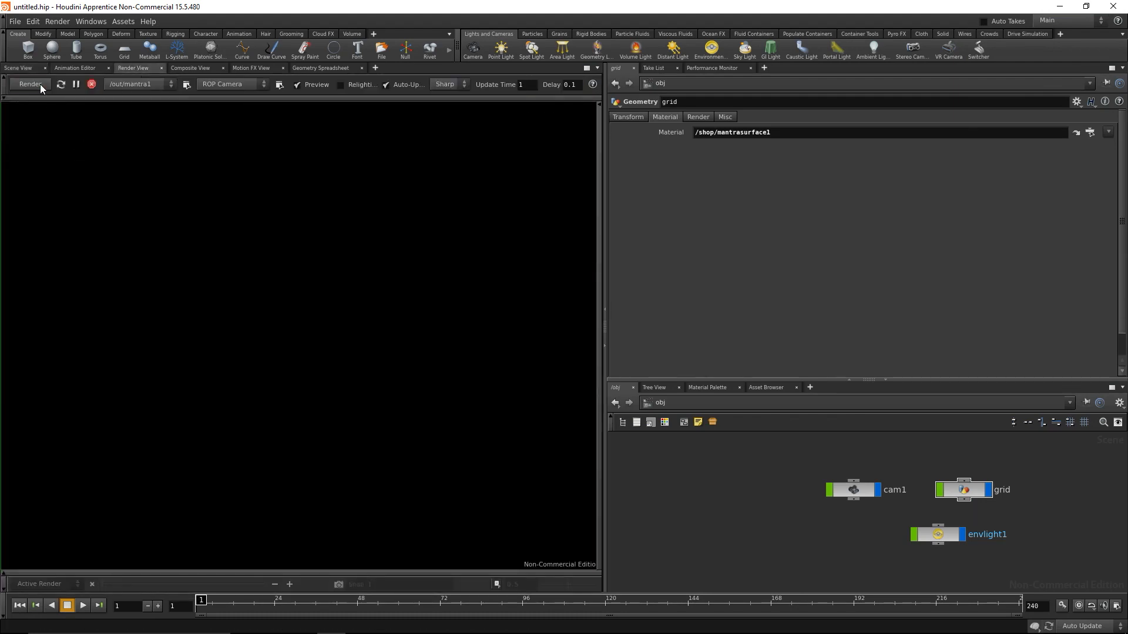
{"action": "left_click", "coordinate": [29, 84]}
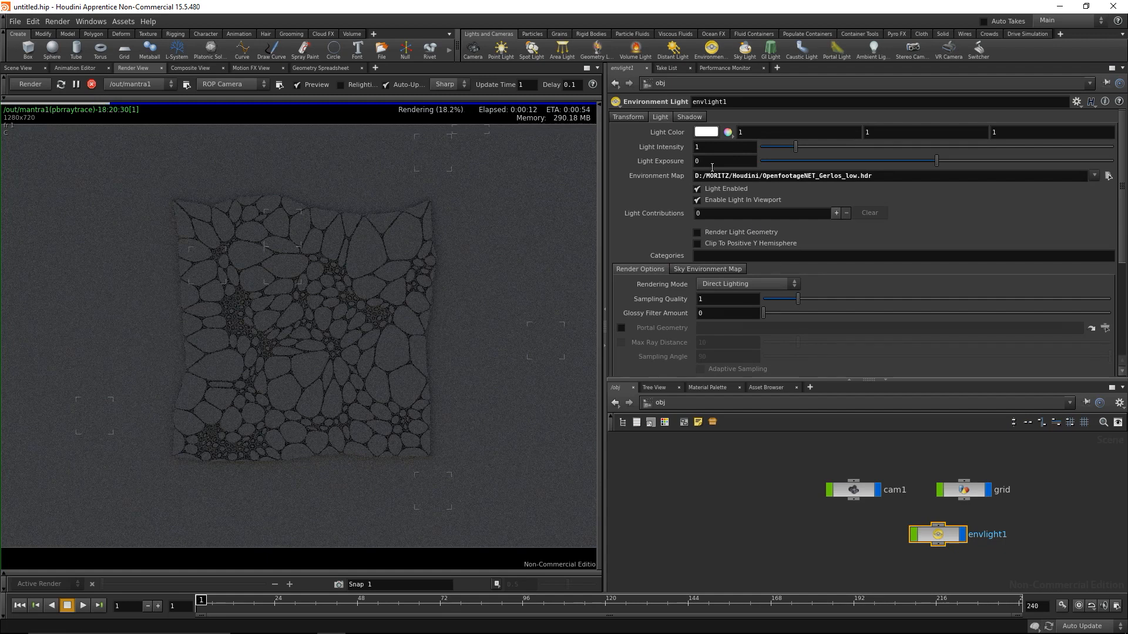
{"action": "left_click", "coordinate": [722, 147]}
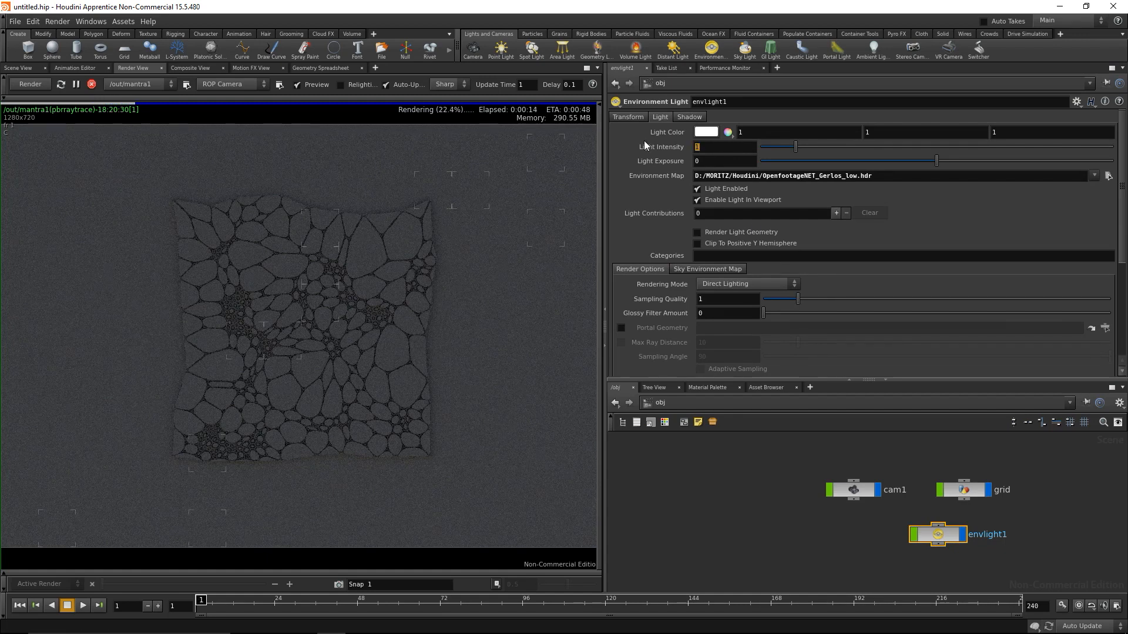
{"action": "type", "text": "2"}
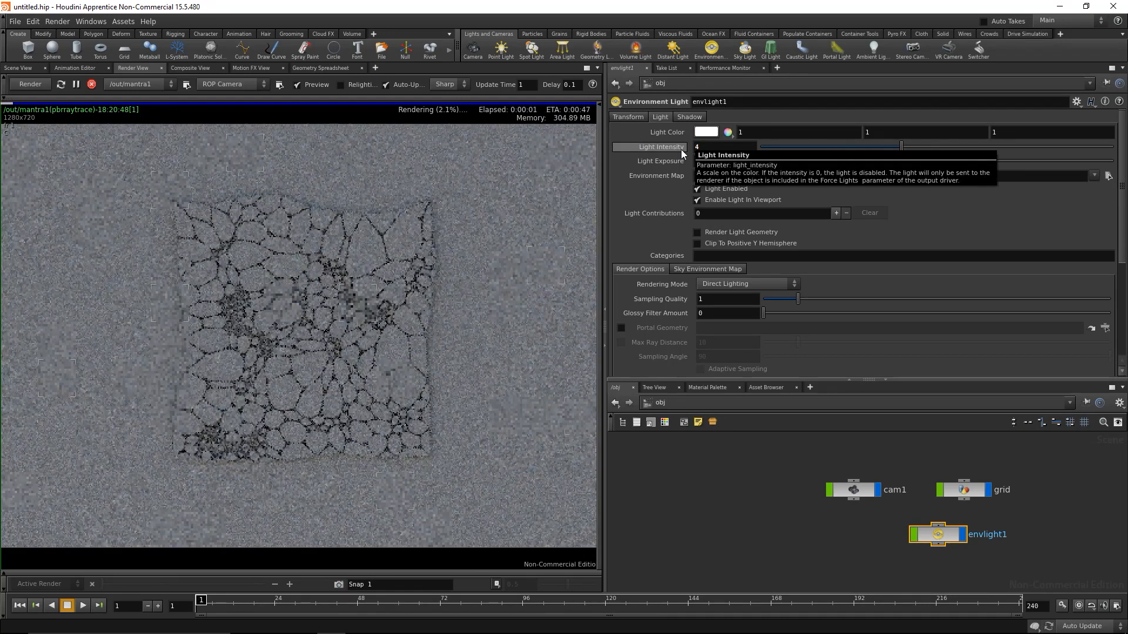
{"action": "left_click_drag", "start_coordinate": [759, 146], "coordinate": [1043, 147]}
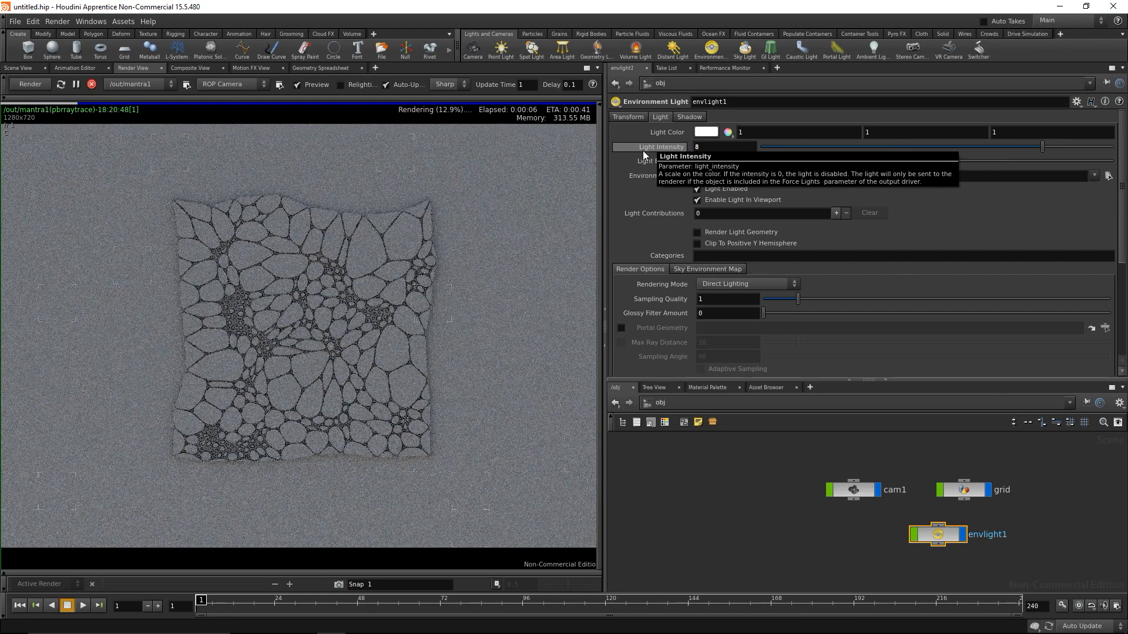